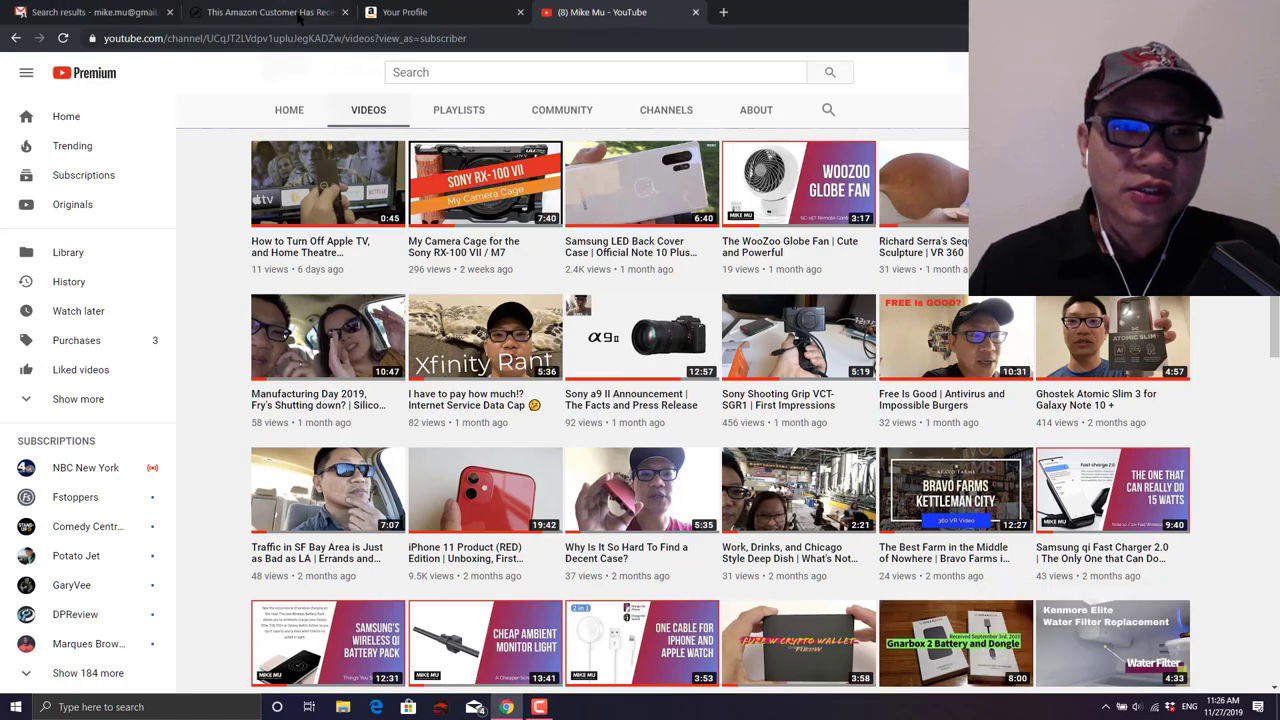
- Read the BuzzFeed fake Amazon reviews article down to reviewers reimbursed via PayPal or gift cards
click(265, 12)
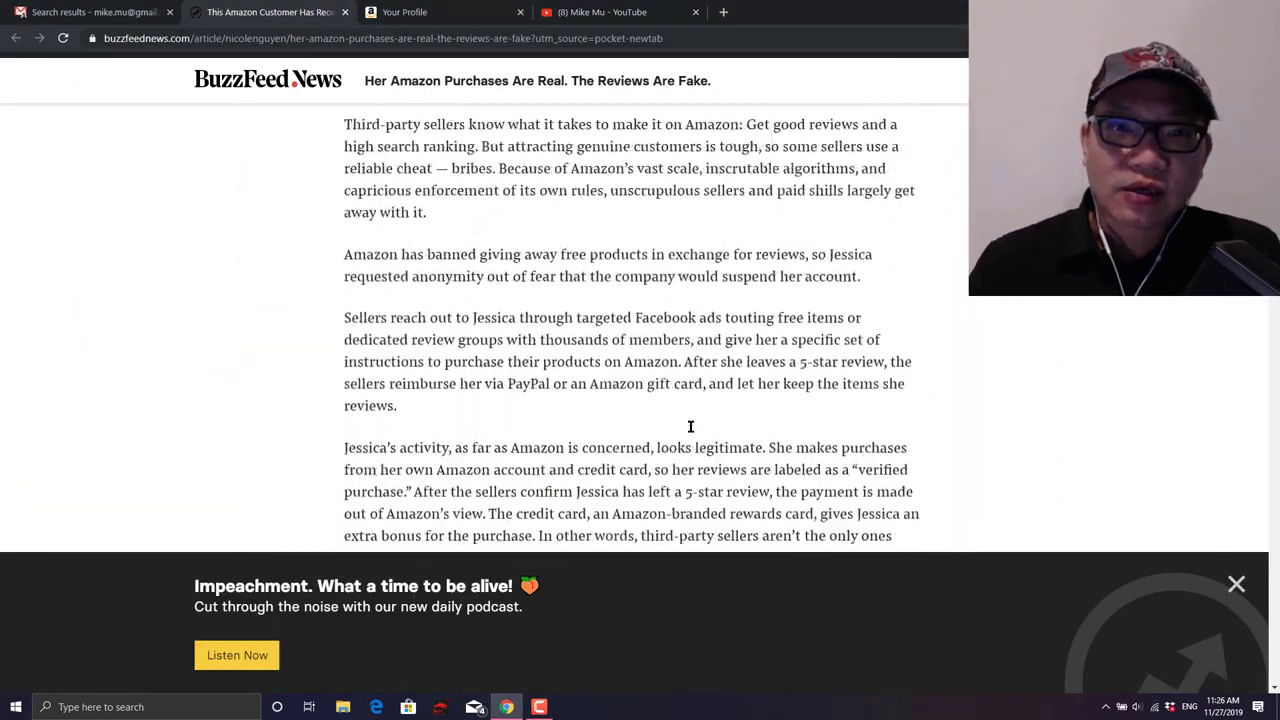
scroll(up, 3)
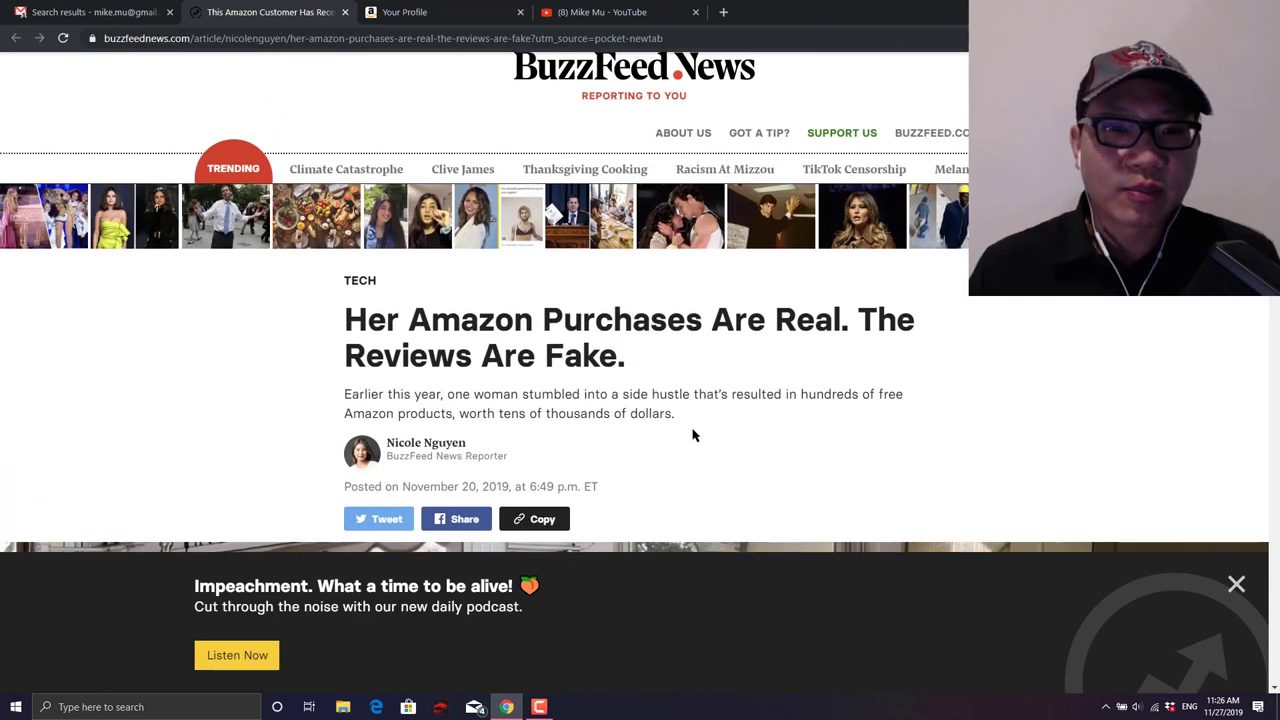
scroll(down, 3)
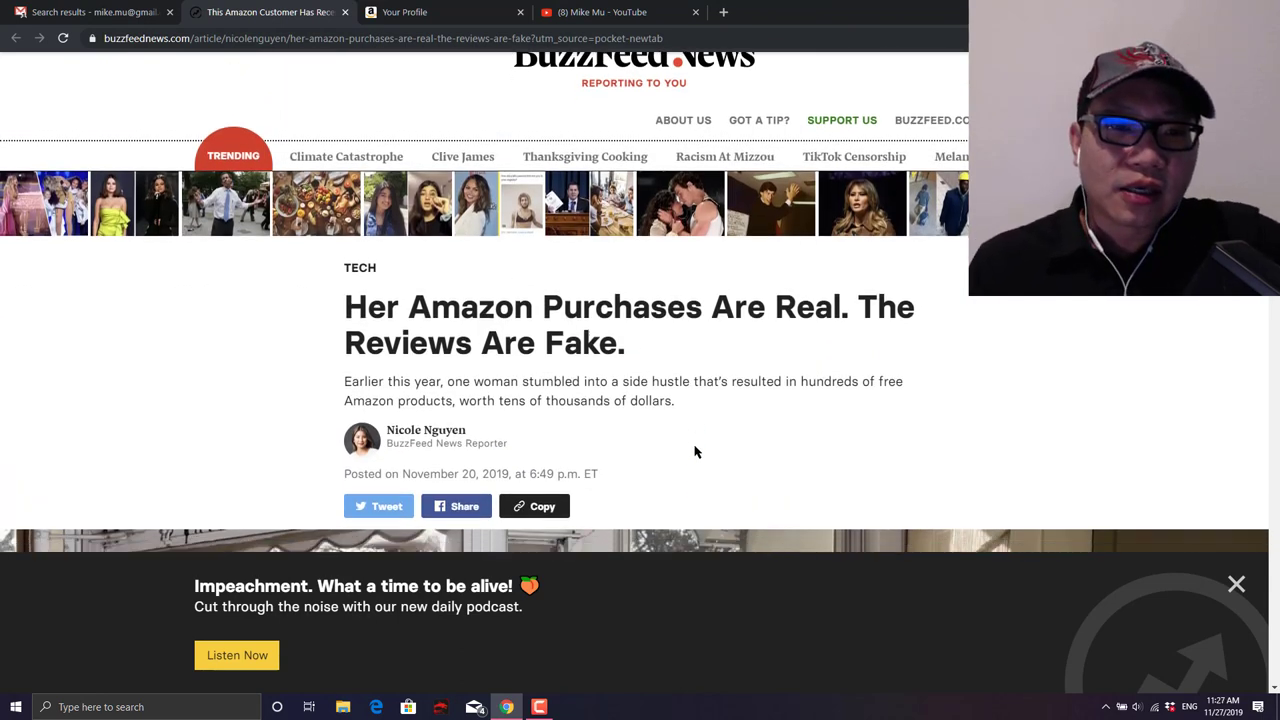
scroll(down, 3)
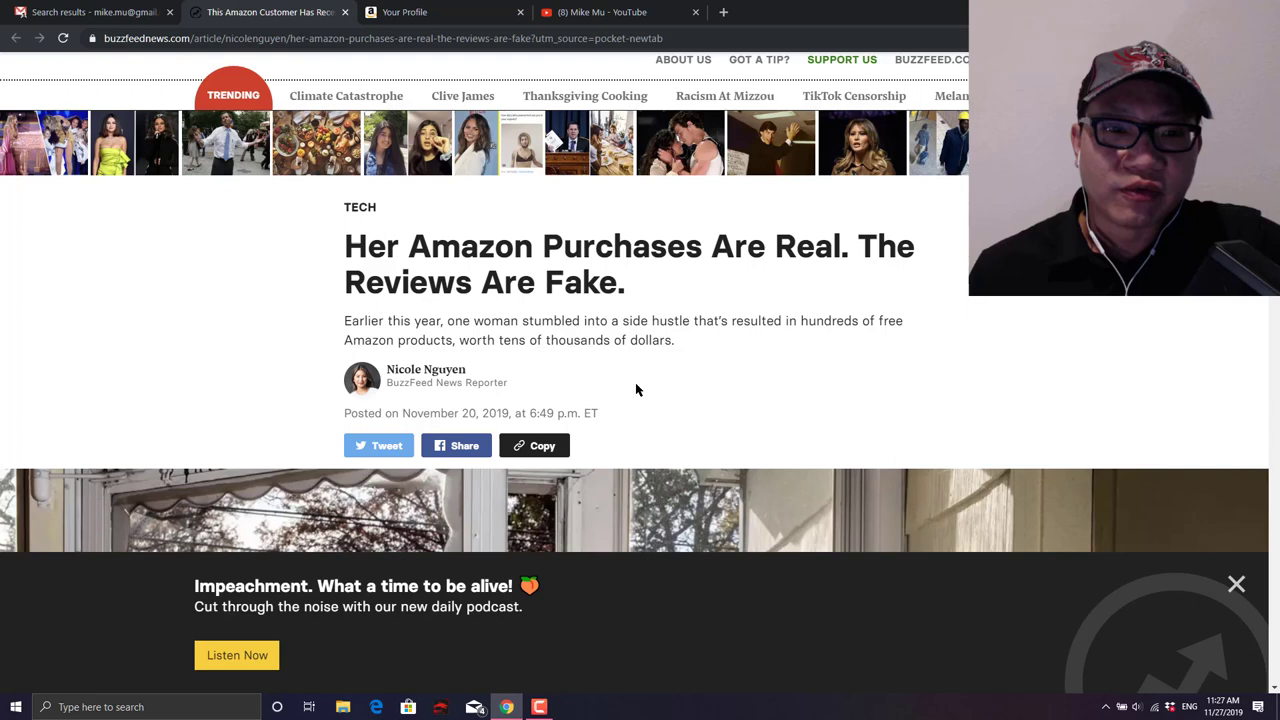
scroll(down, 3)
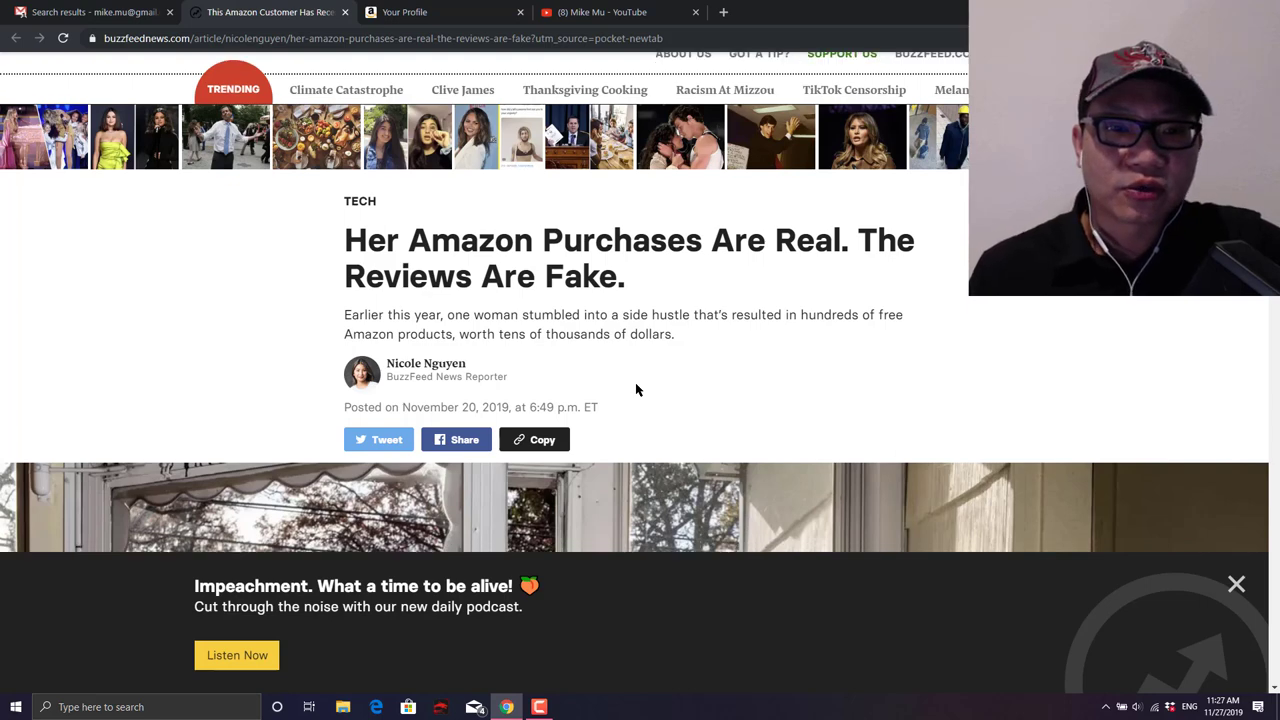
scroll(down, 3)
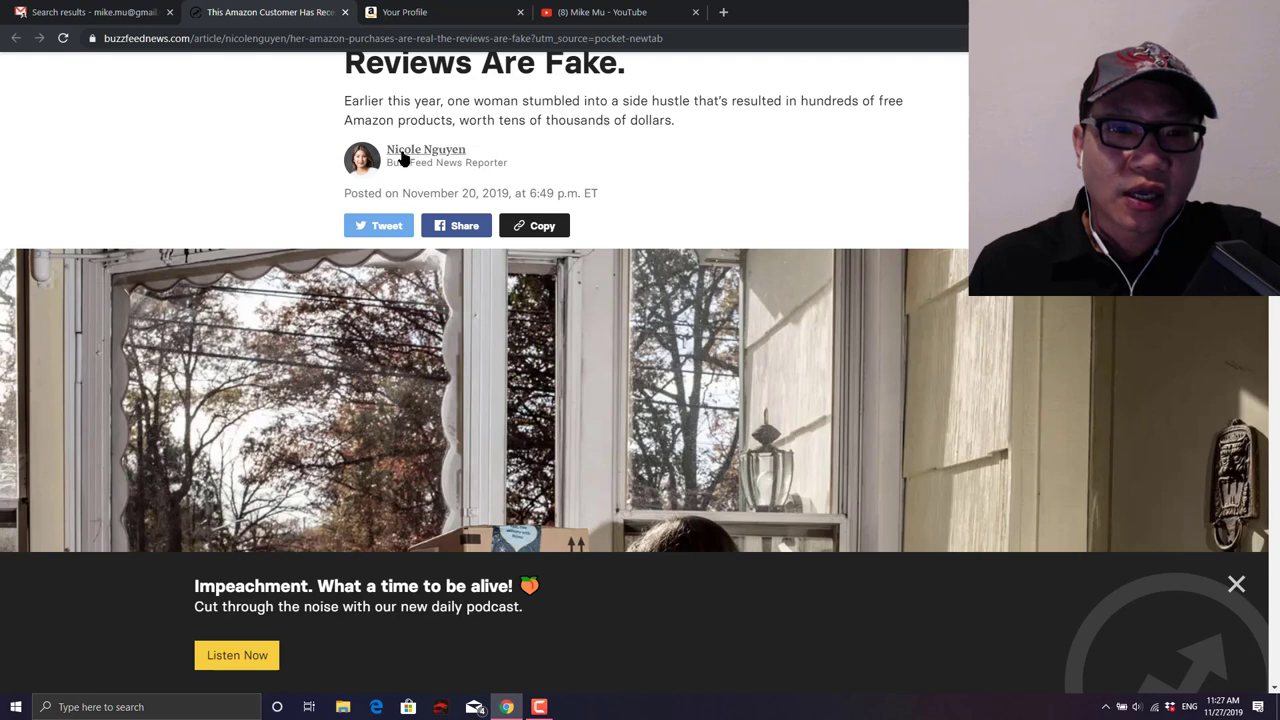
mouse_move(533, 182)
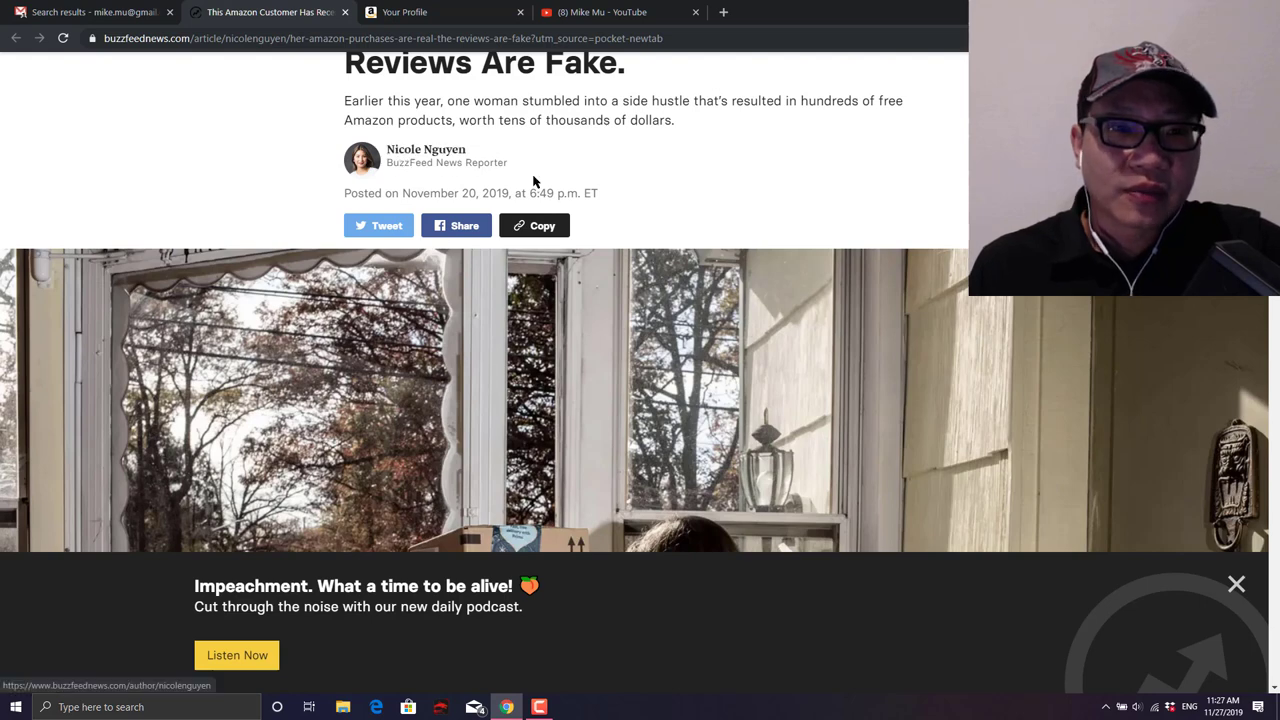
scroll(down, 3)
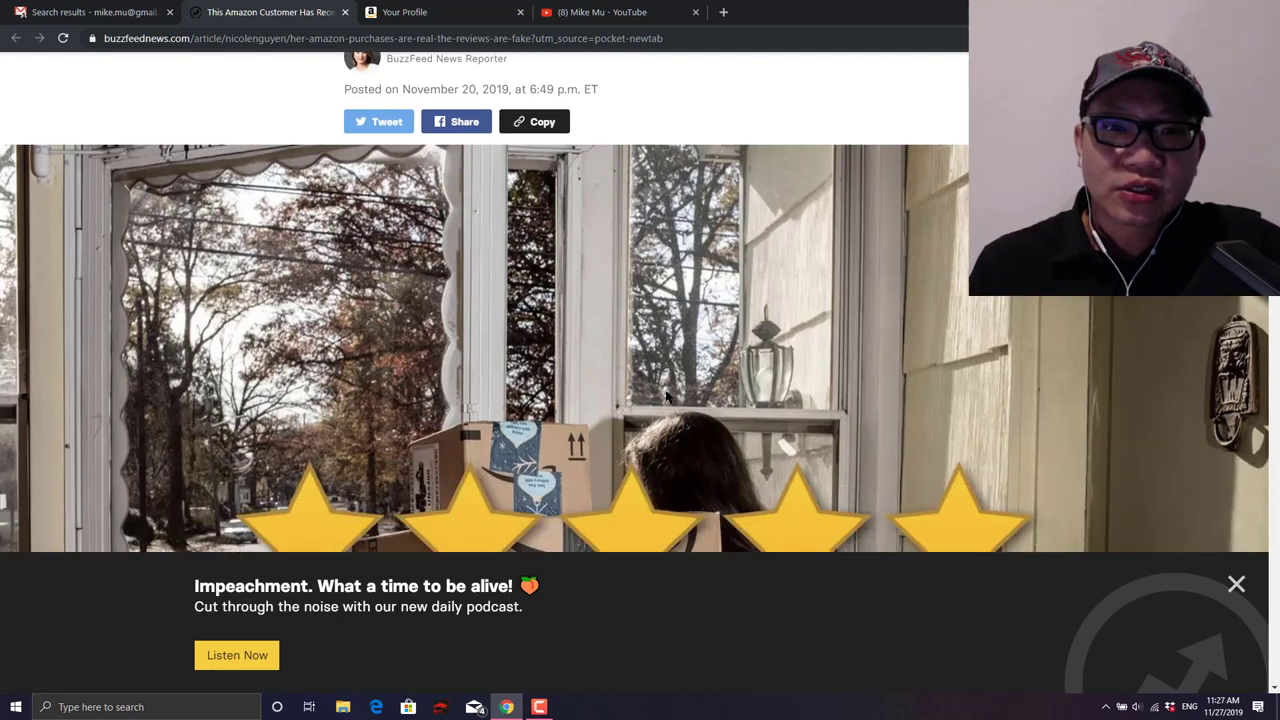
scroll(down, 3)
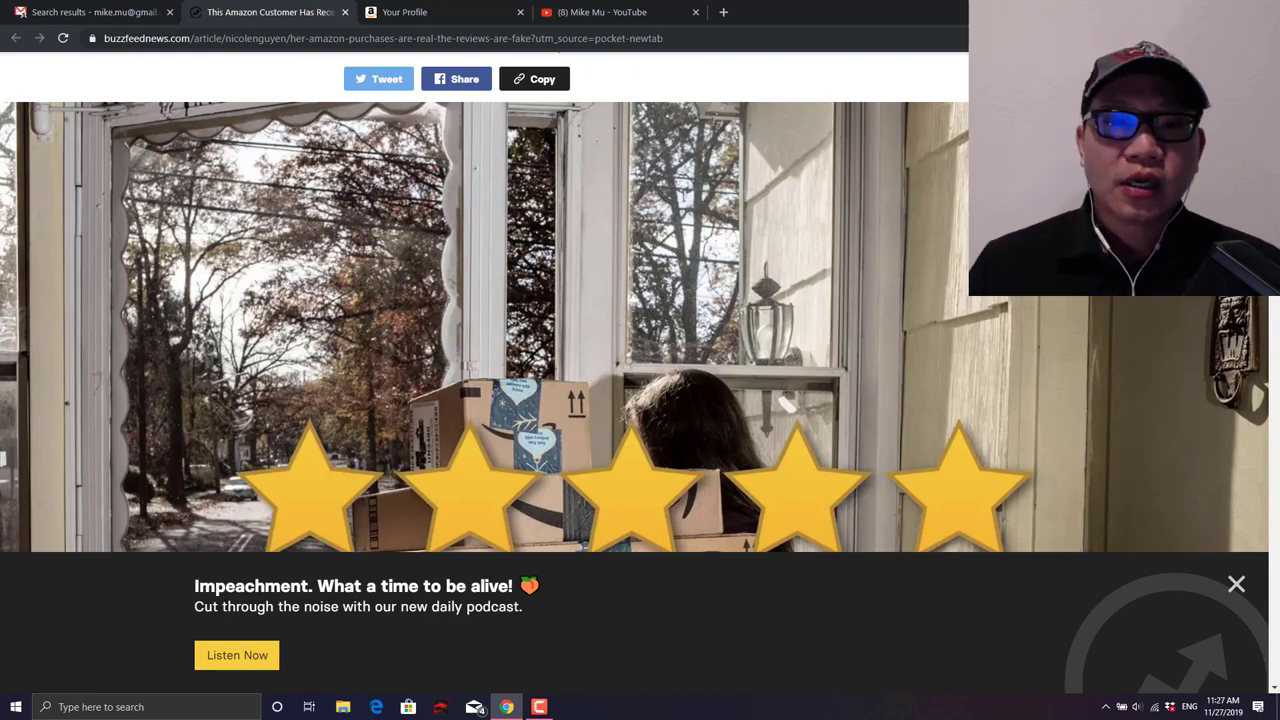
scroll(down, 3)
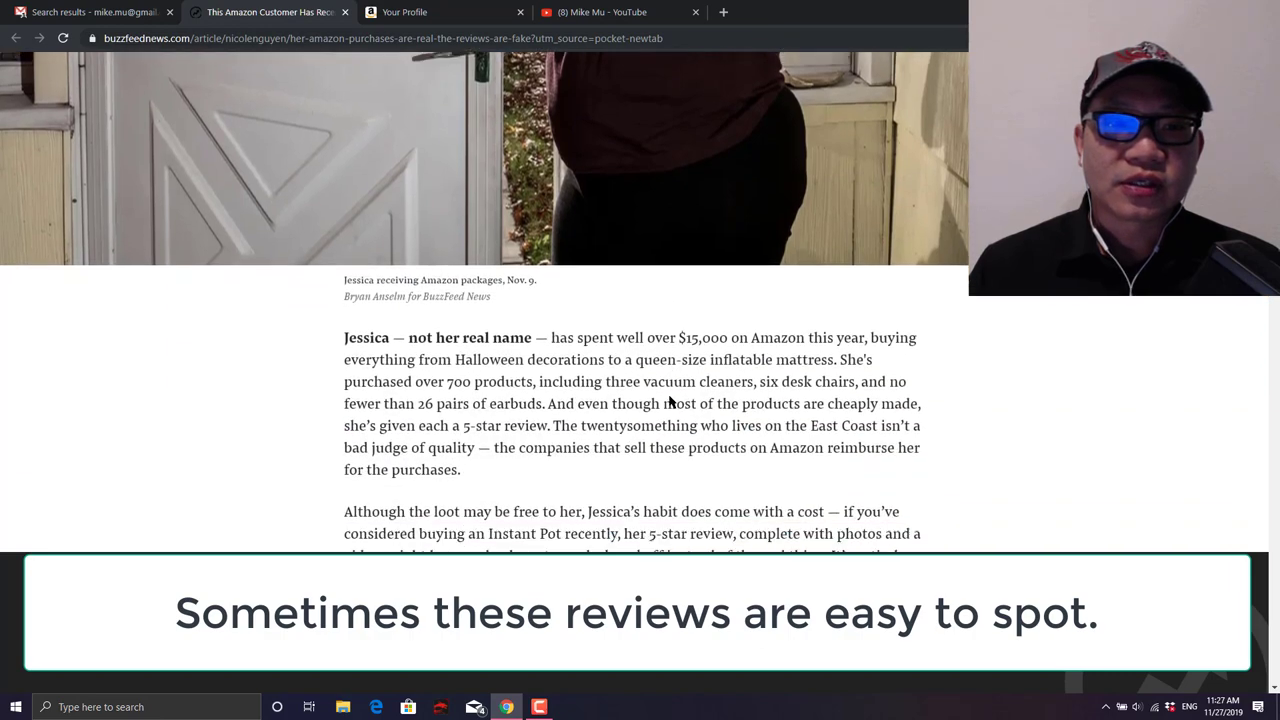
scroll(down, 3)
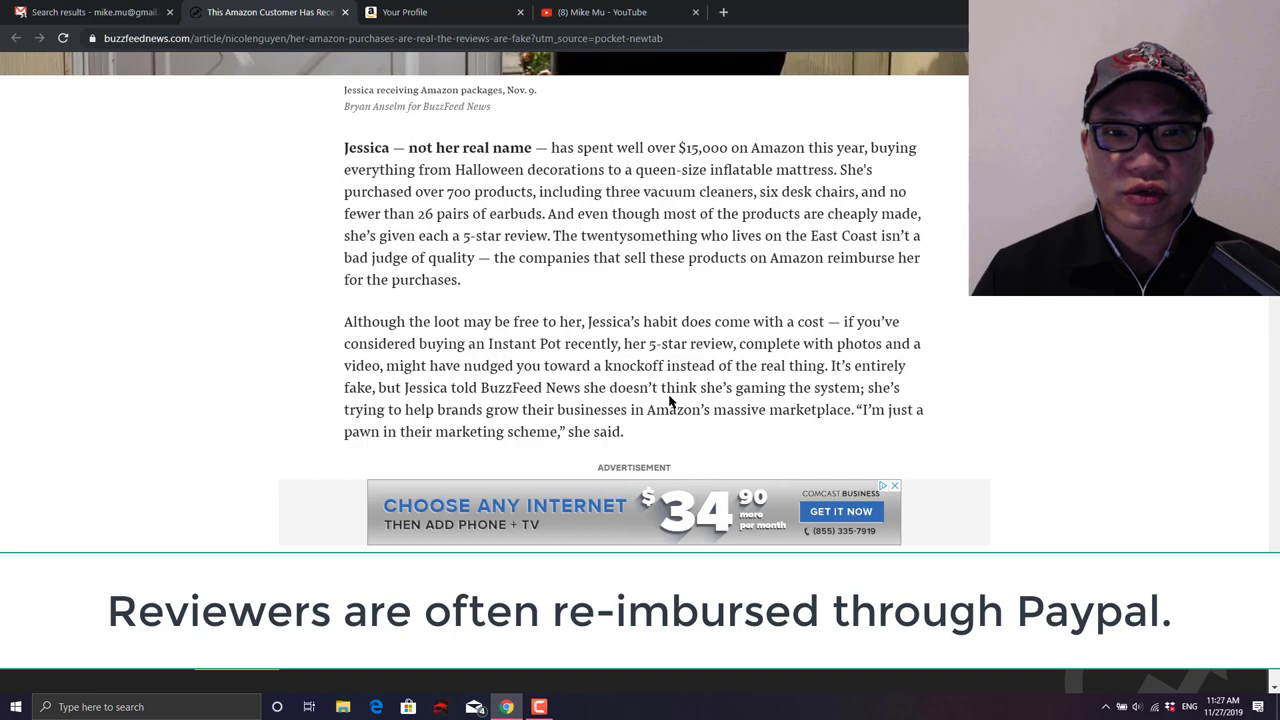
scroll(down, 3)
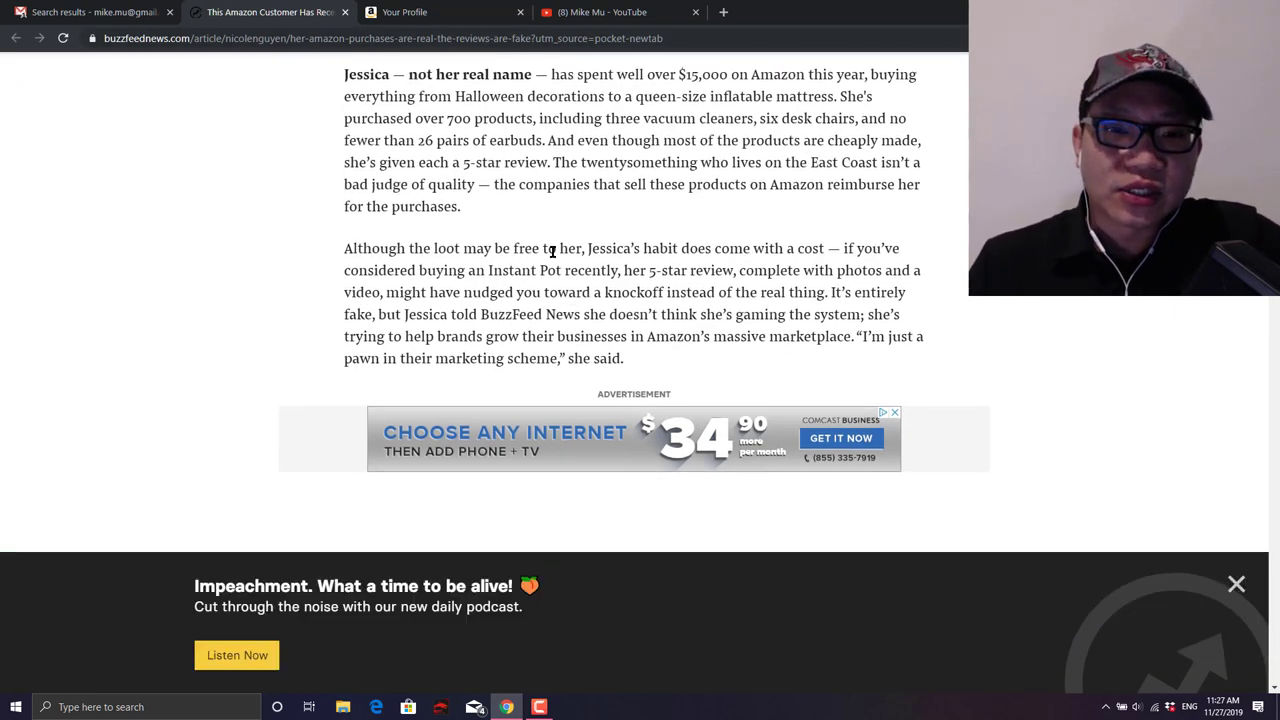
scroll(down, 3)
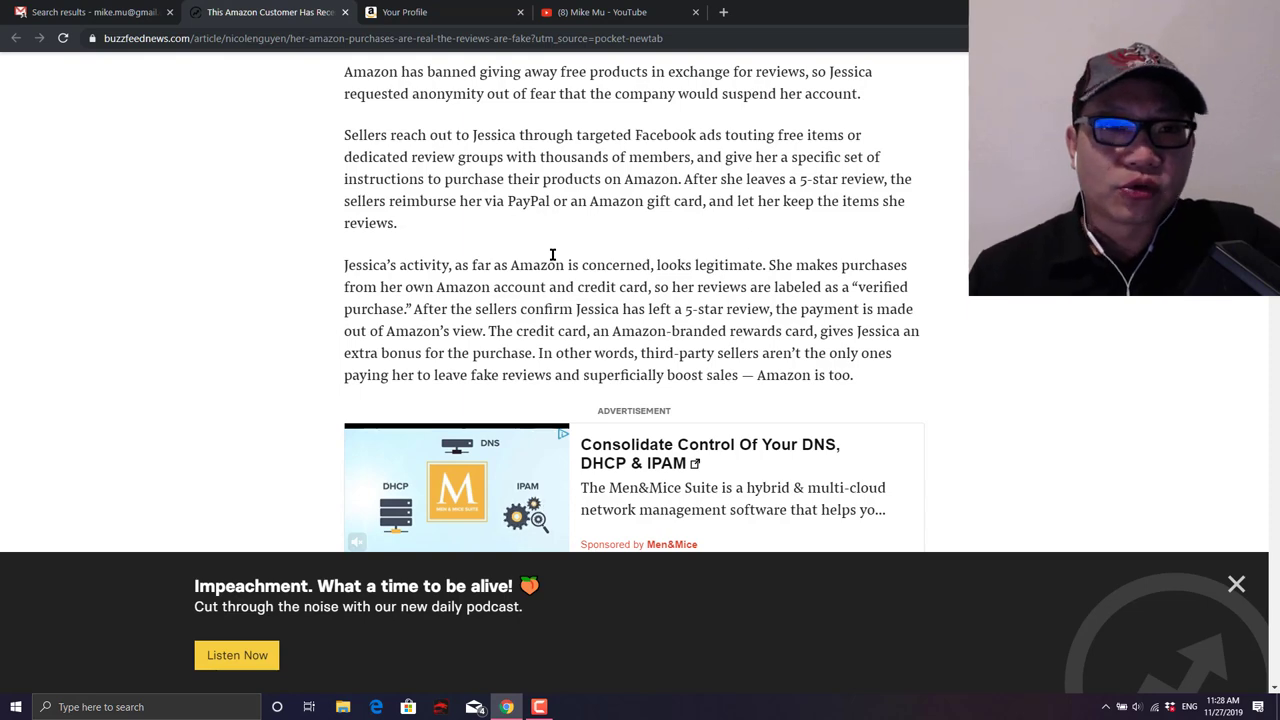
- Switch to the Amazon 'Your Profile' tab and scroll to its Insights and community activity
click(440, 12)
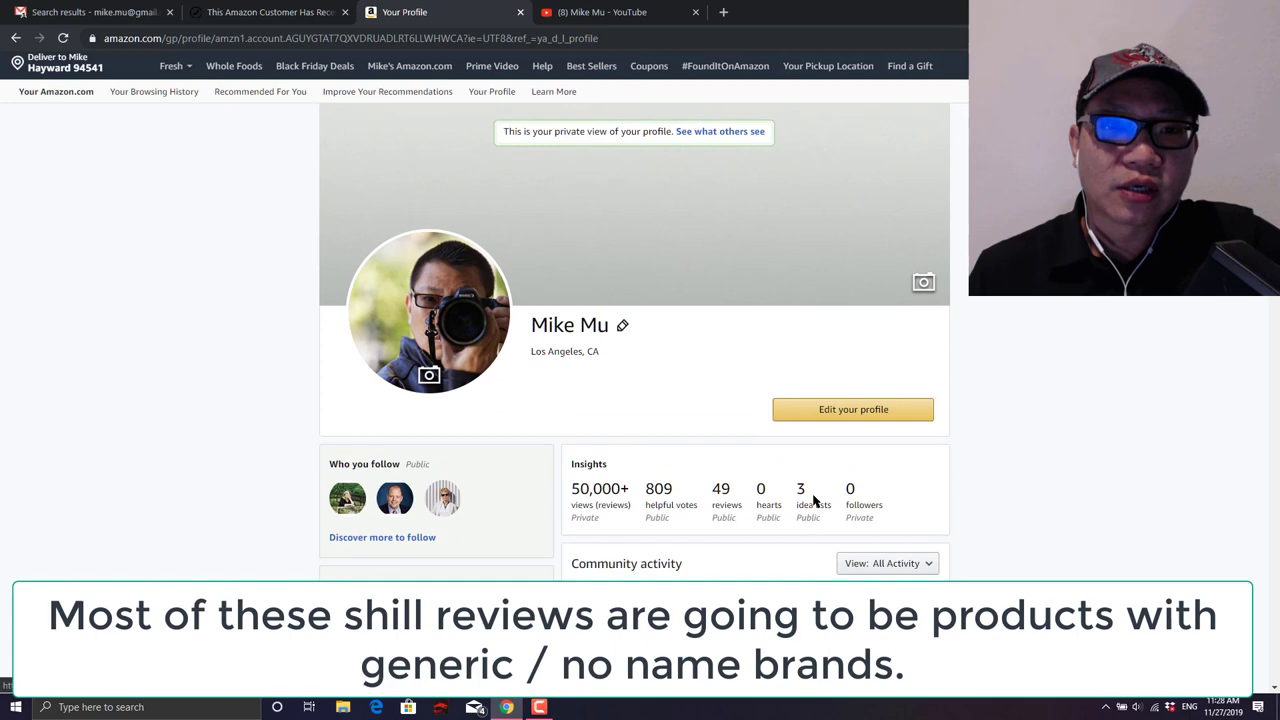
scroll(down, 3)
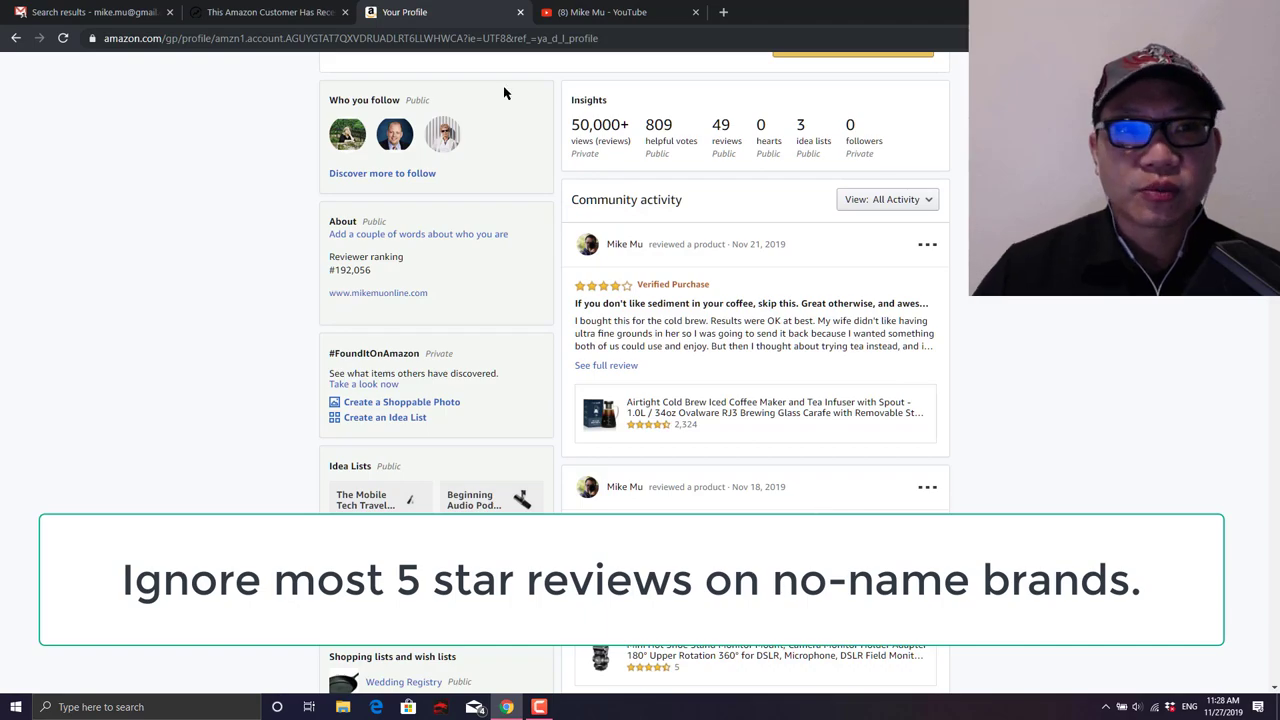
- Return to the BuzzFeed article and read about Jessica giving away reviewed items
click(265, 12)
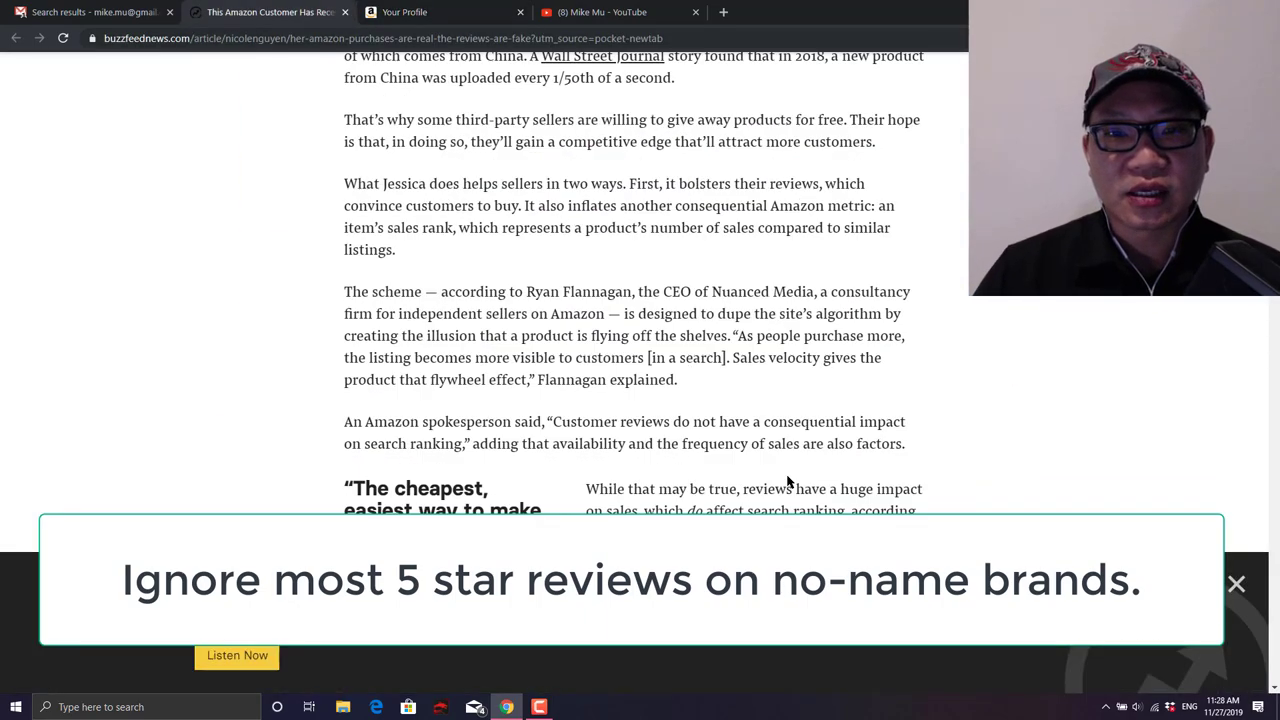
scroll(down, 3)
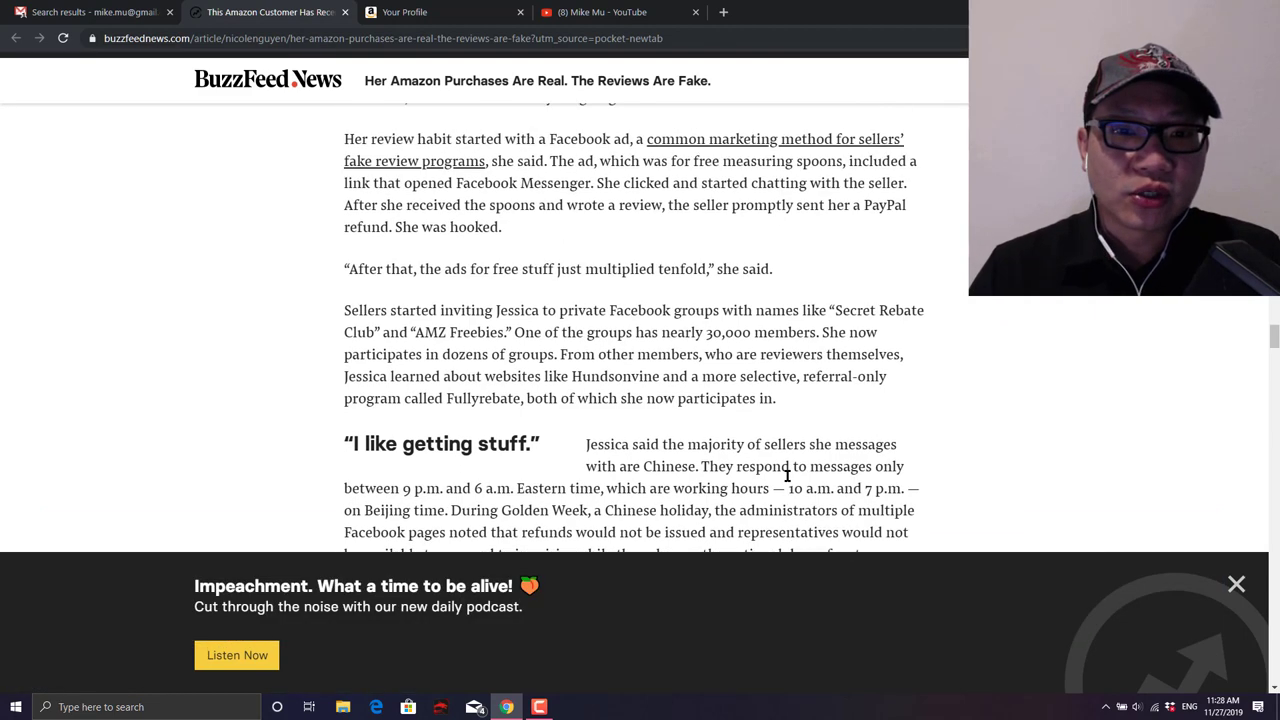
scroll(down, 3)
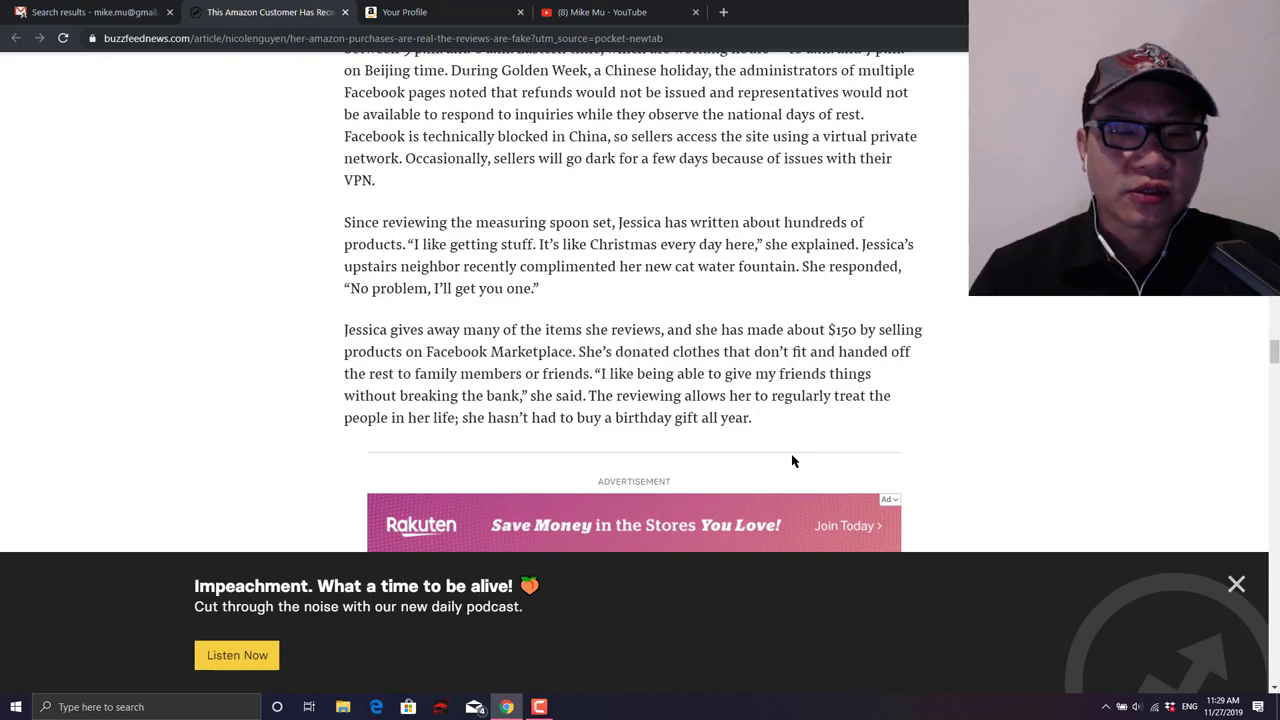
- Switch to the YouTube channel's Videos tab and scroll through the uploads grid
click(600, 12)
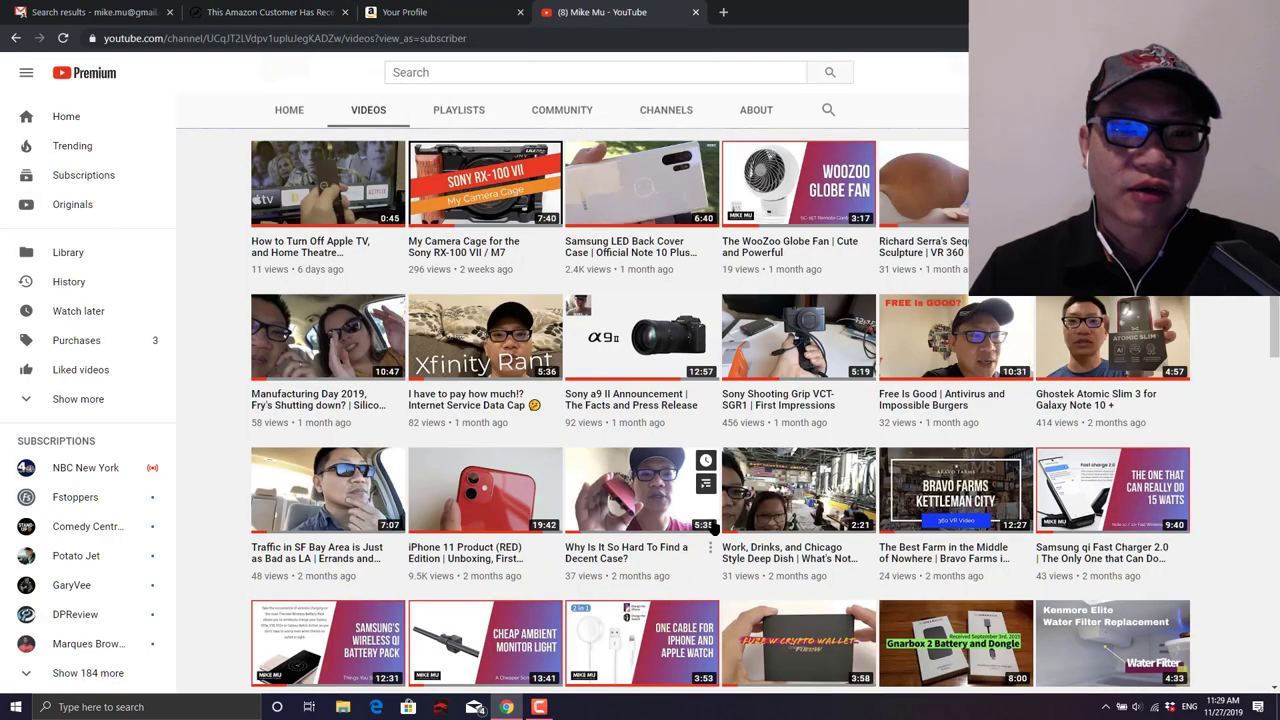
scroll(down, 3)
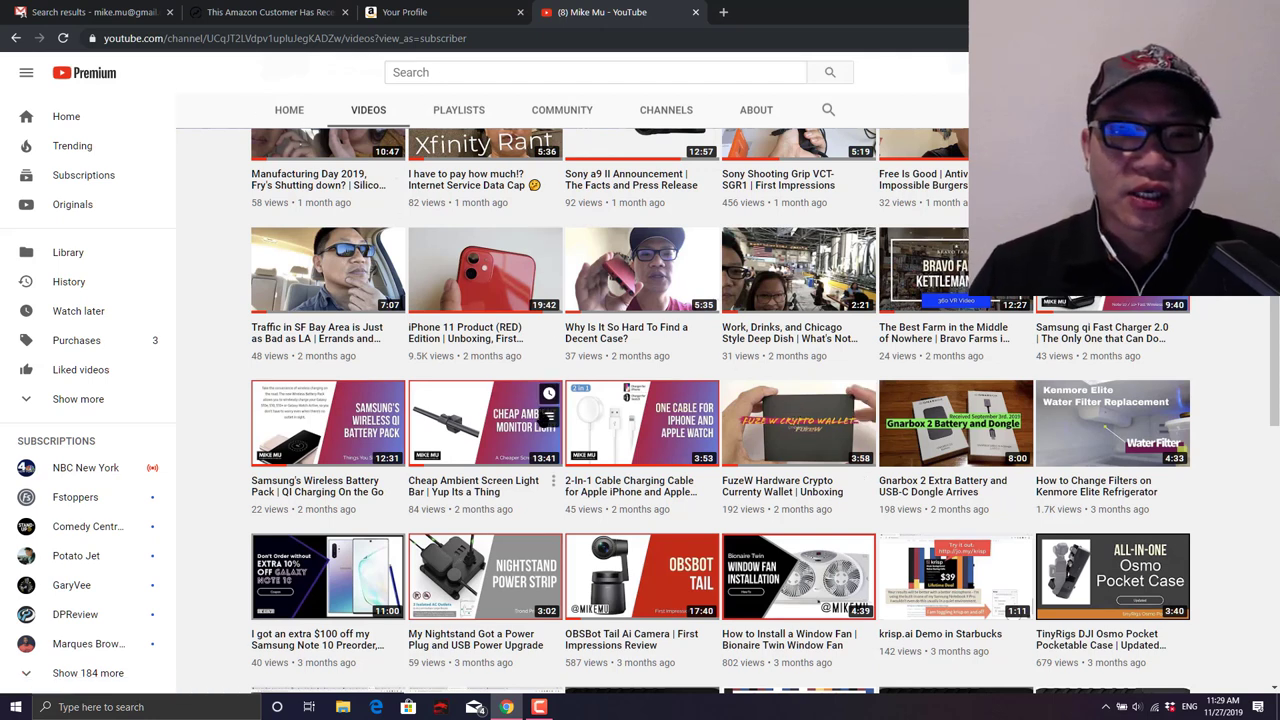
mouse_move(510, 416)
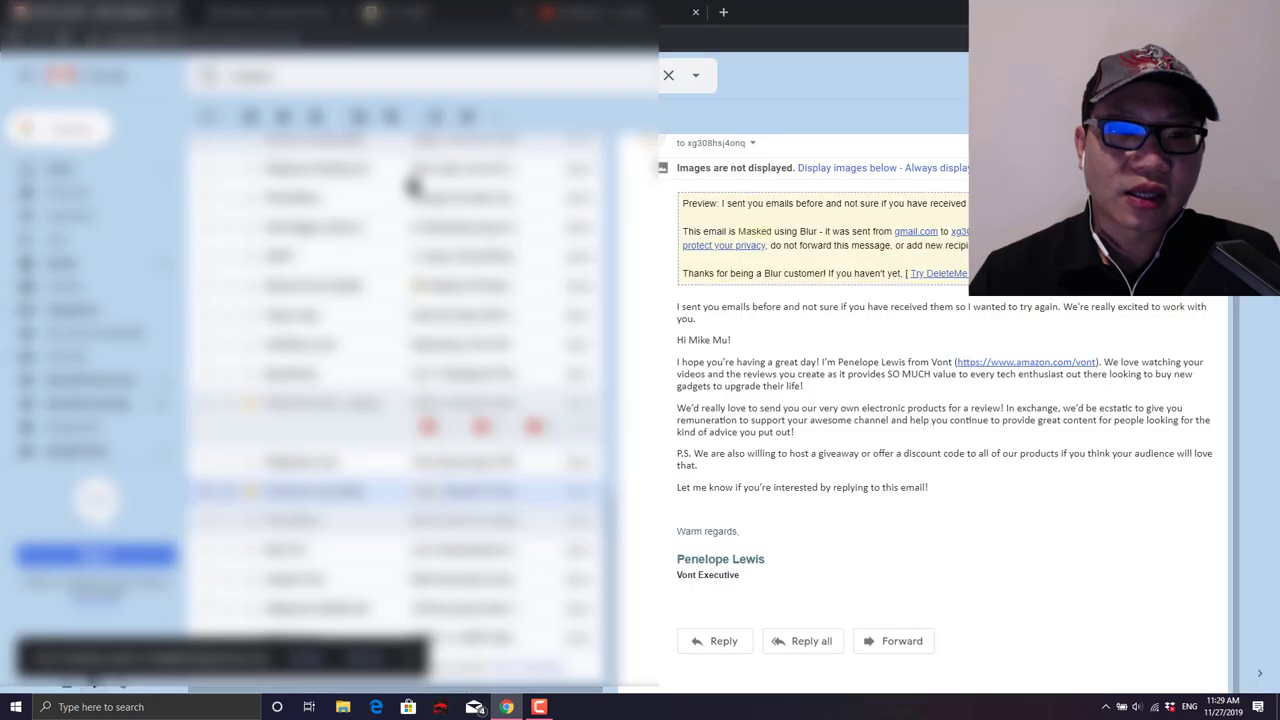
mouse_move(778, 428)
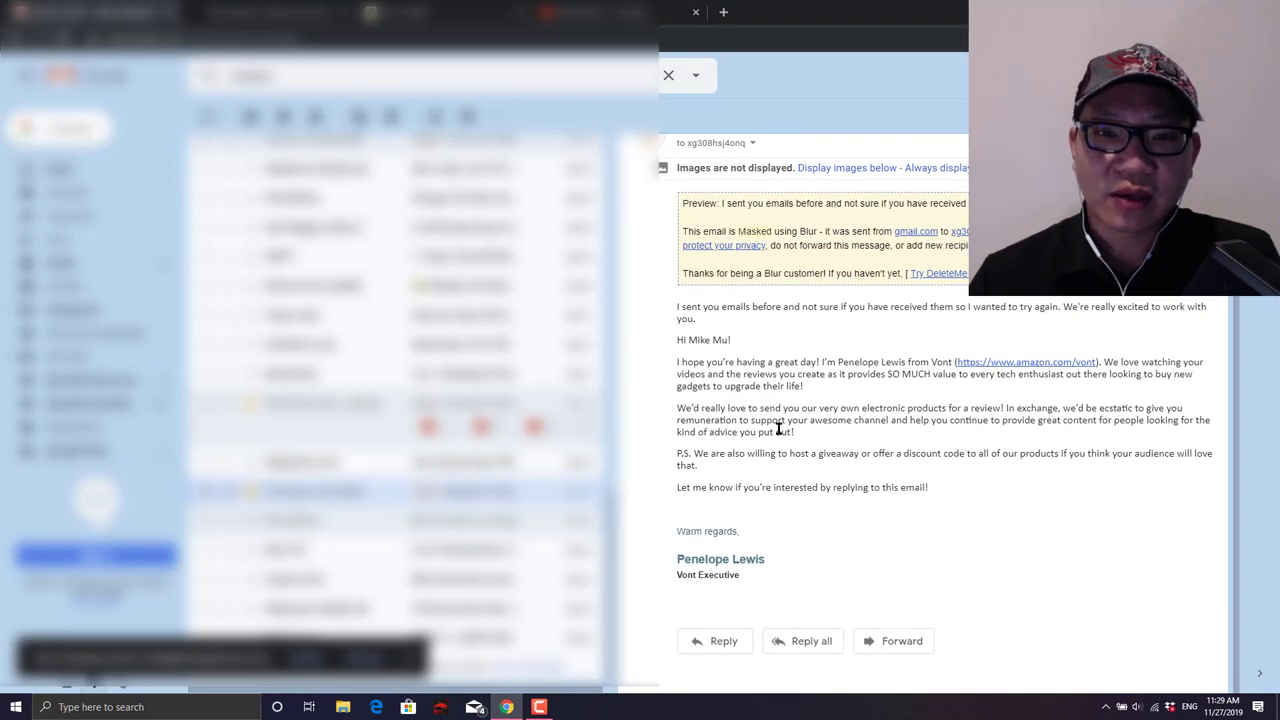
mouse_move(826, 437)
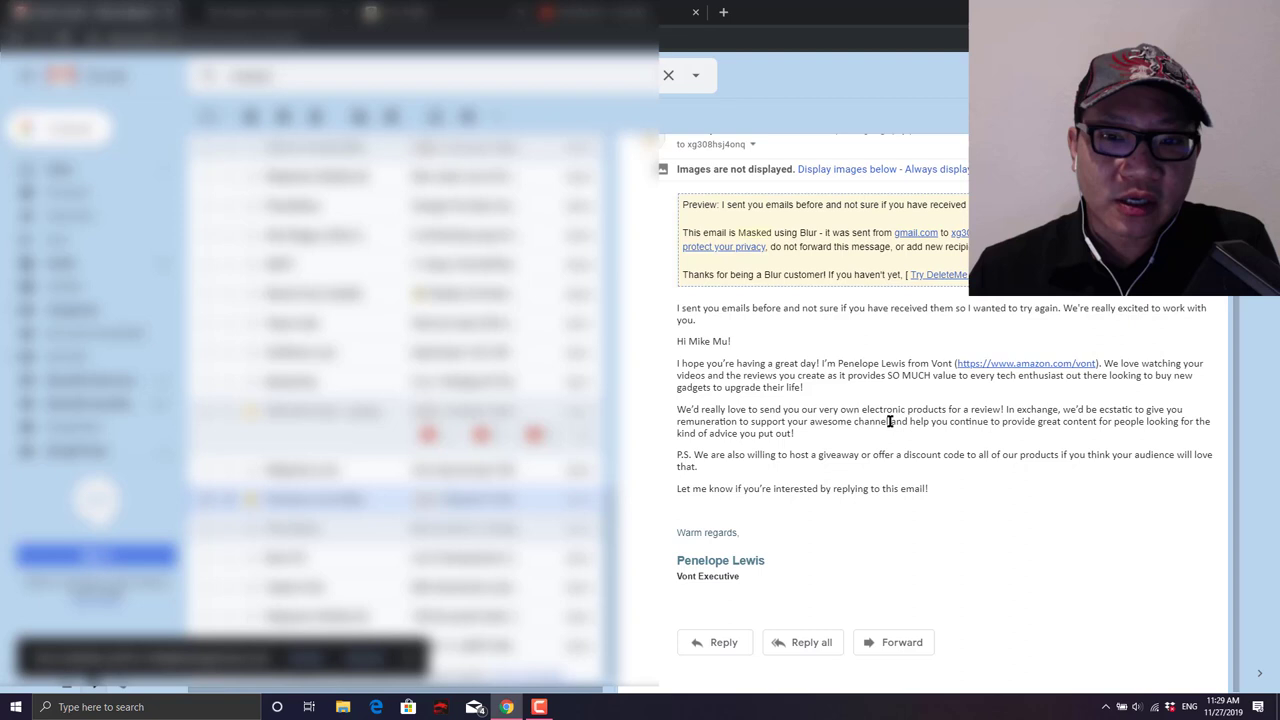
mouse_move(883, 467)
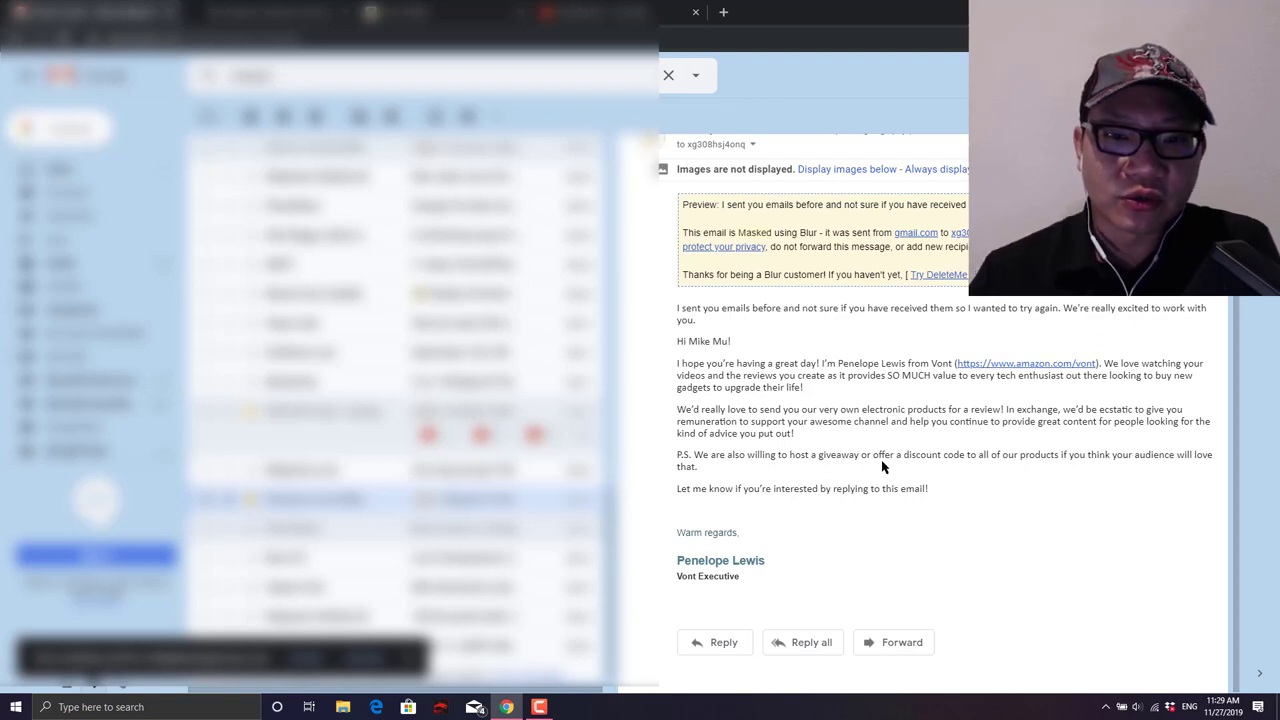
mouse_move(858, 392)
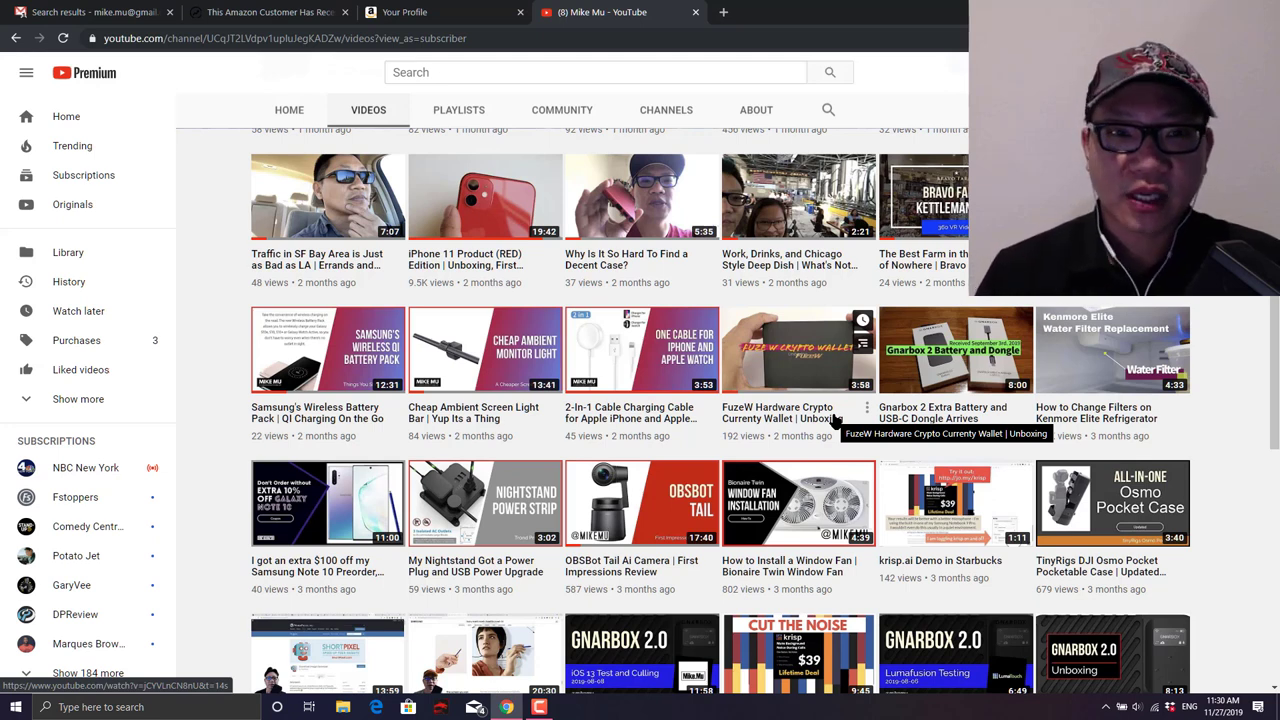
mouse_move(405, 12)
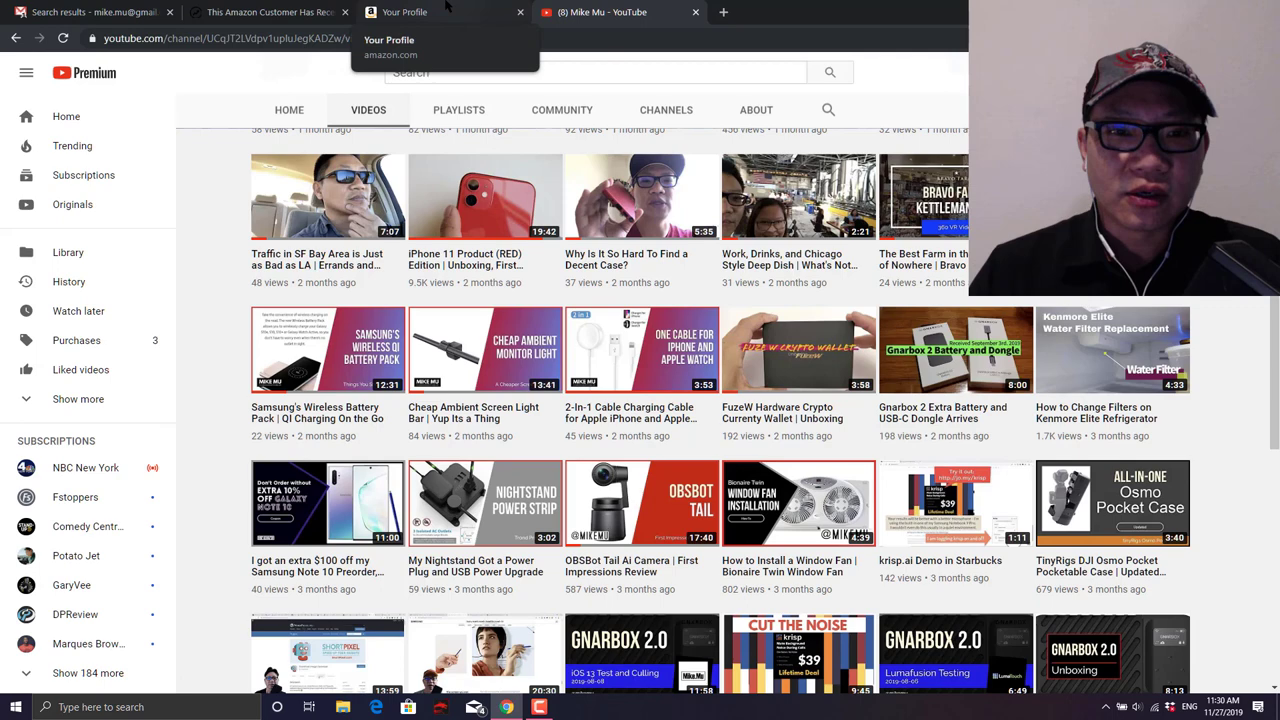
- Bring the Amazon reviewer profile back on screen with its insights and recent reviews
click(405, 12)
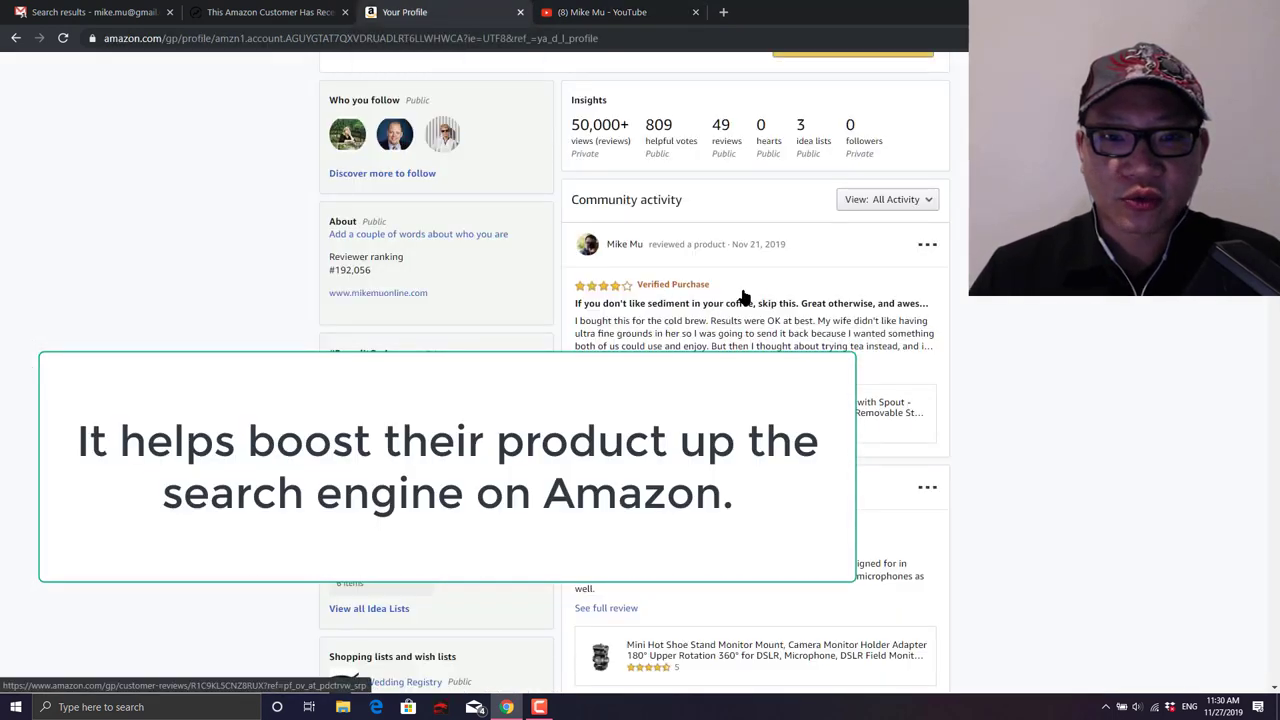
mouse_move(773, 335)
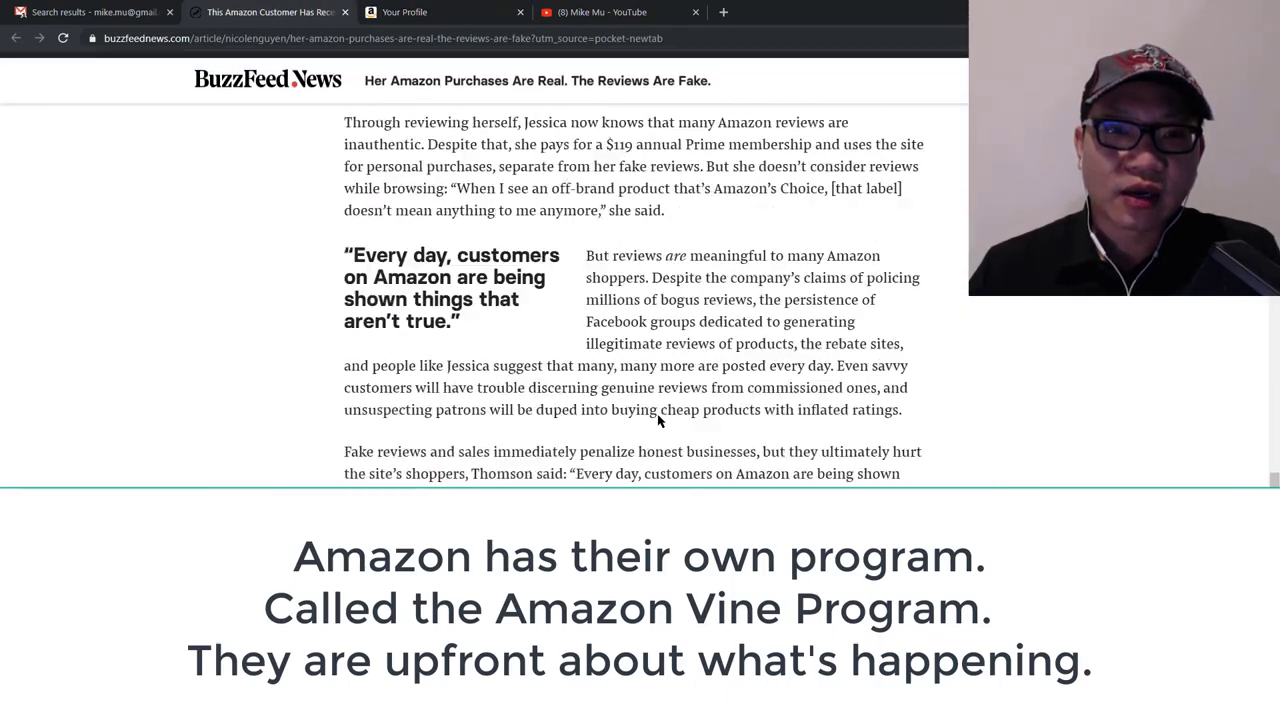
- Read the article through Jessica's distrust and rebate sites, then show the YouTube videos grid
scroll(down, 3)
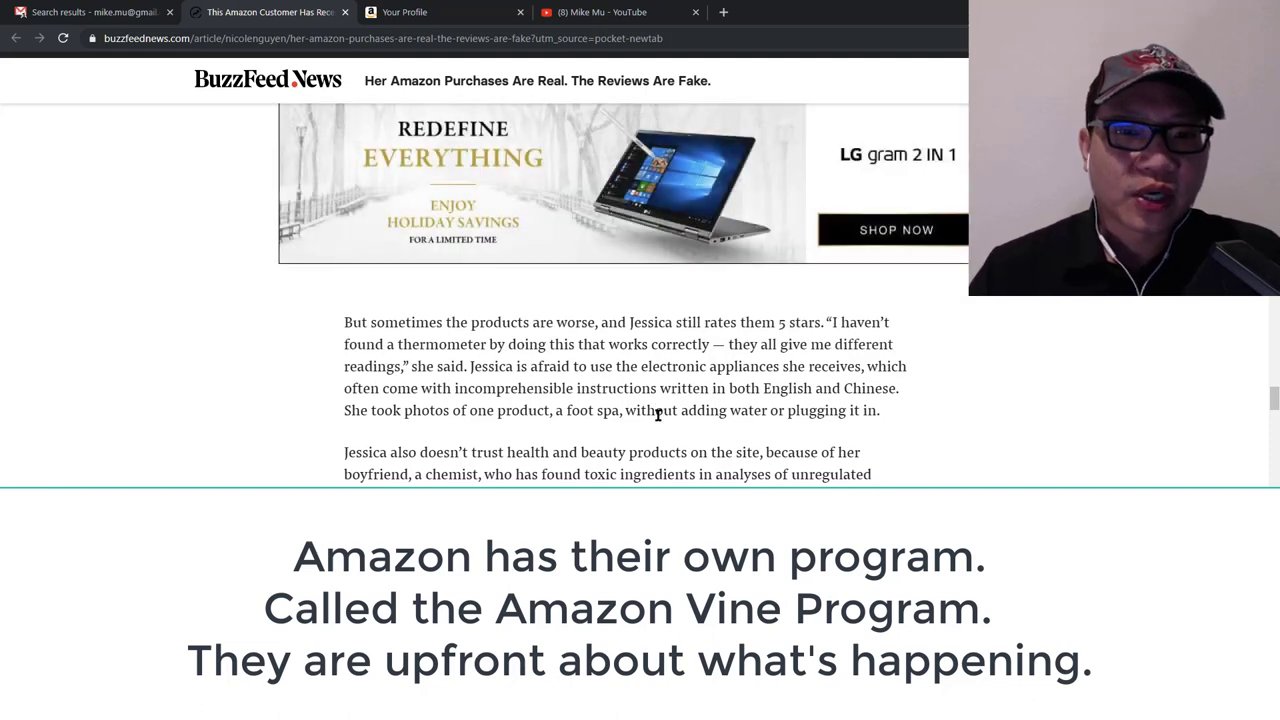
scroll(down, 3)
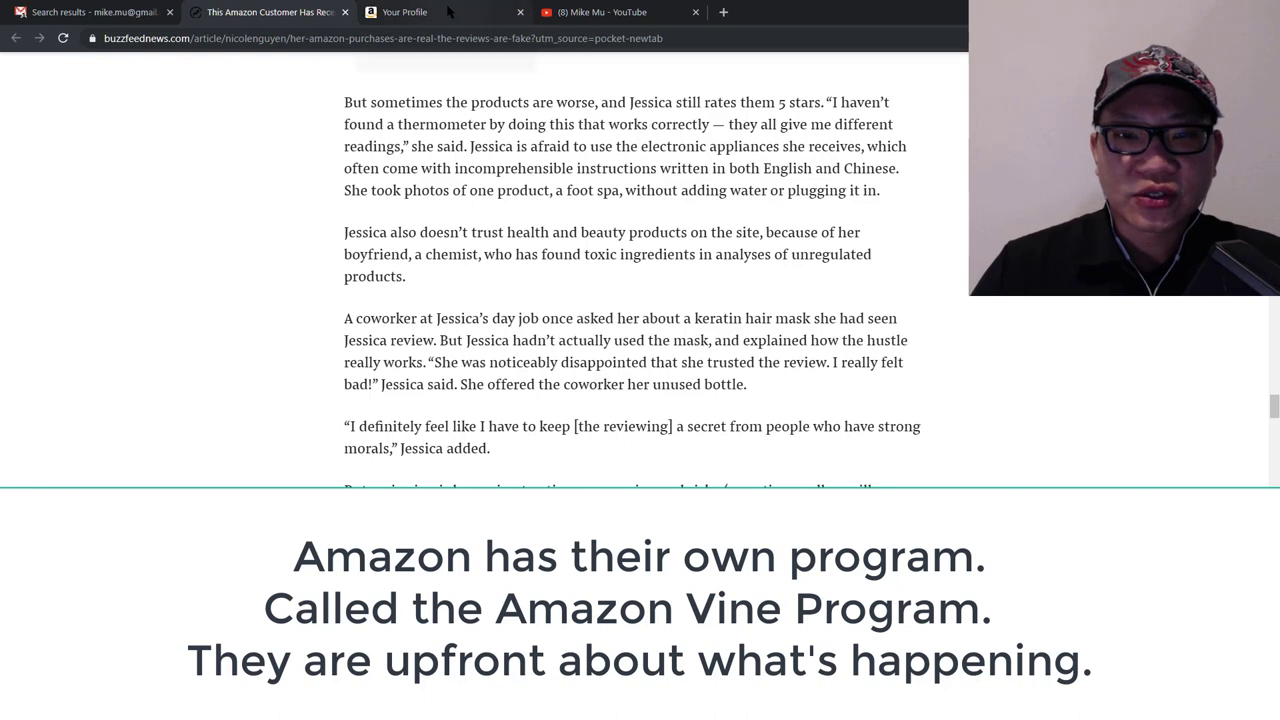
scroll(down, 3)
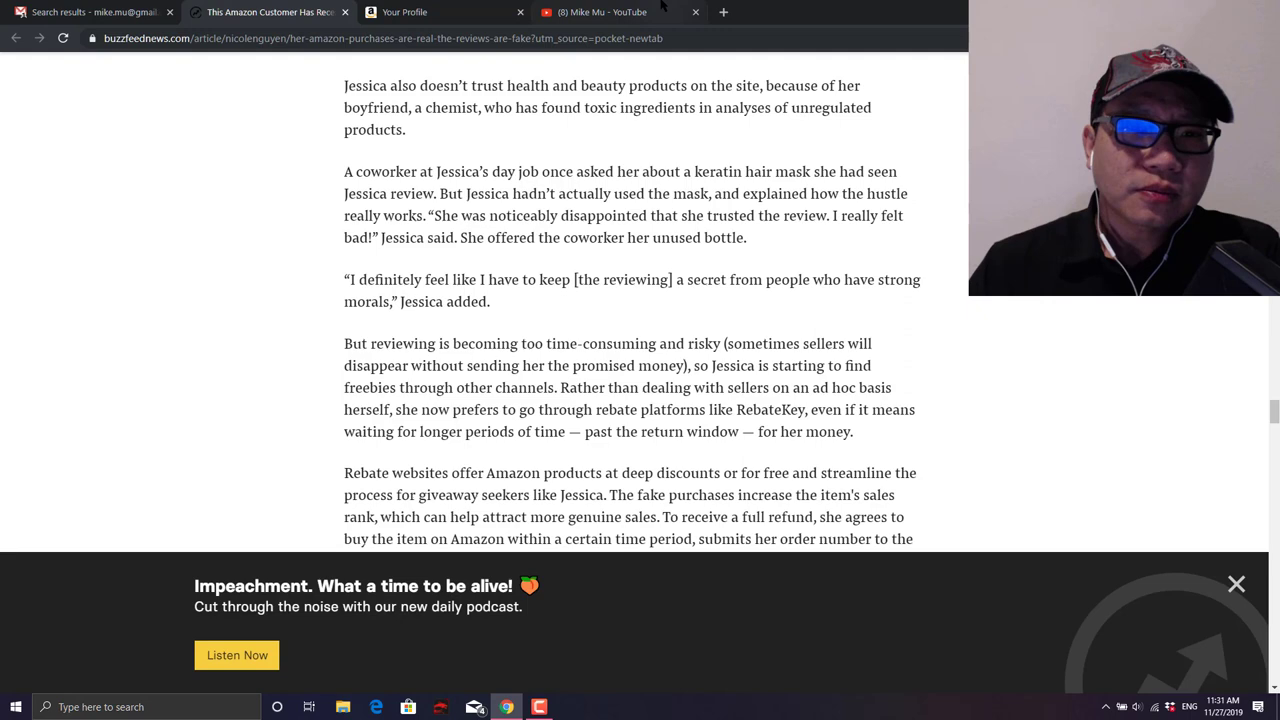
click(595, 12)
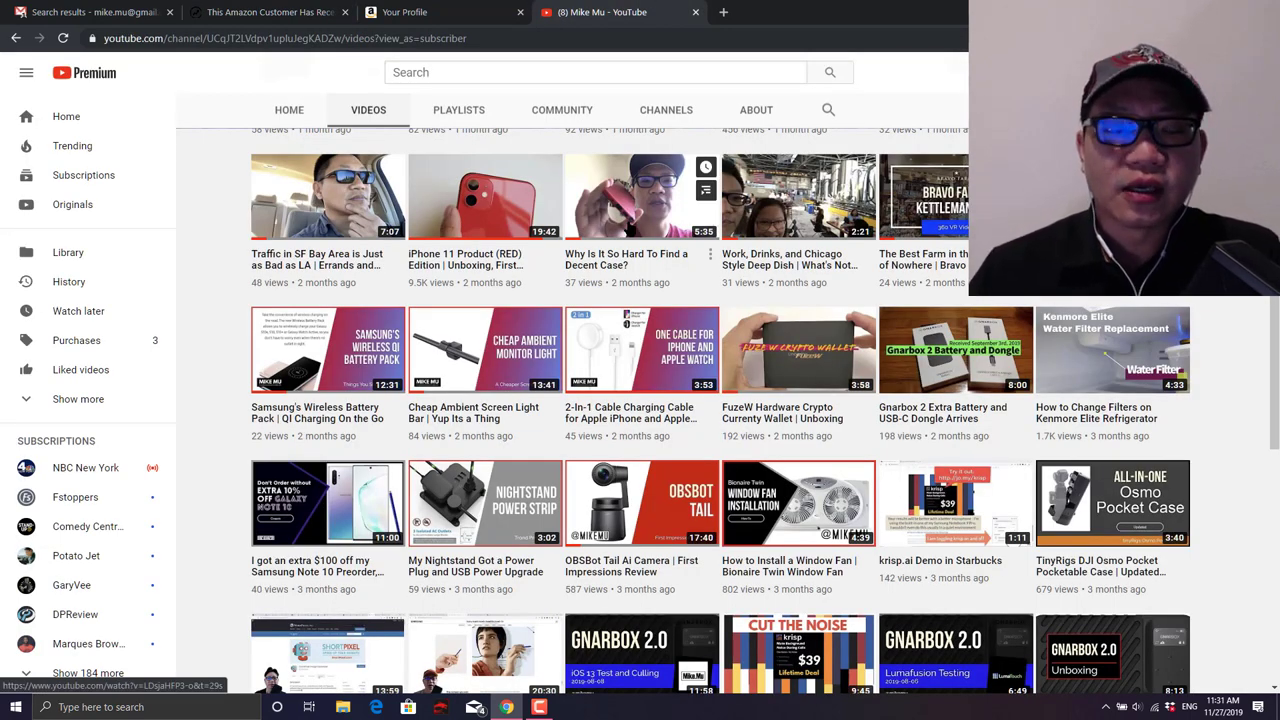
mouse_move(830, 383)
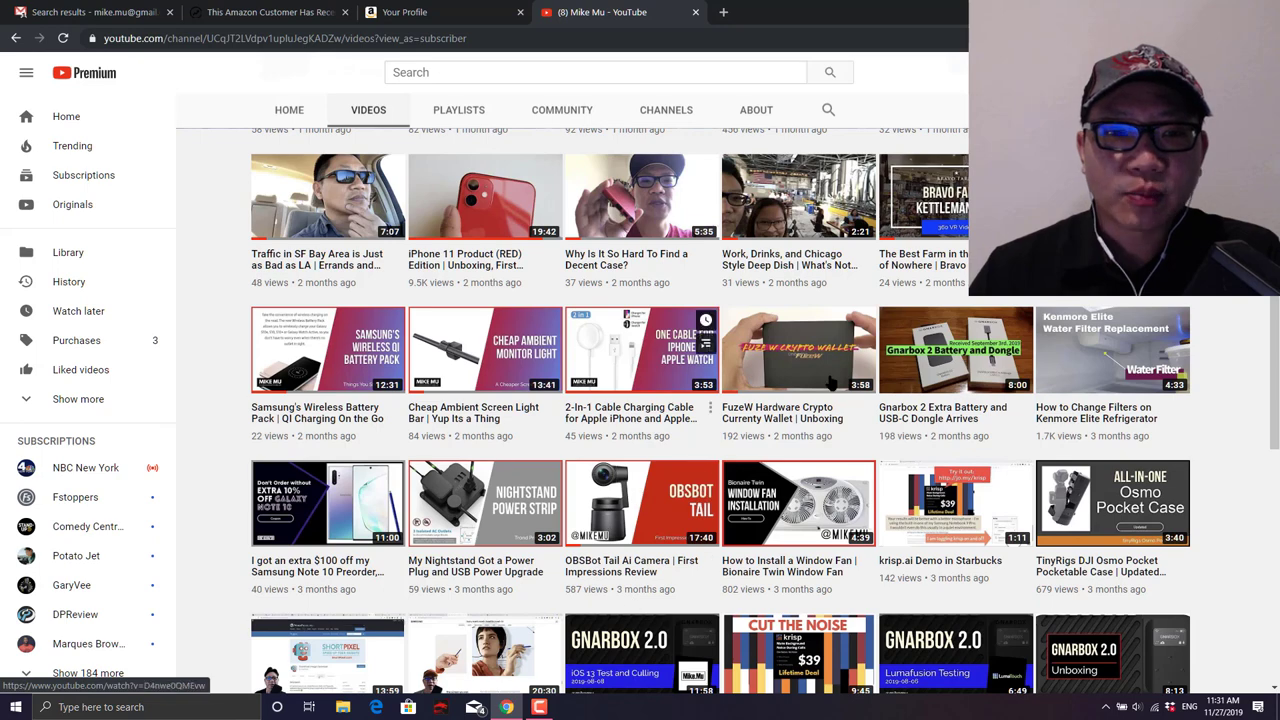
mouse_move(497, 421)
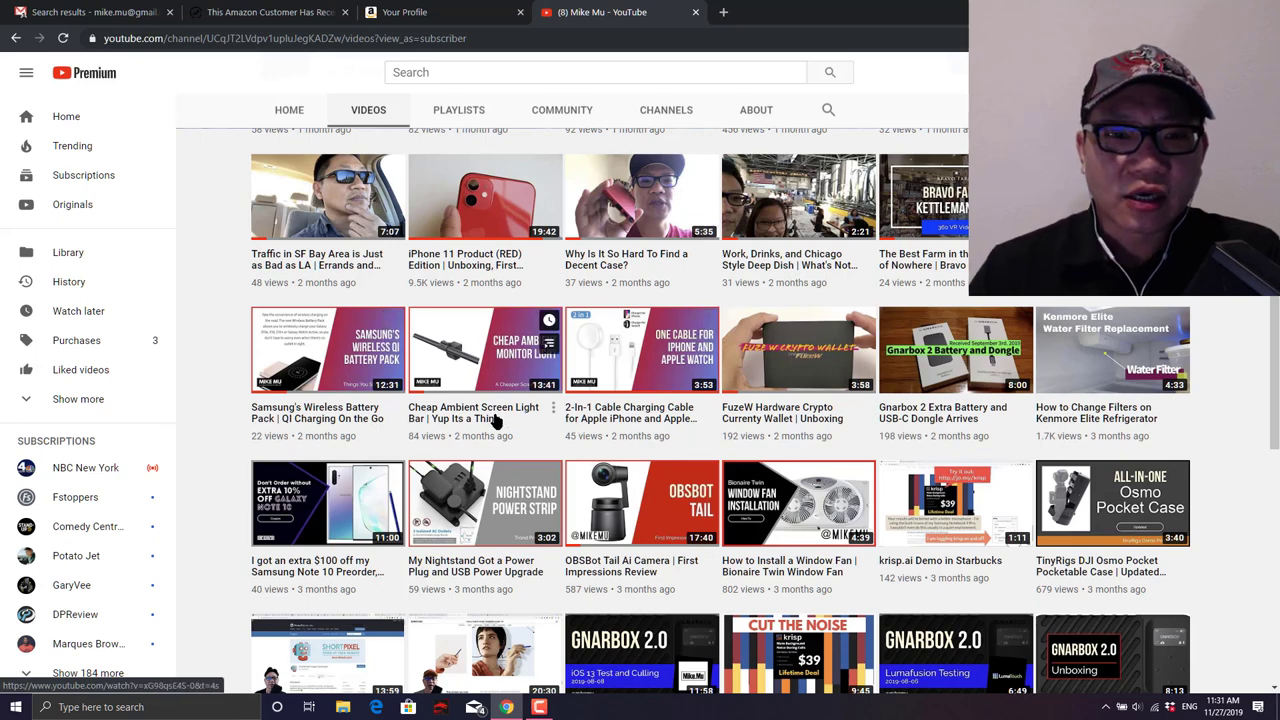
- Open the 'Cheap Ambient Screen Light Bar' video, expand its description, and like it
click(485, 350)
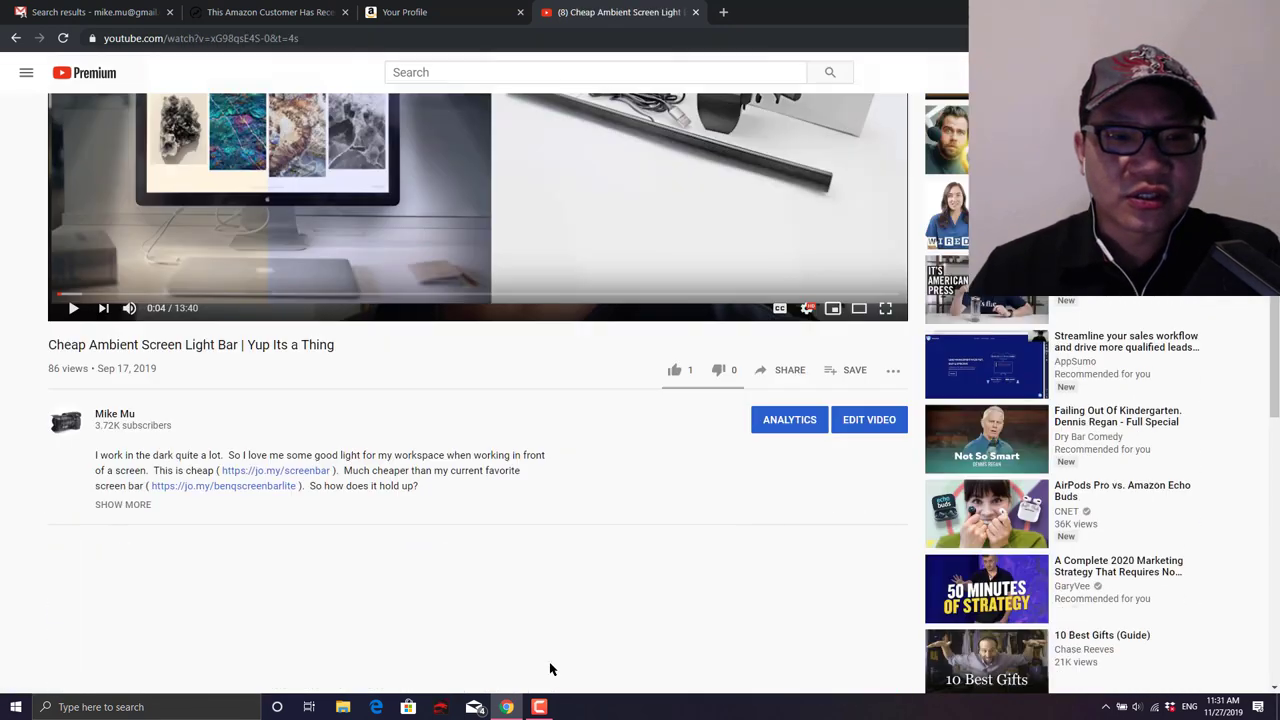
scroll(down, 3)
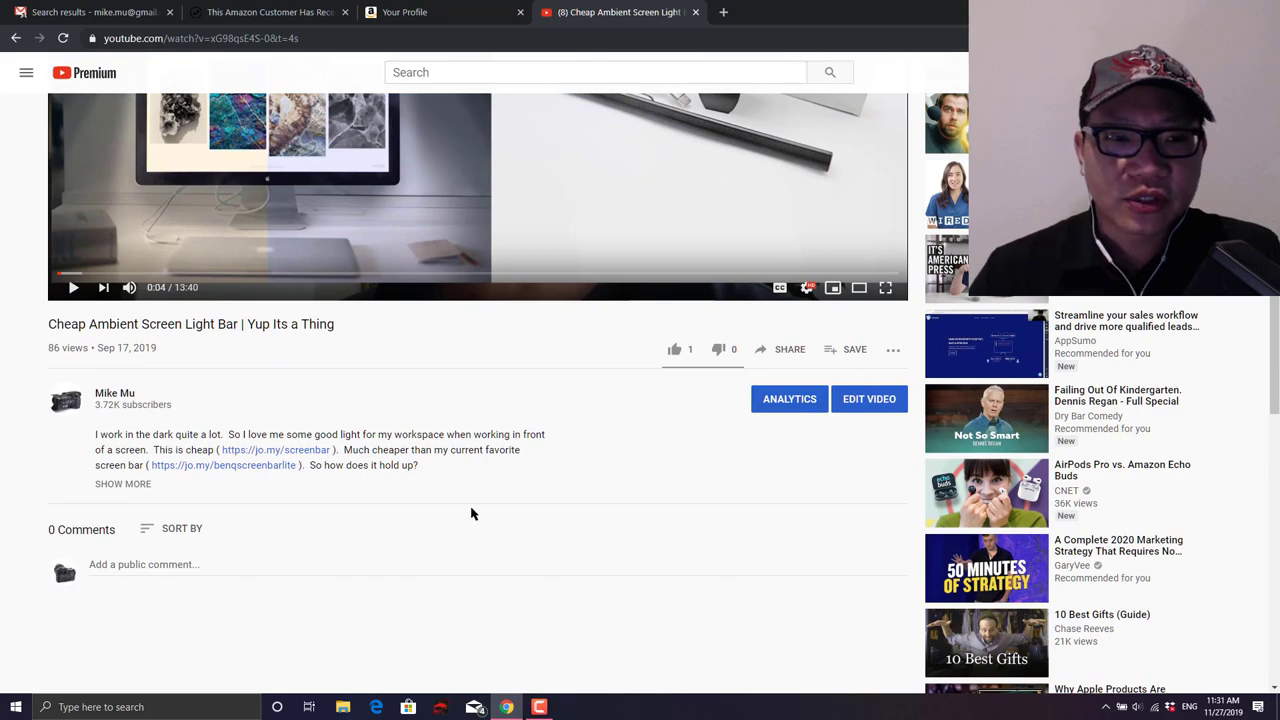
click(123, 483)
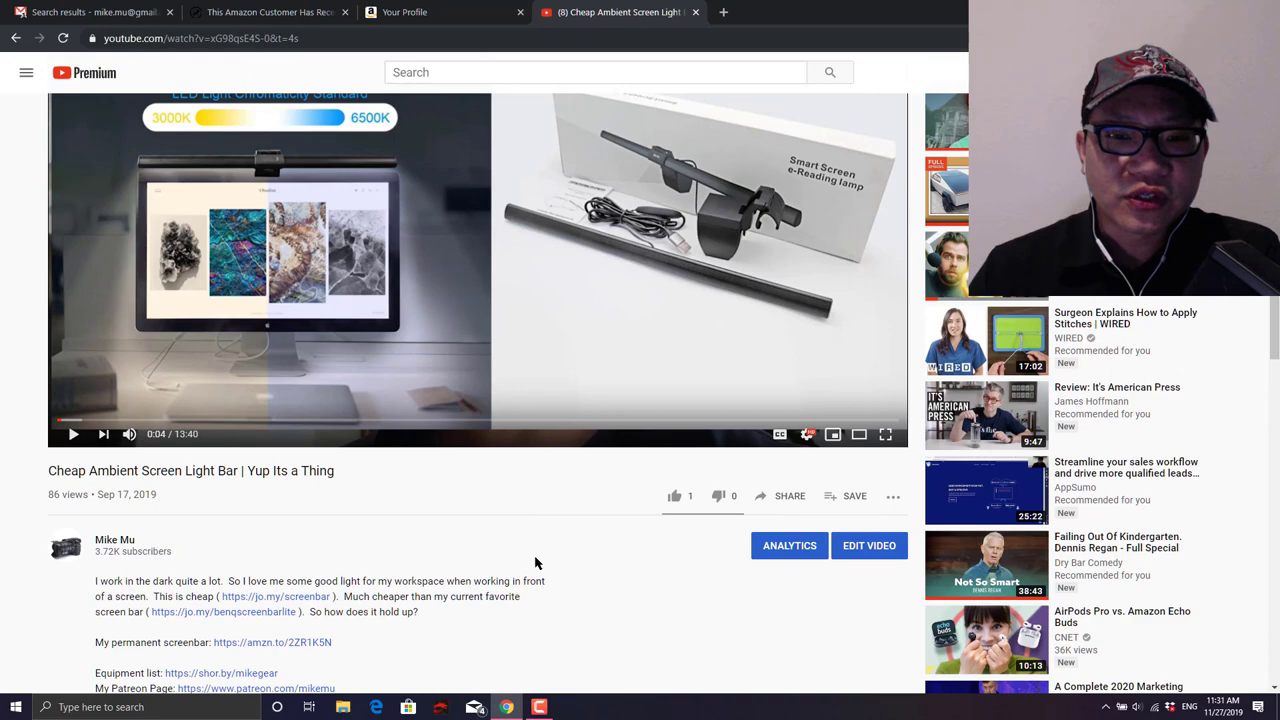
scroll(down, 3)
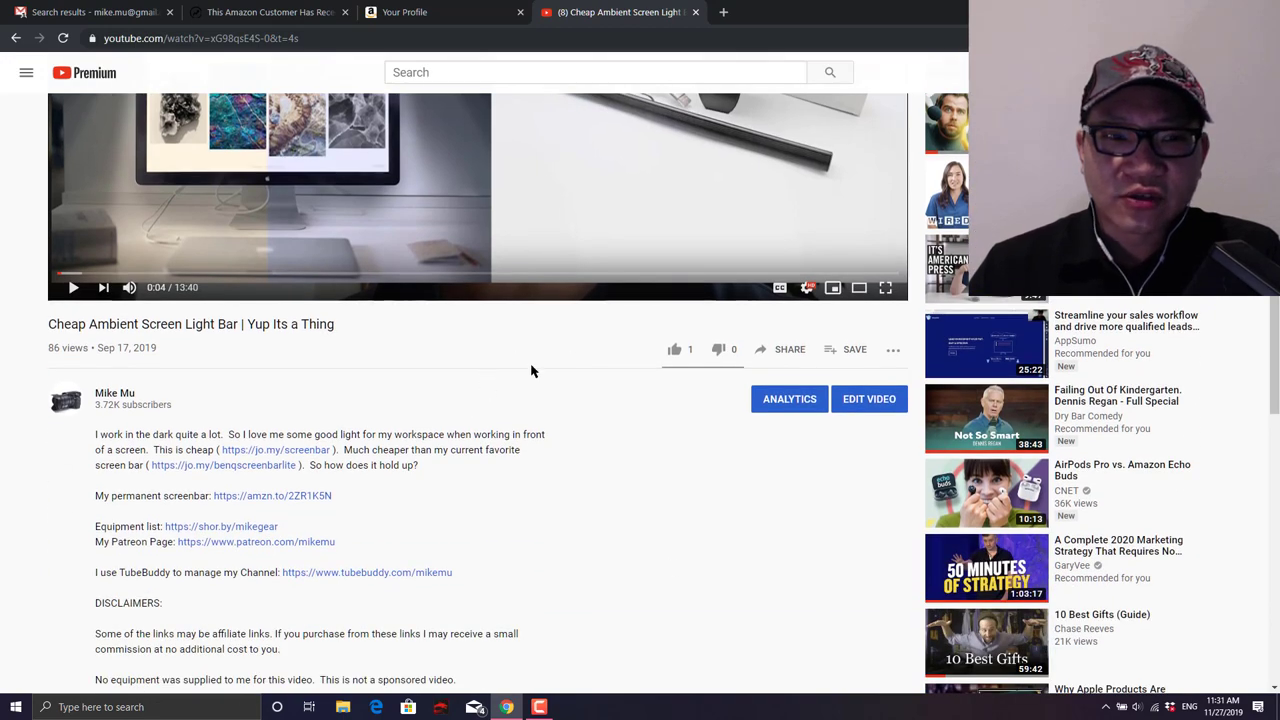
click(674, 349)
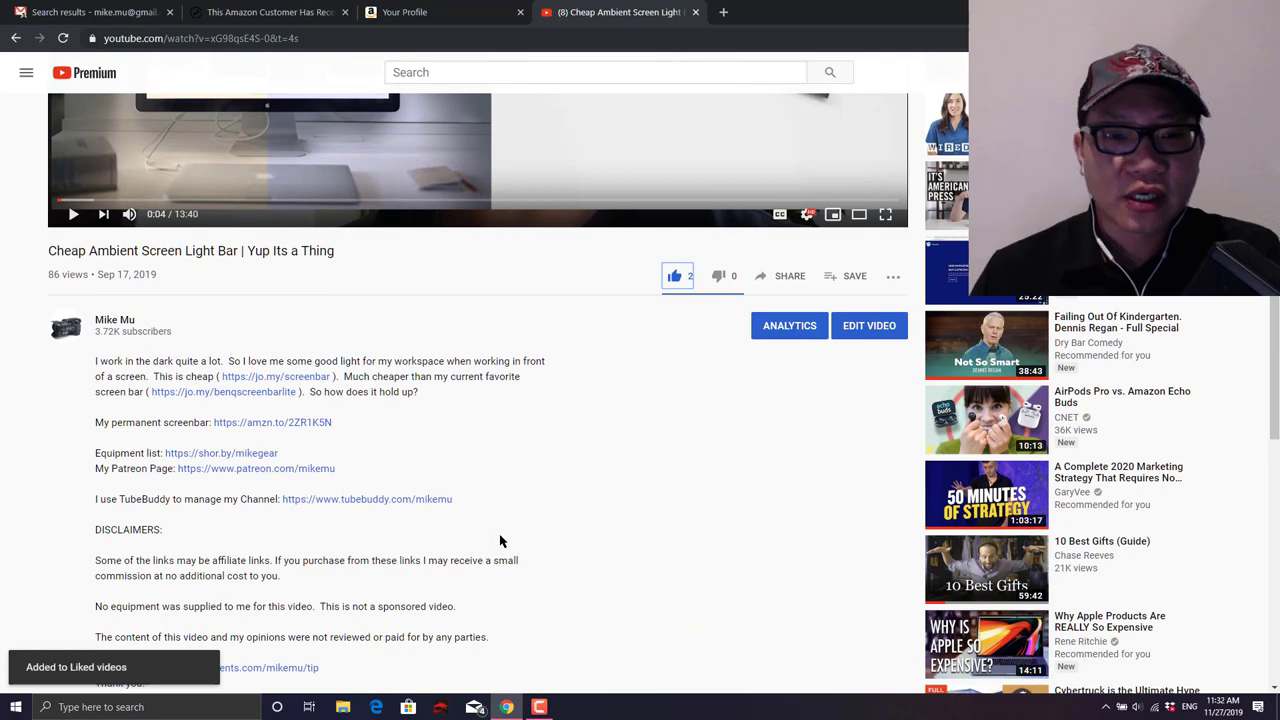
- Return to the channel's videos grid
scroll(down, 3)
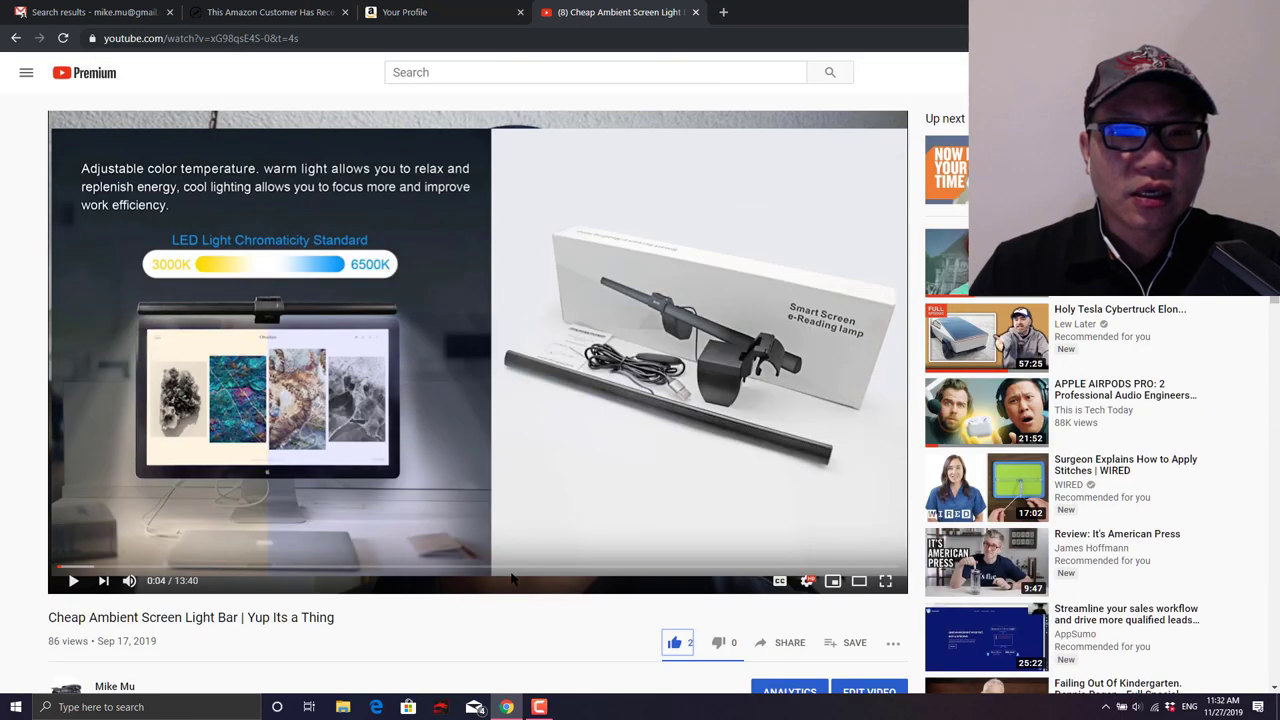
mouse_move(730, 440)
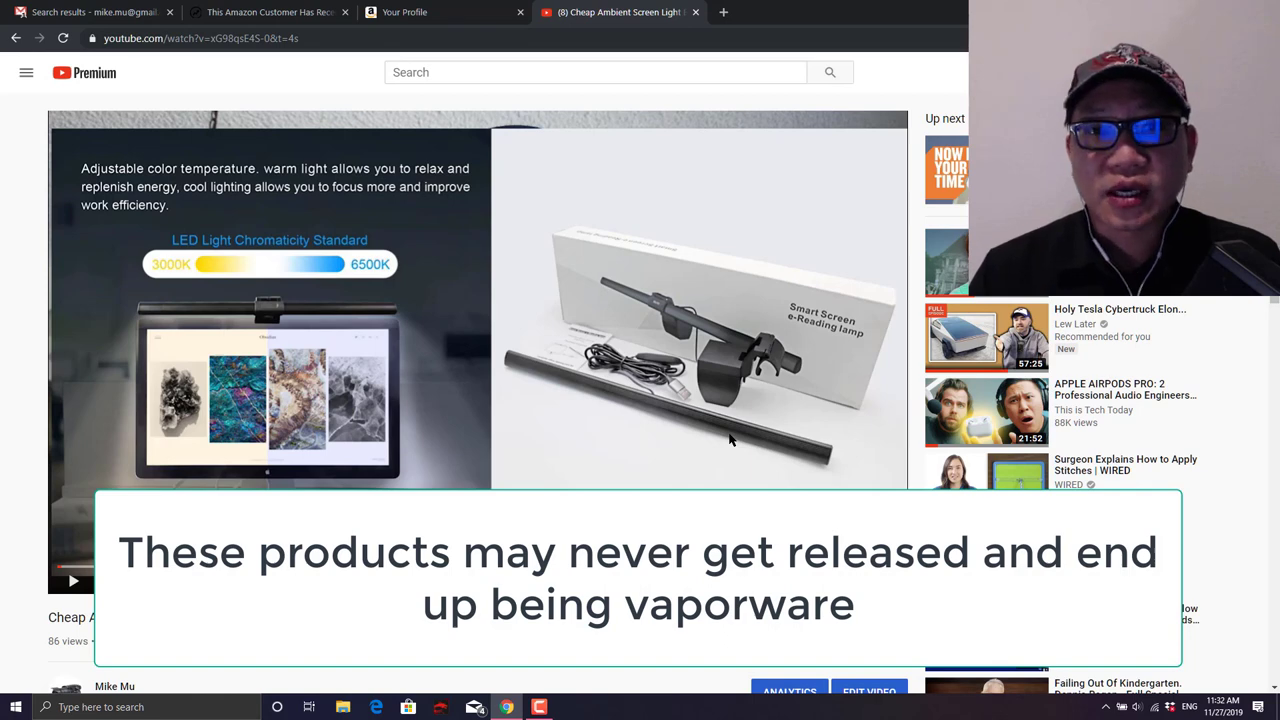
click(678, 642)
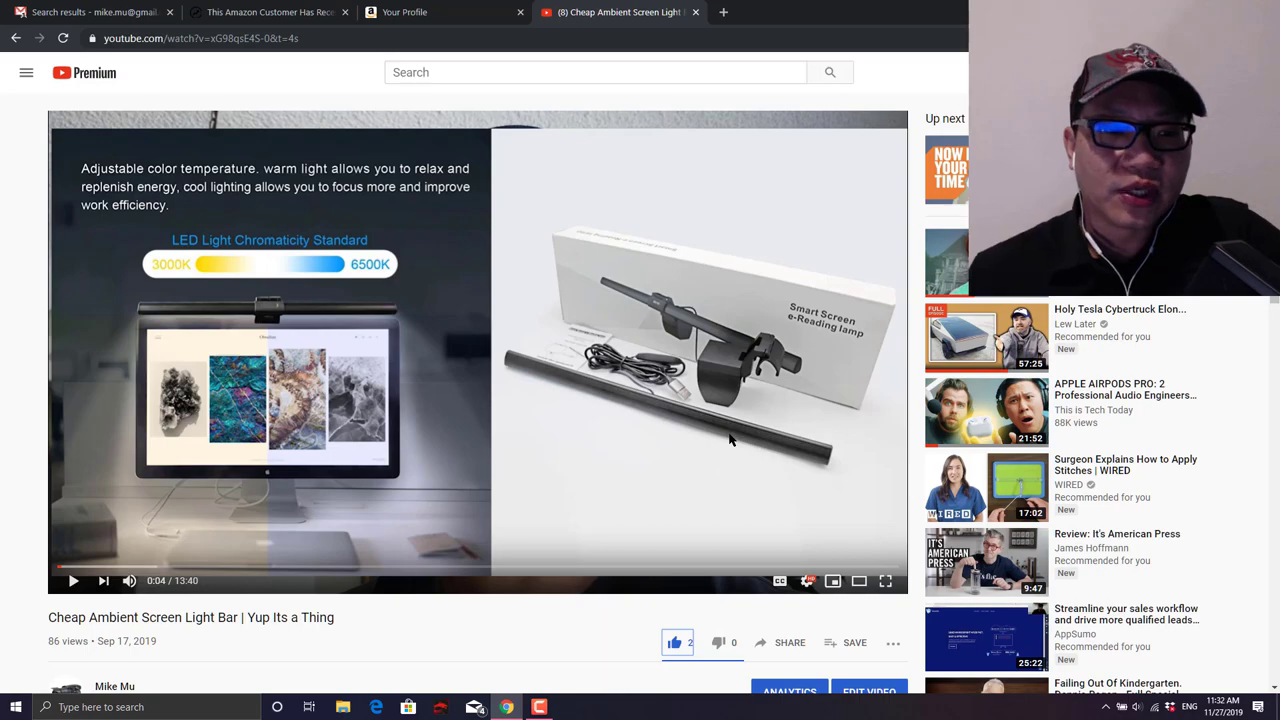
scroll(down, 3)
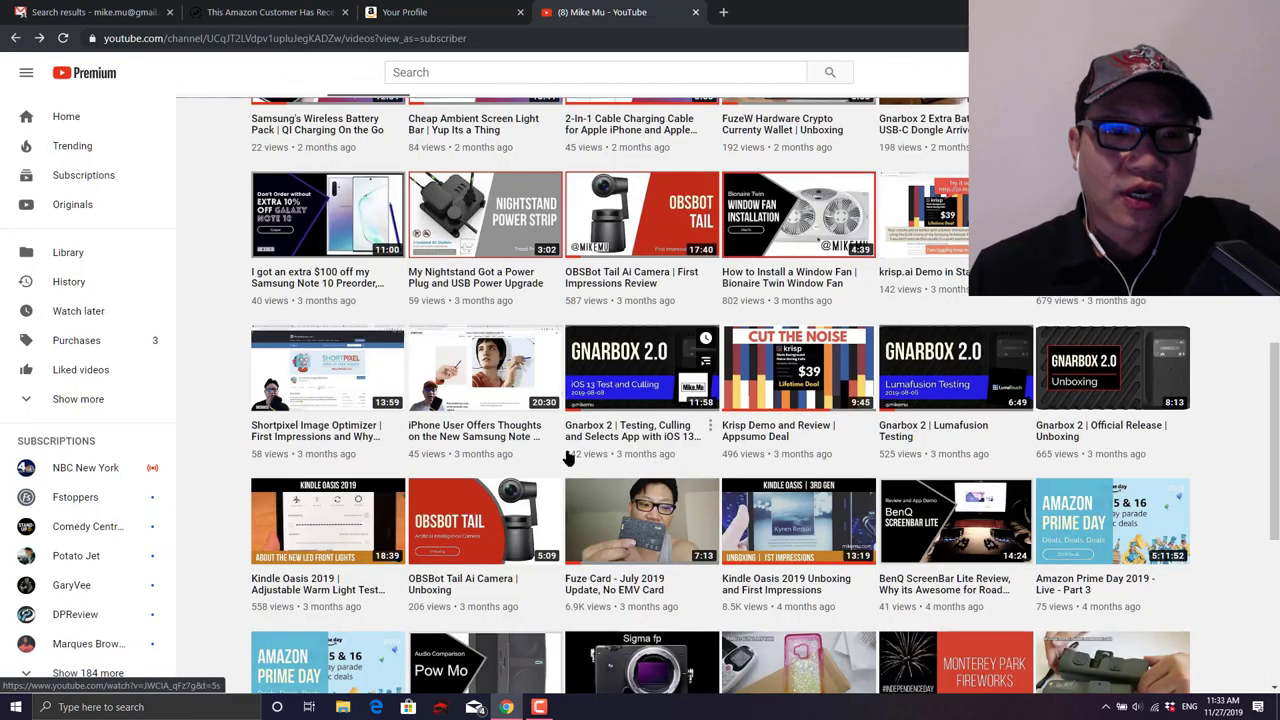
- Scroll the channel's Videos grid down to uploads from about four months ago
scroll(up, 3)
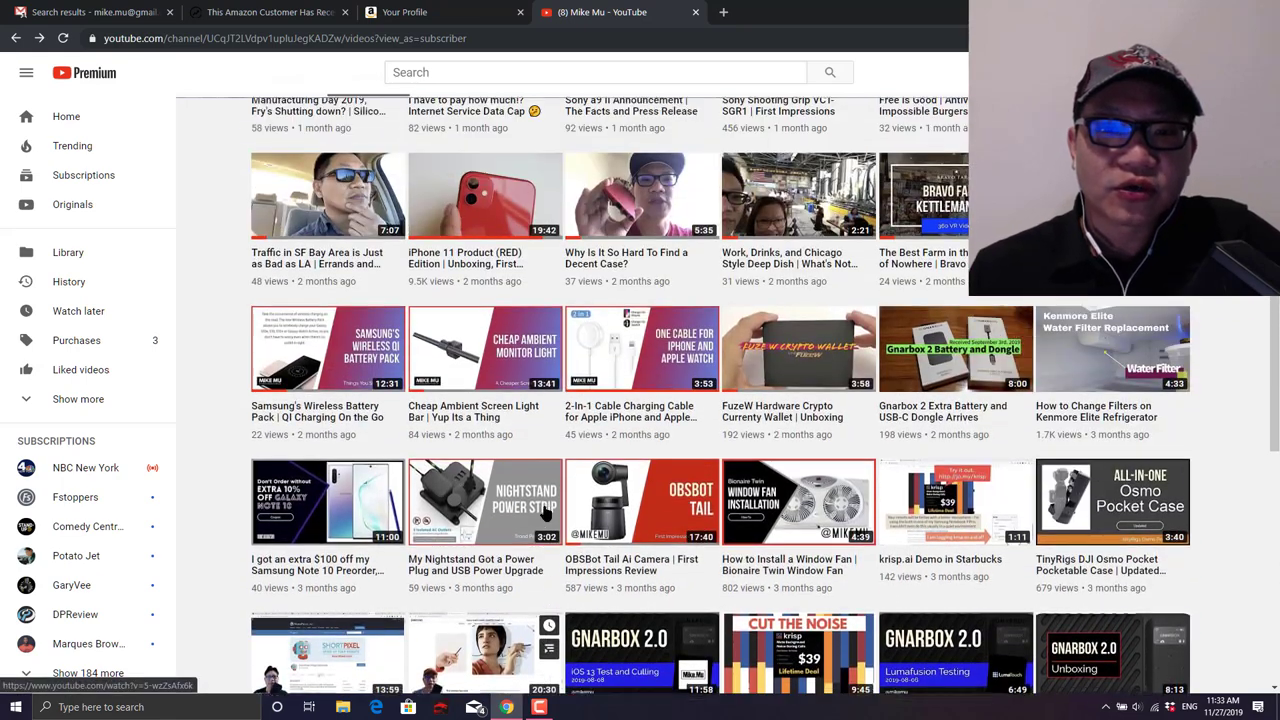
scroll(down, 3)
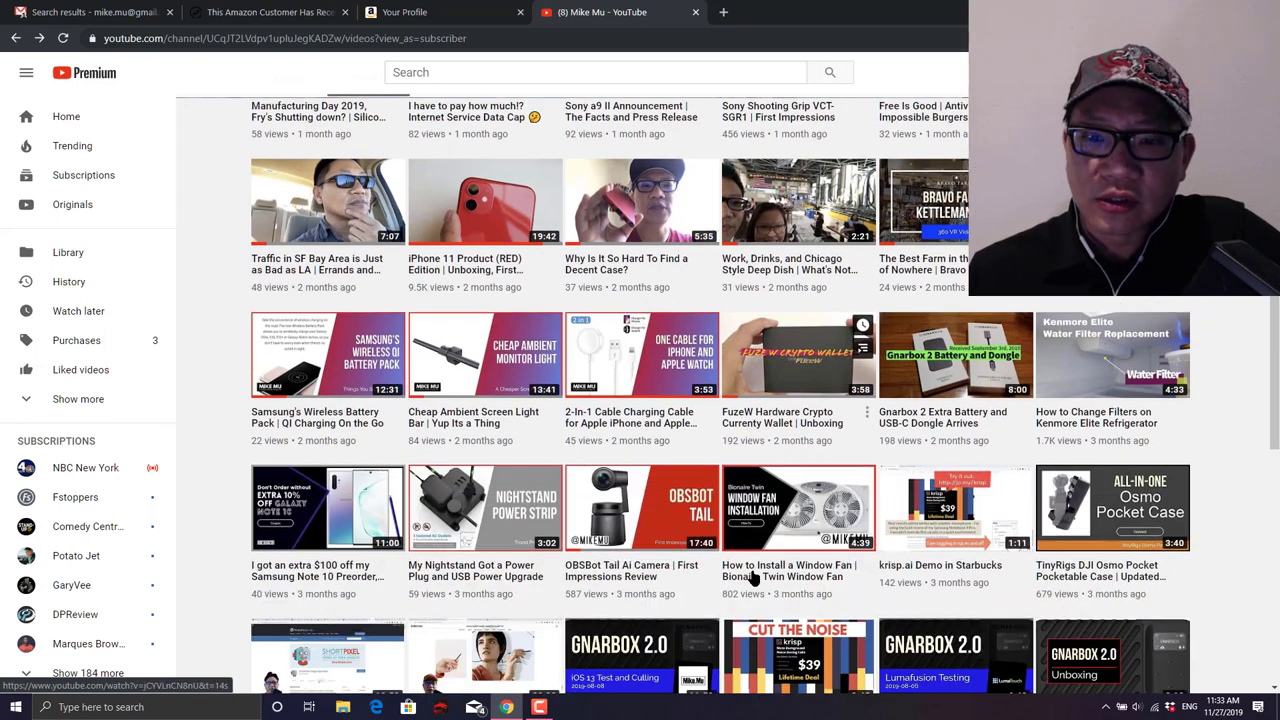
scroll(down, 3)
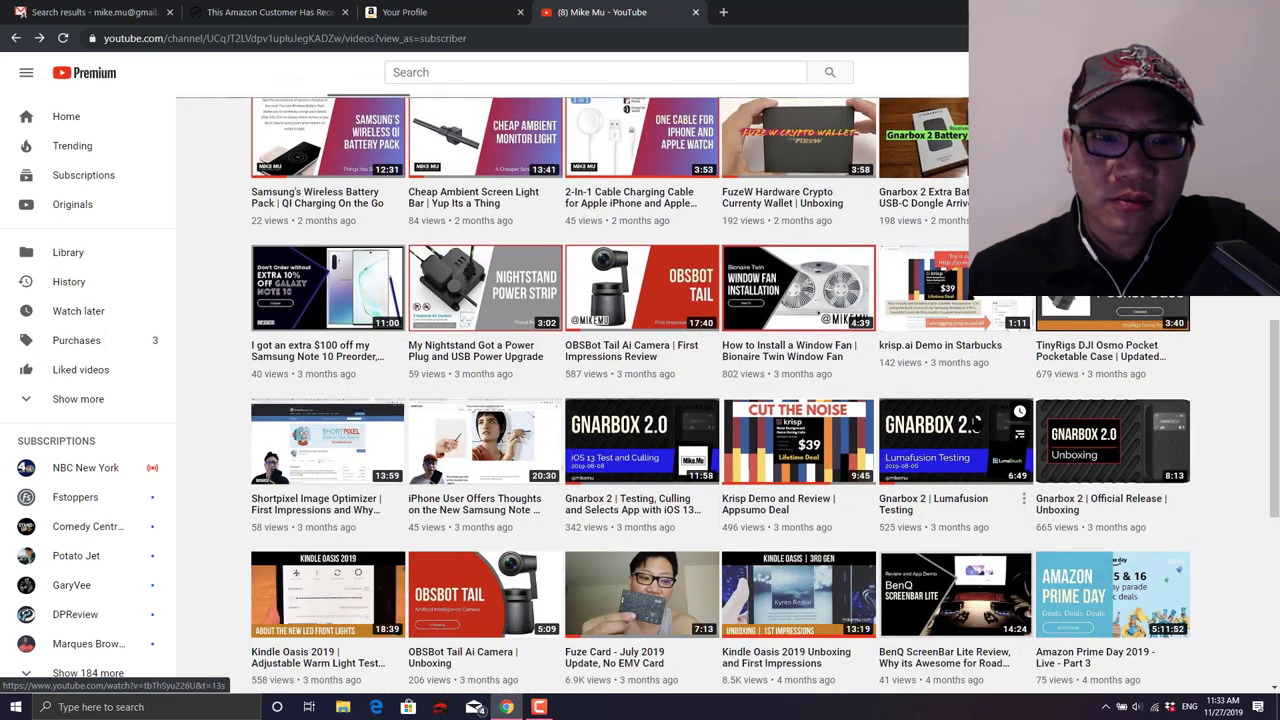
scroll(down, 3)
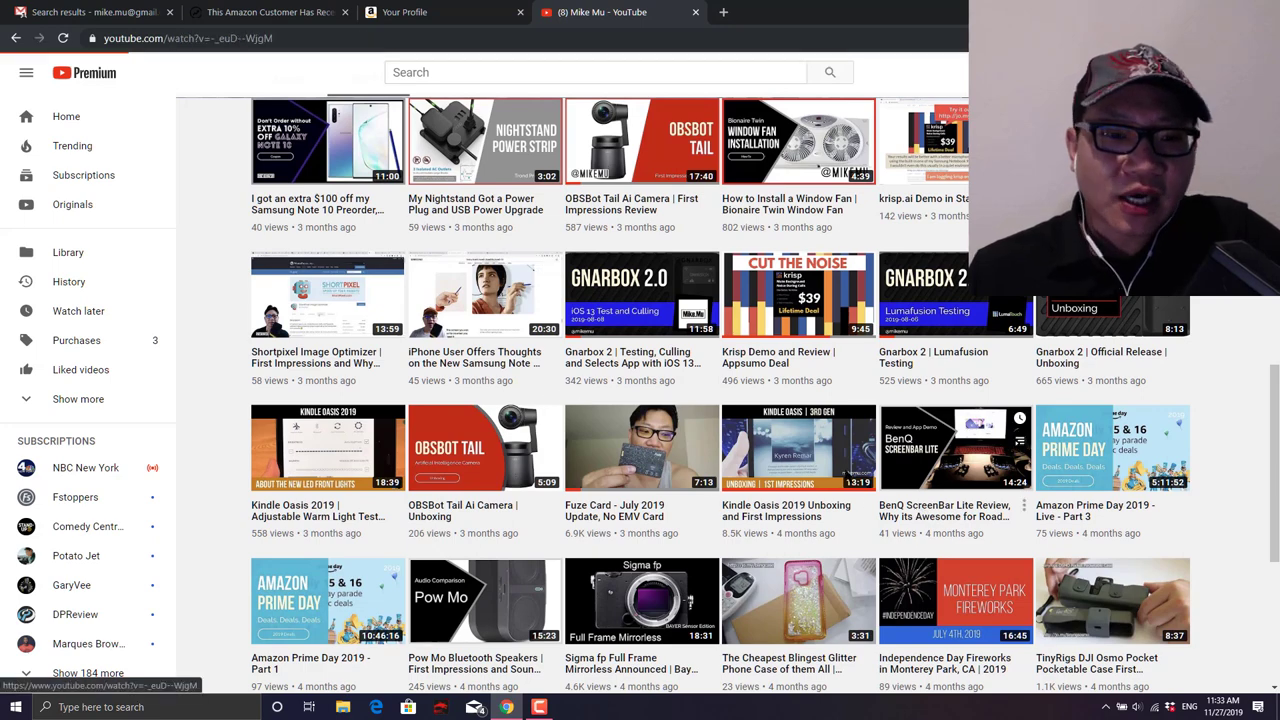
- Open the BenQ ScreenBar Lite Review video and read its full description with Amazon links
click(955, 447)
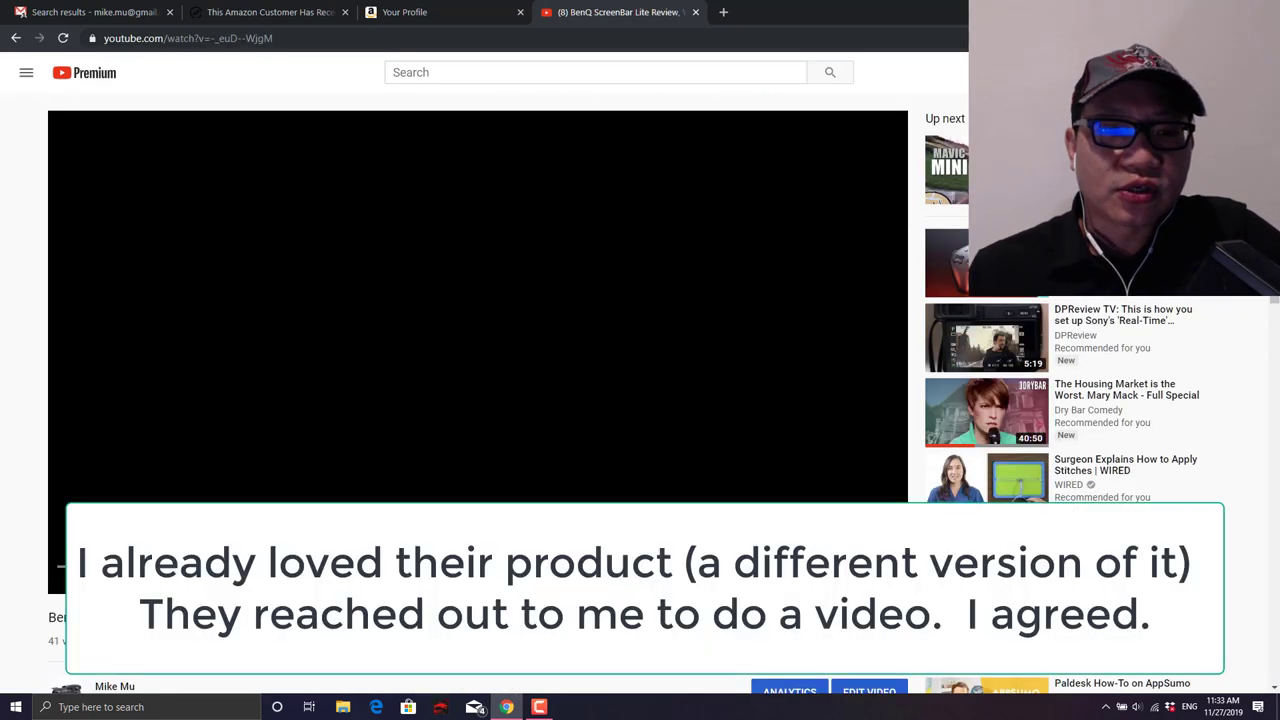
scroll(down, 3)
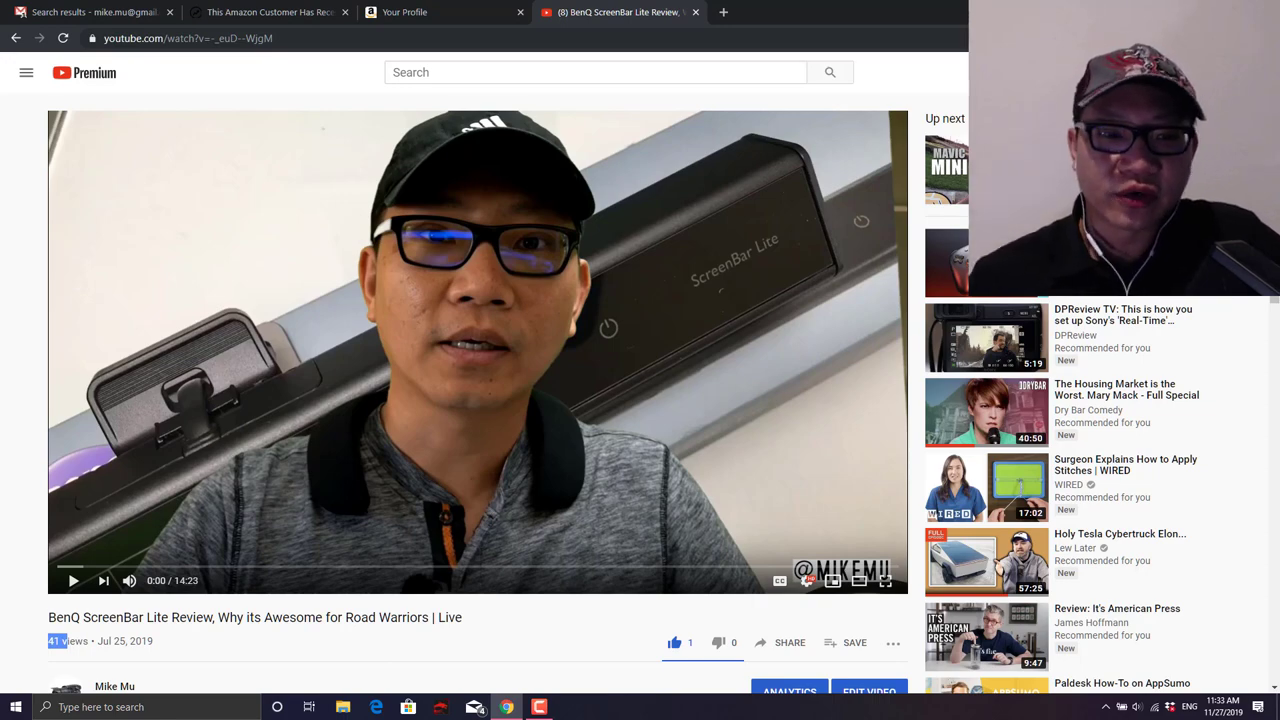
scroll(down, 3)
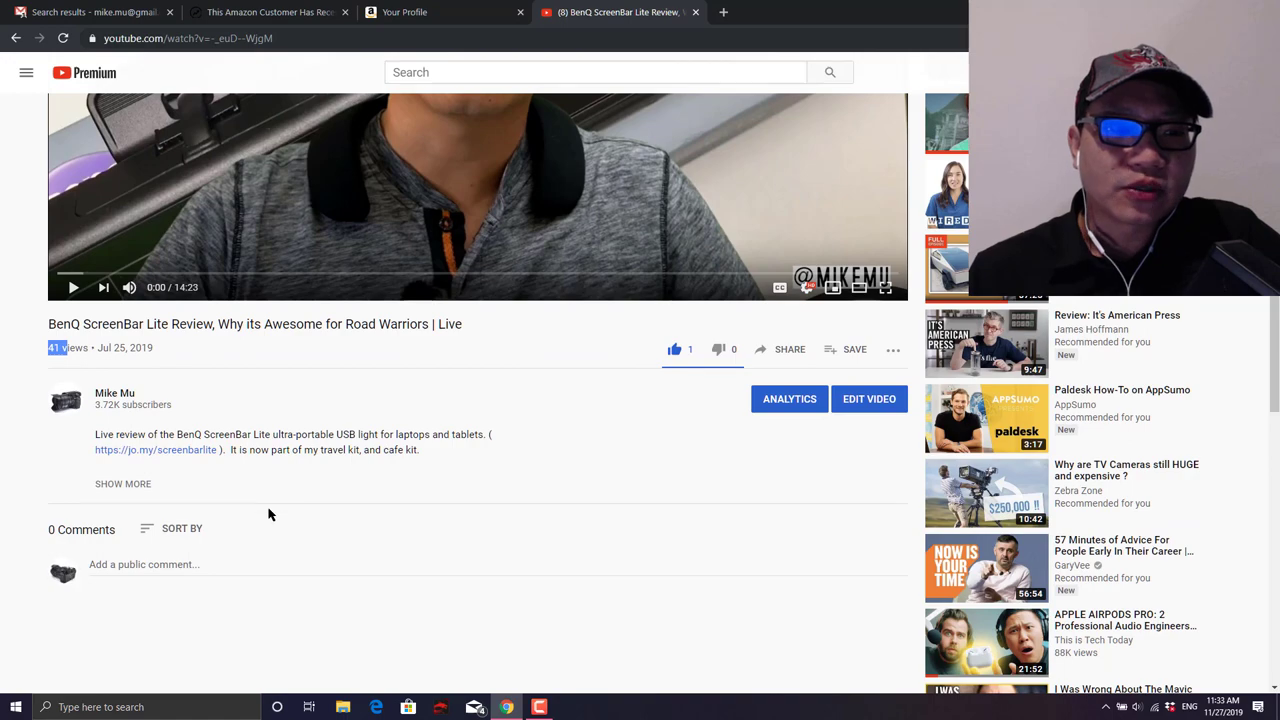
click(122, 483)
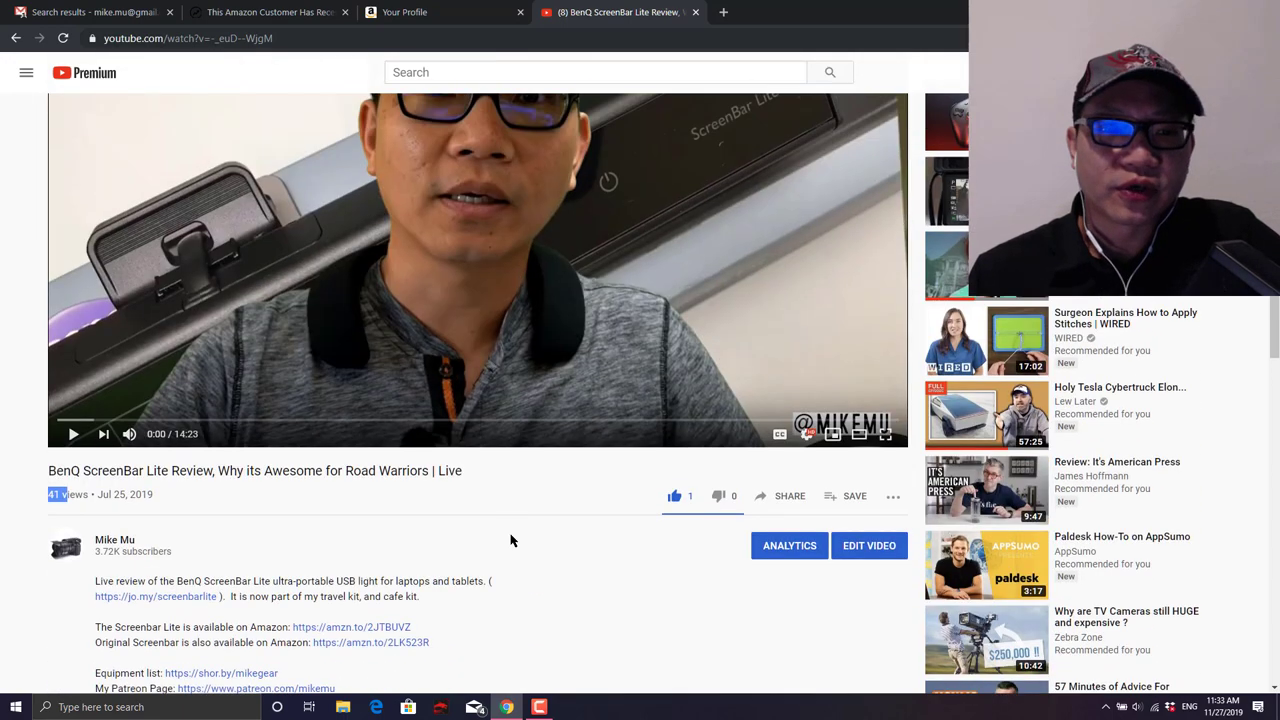
scroll(down, 3)
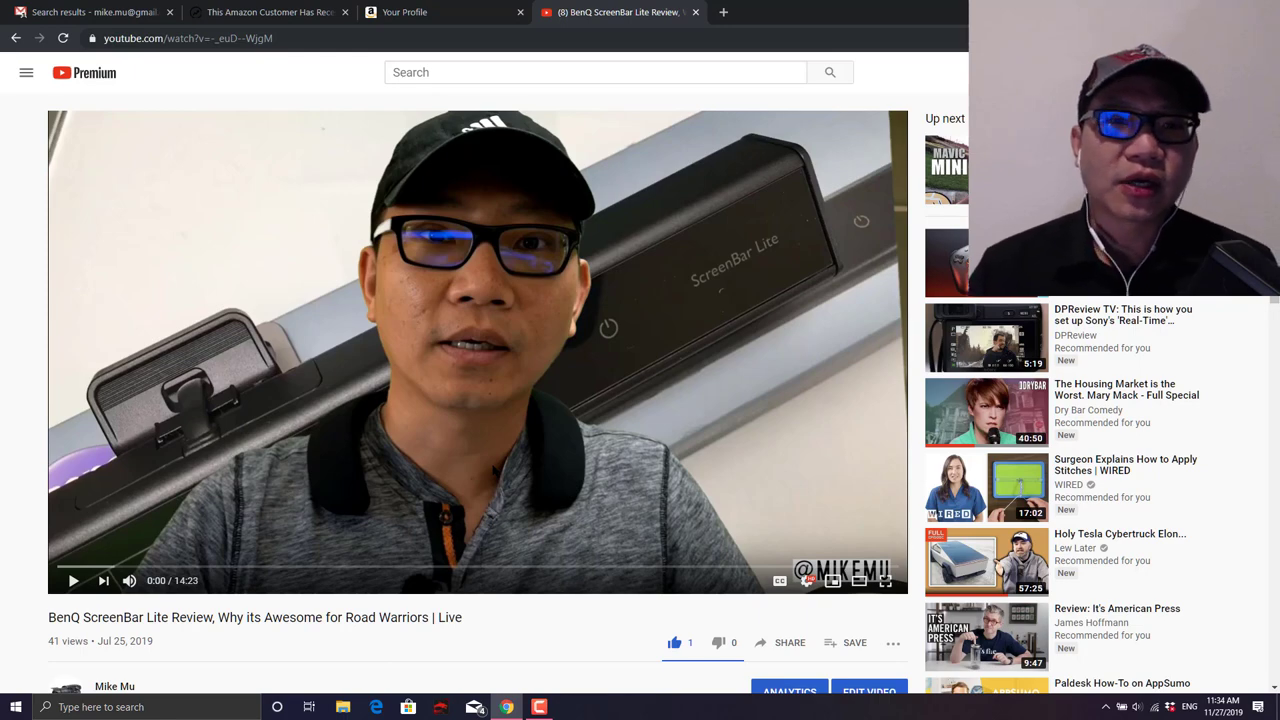
- Switch back to the BuzzFeed article and read further down
click(270, 12)
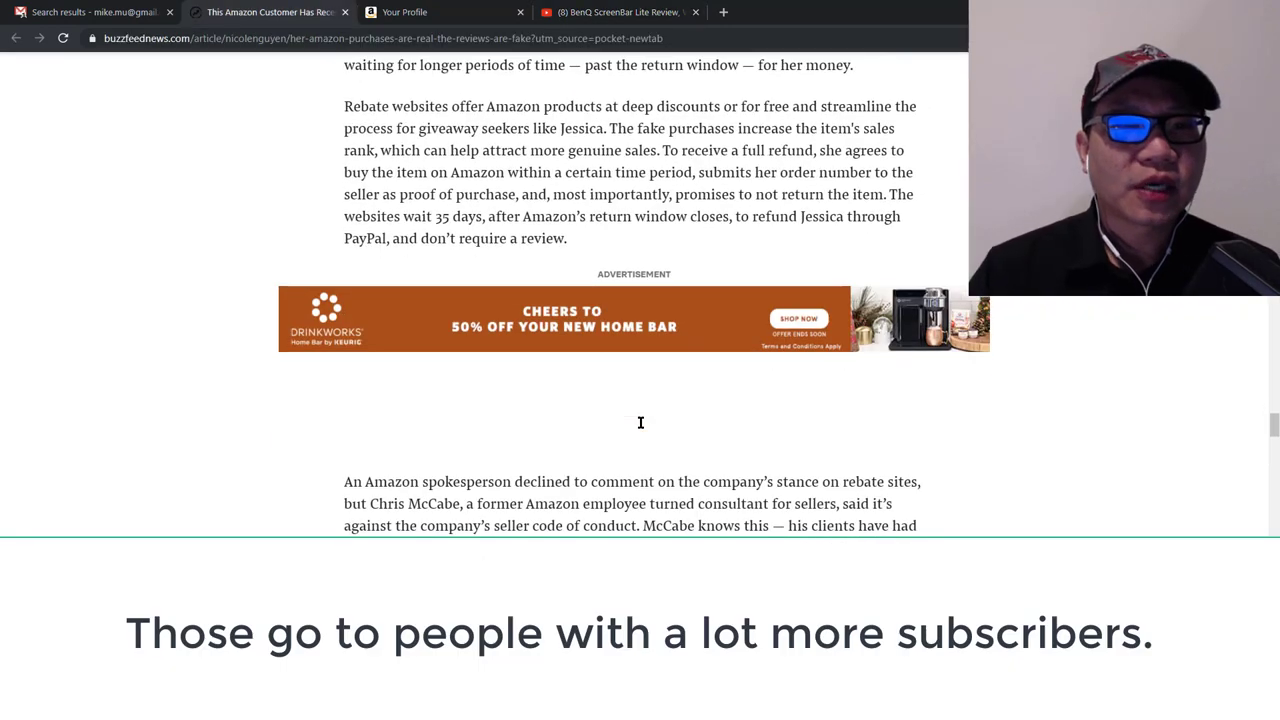
scroll(down, 3)
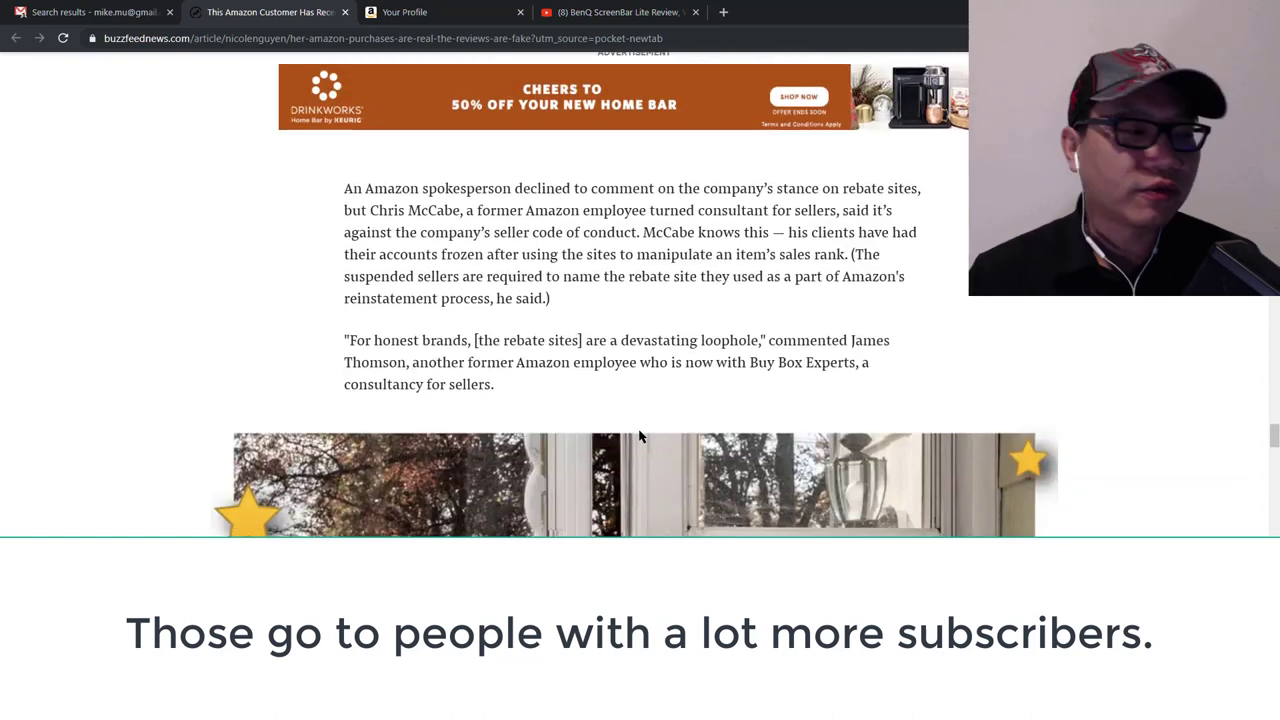
scroll(down, 3)
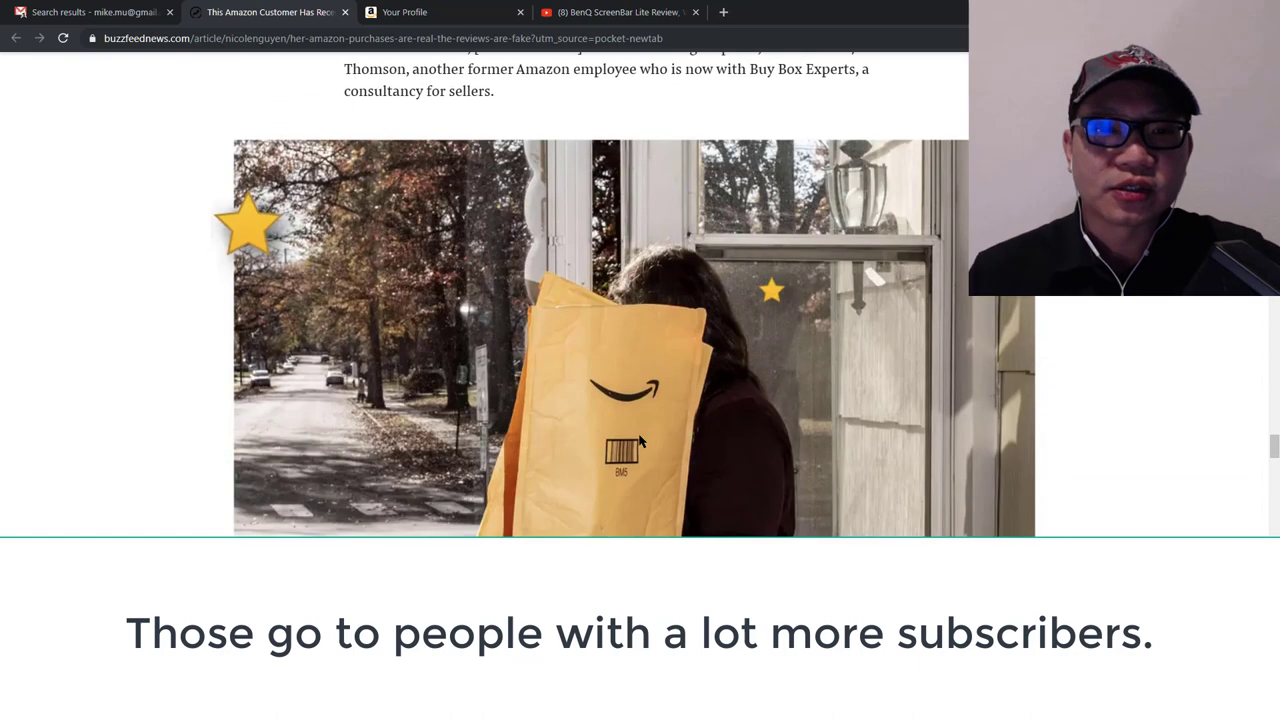
scroll(down, 3)
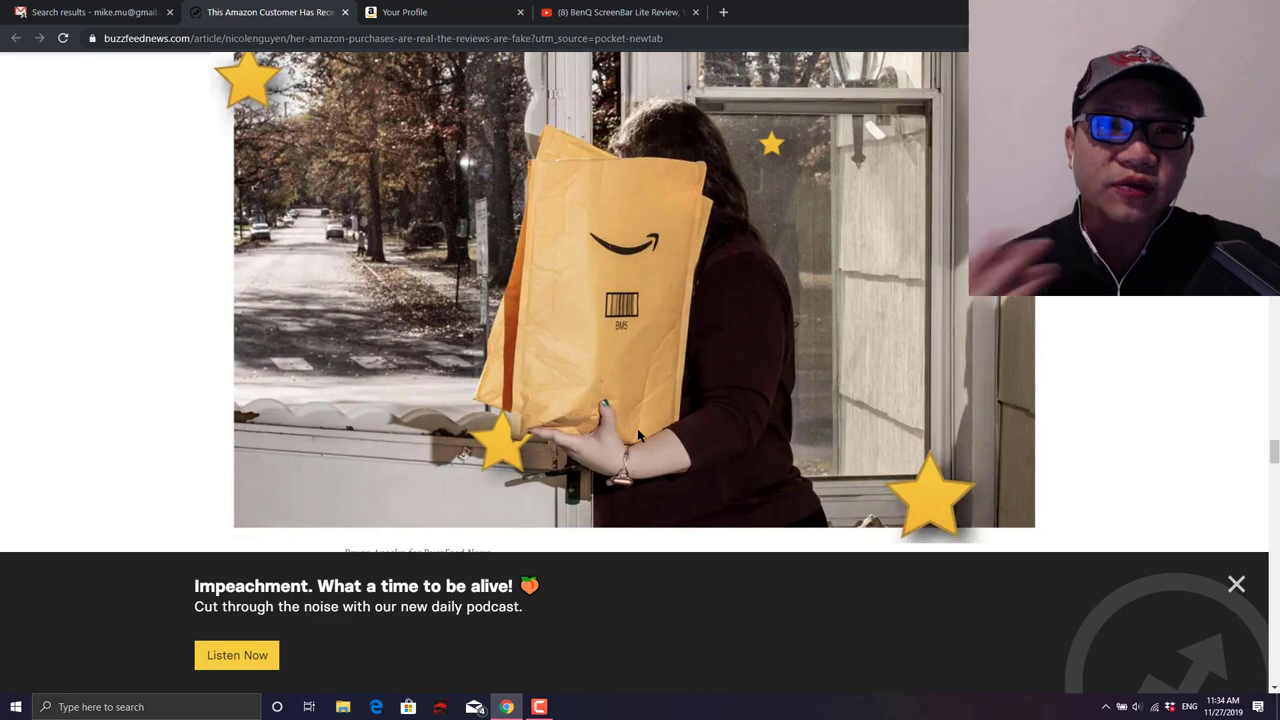
- Glance at the ScreenBar Lite video, then resume the article at Thomson's trust warning
click(615, 12)
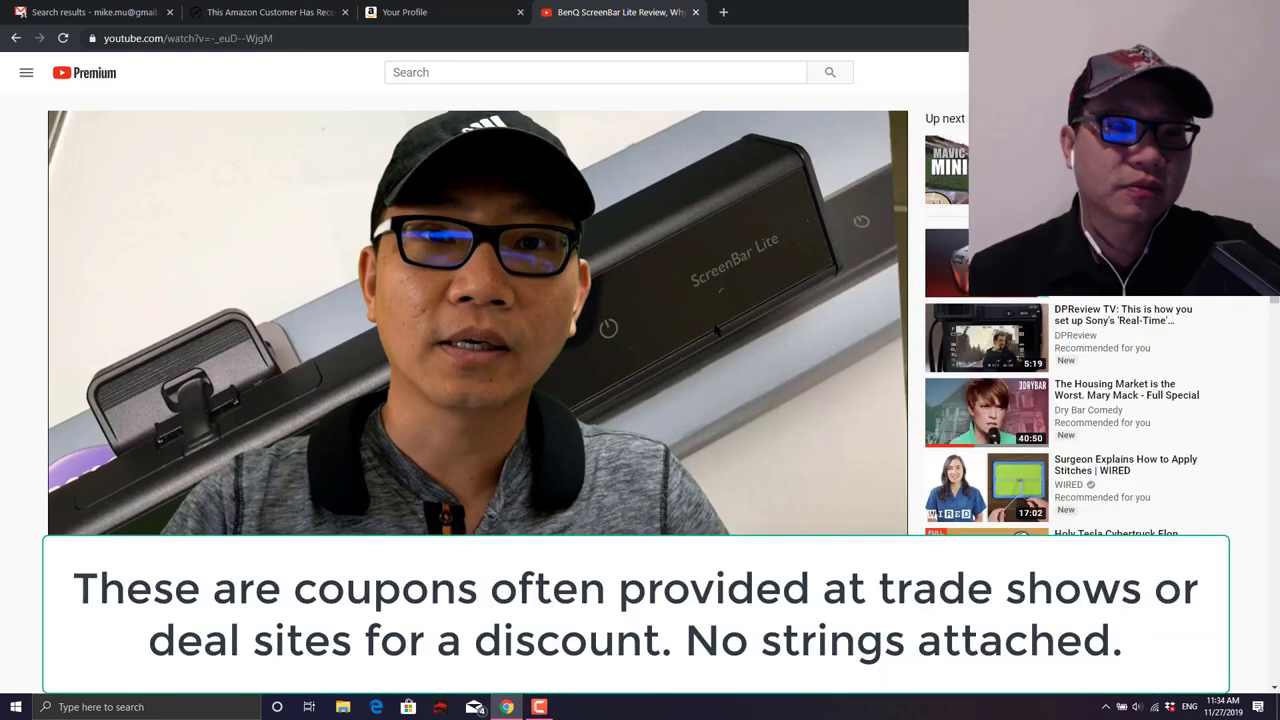
click(265, 12)
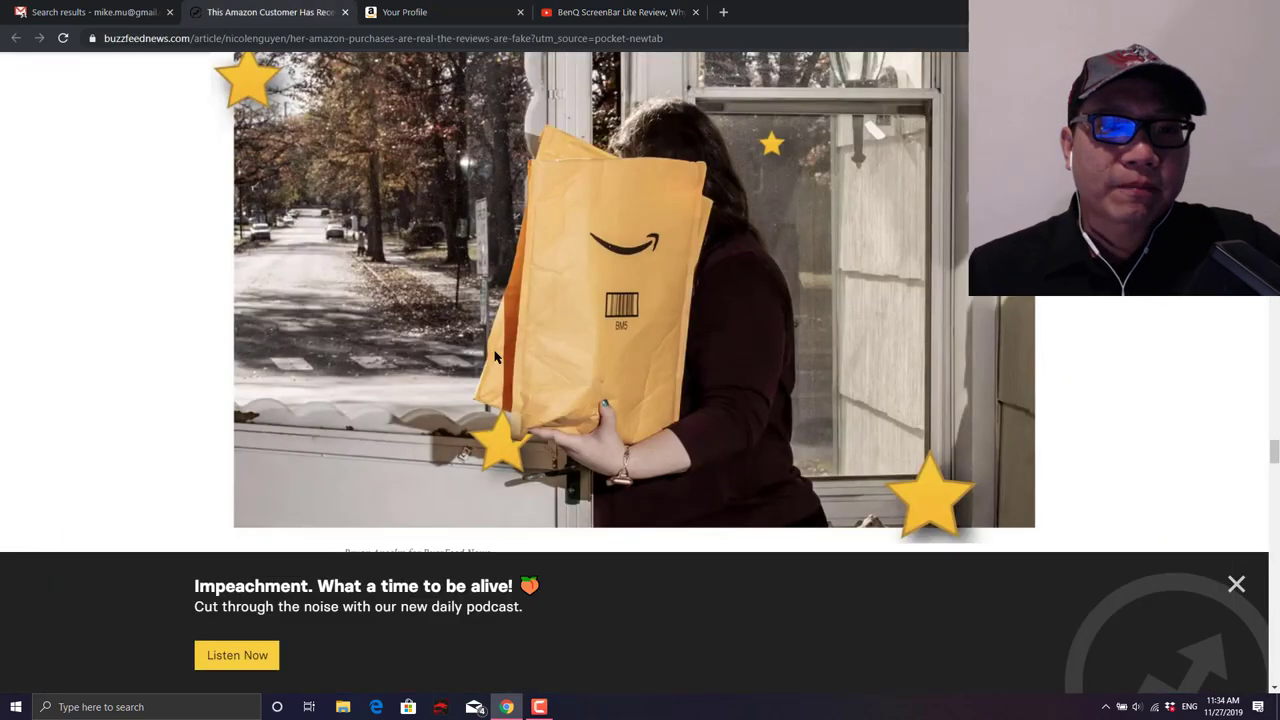
scroll(down, 3)
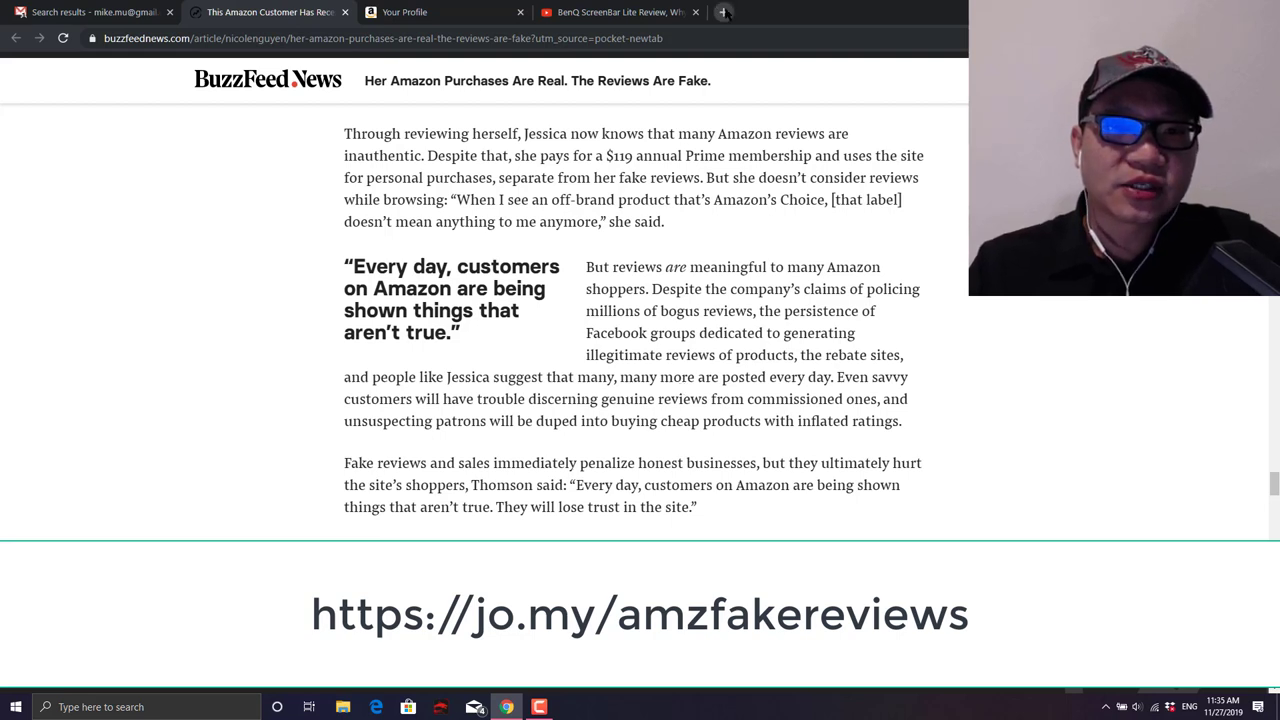
- Search 'wirecutter', view the Wirecutter home page, then return to the BuzzFeed fake-reviews article
click(723, 12)
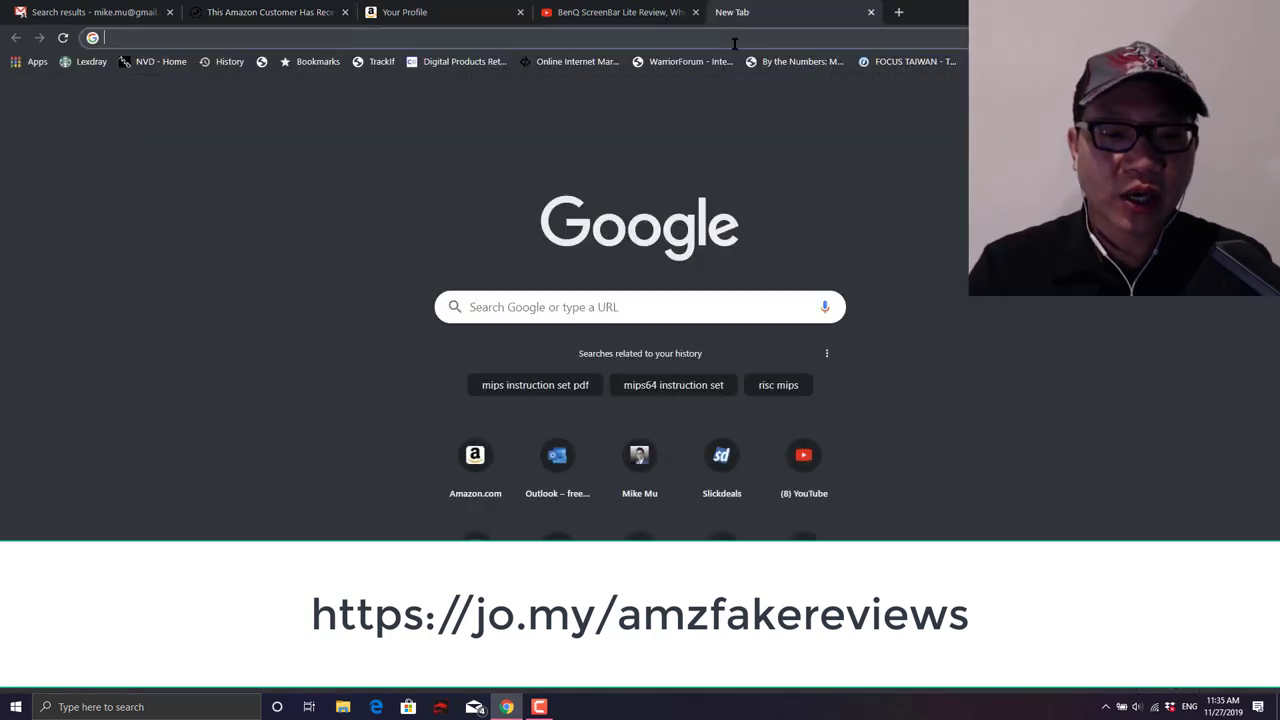
text(wire)
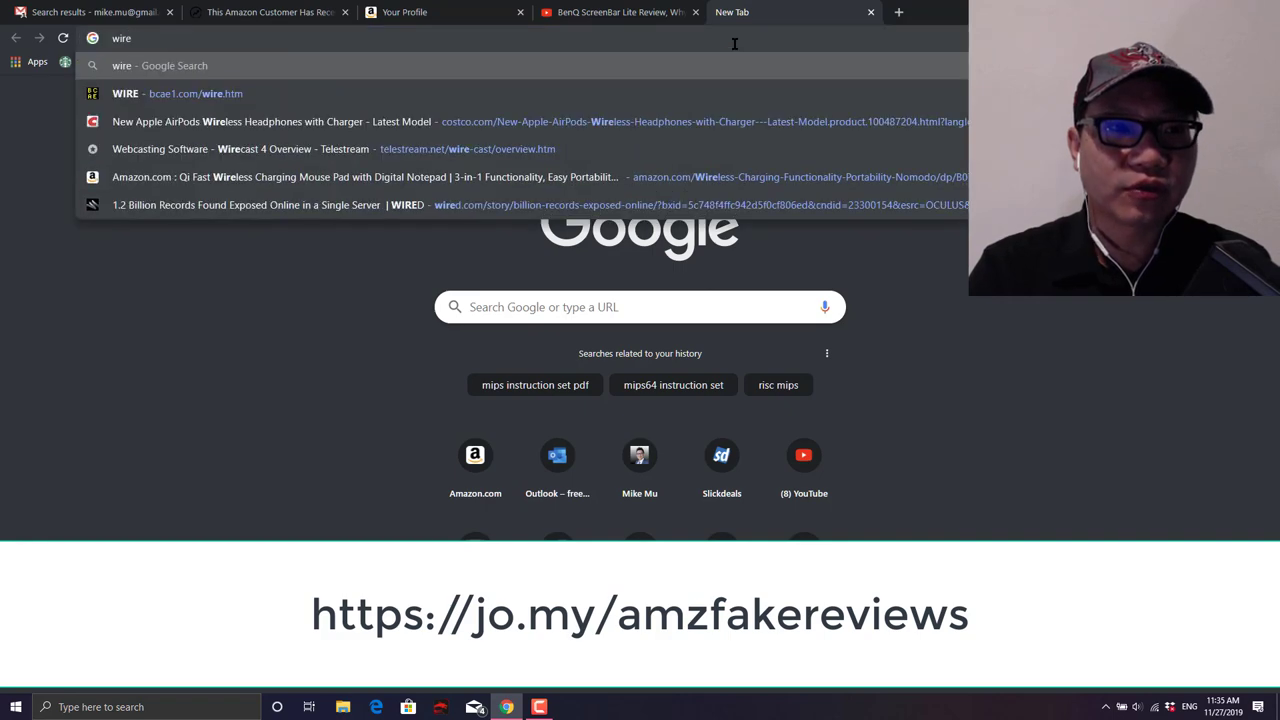
text(wirecutter&aqs=chrome.0.35i39l2j0l4.2350j0j7&sourceid=chrome&ie=UTF-8)
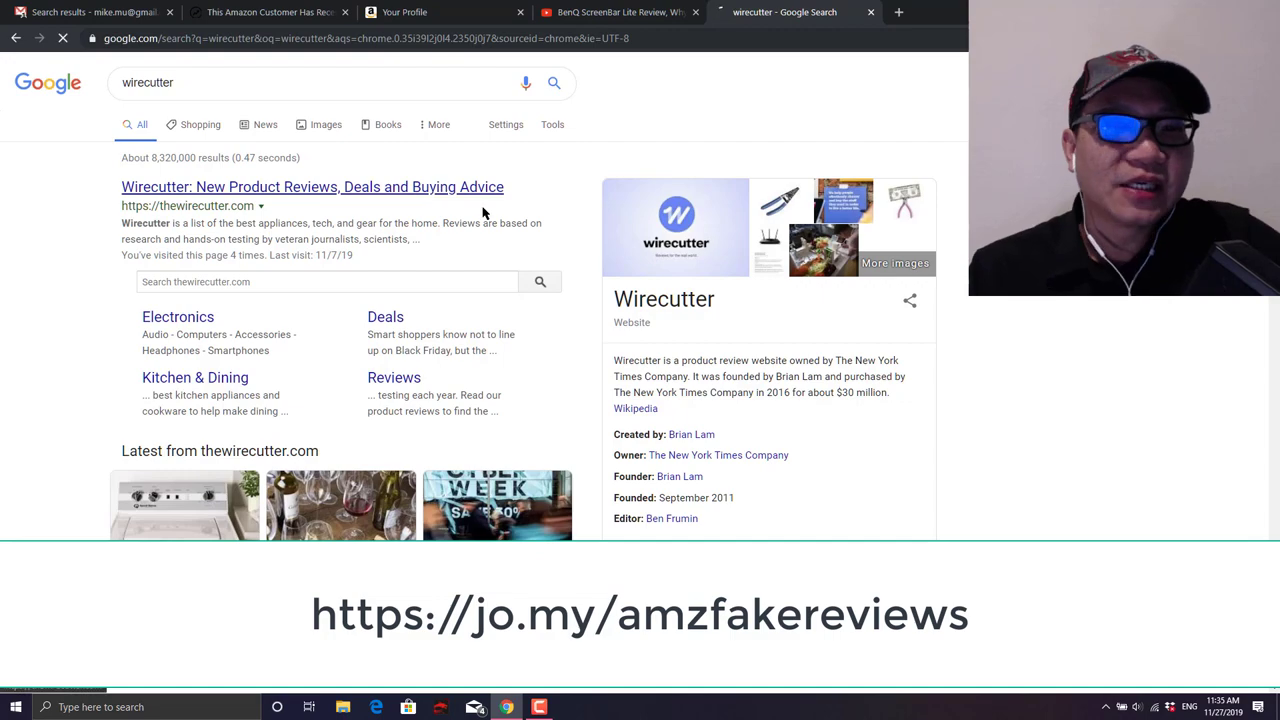
click(312, 187)
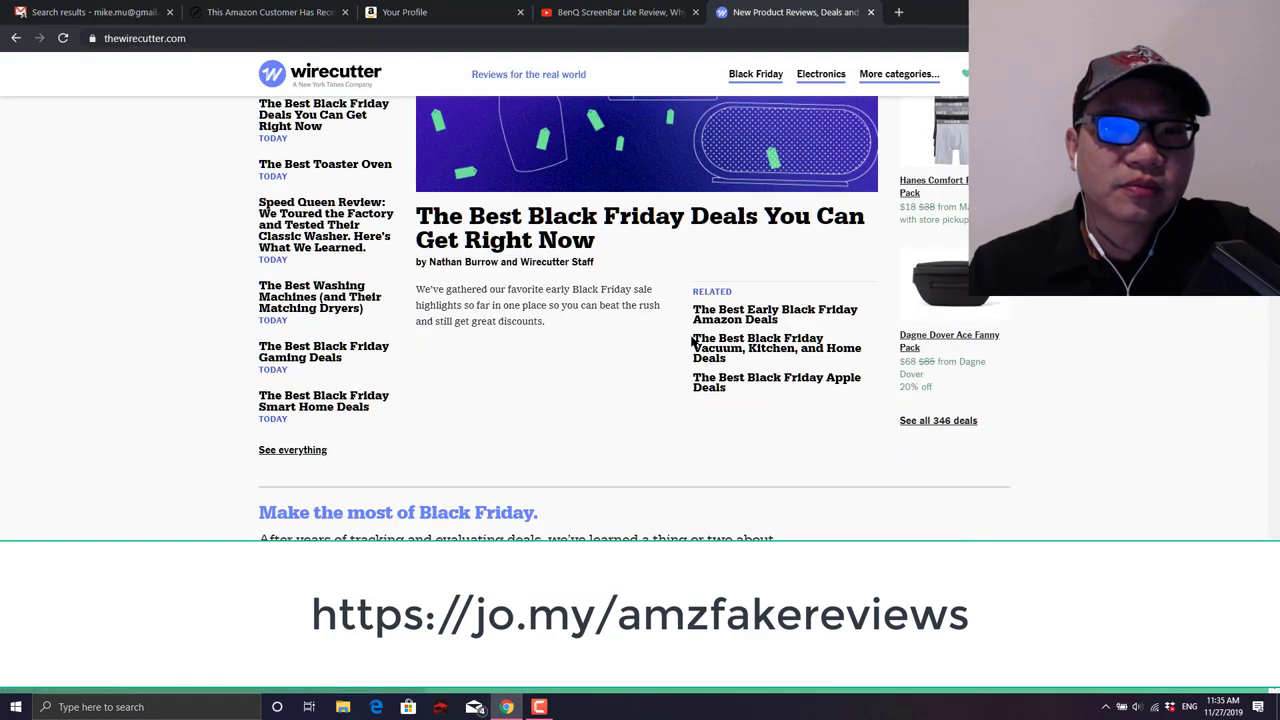
scroll(up, 3)
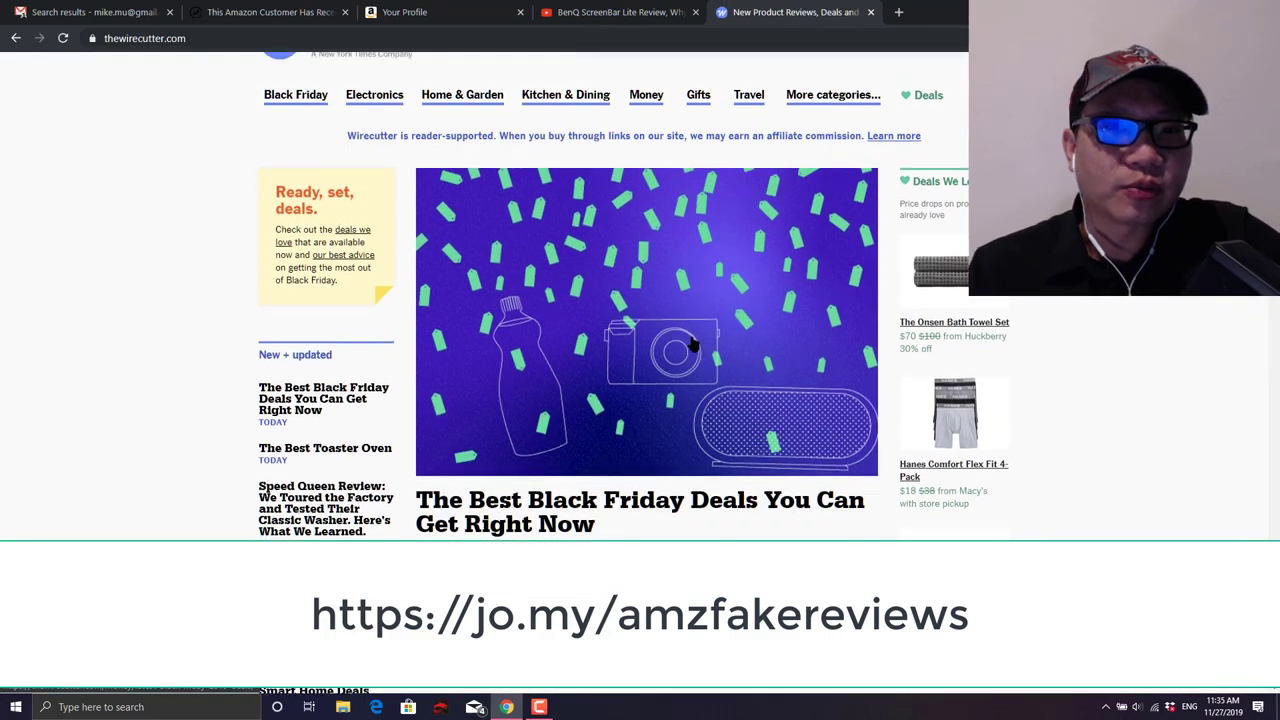
click(897, 12)
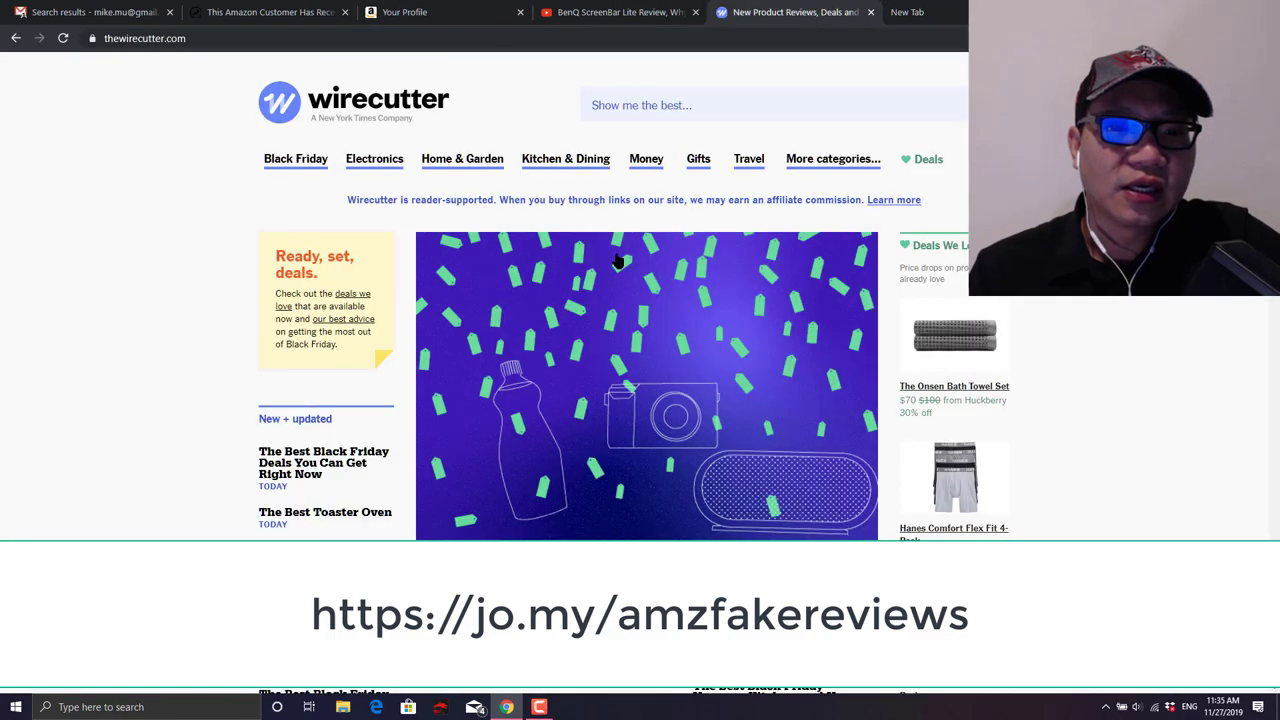
mouse_move(592, 405)
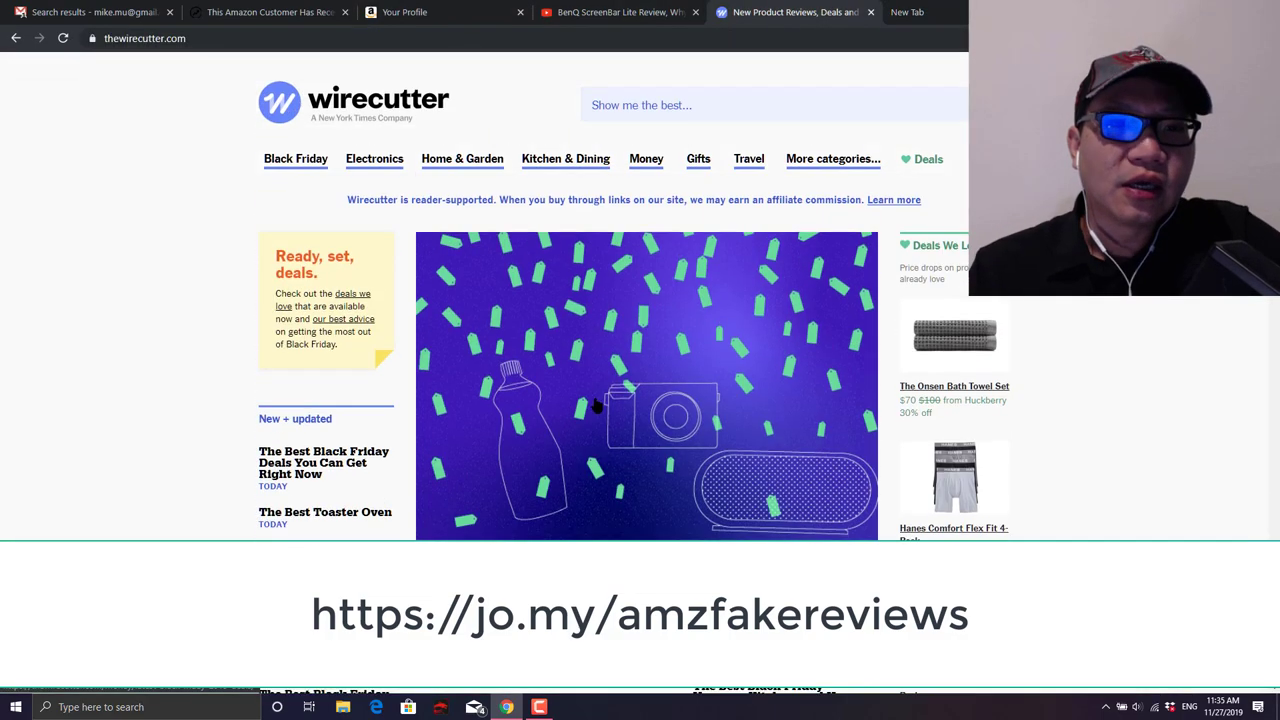
click(267, 12)
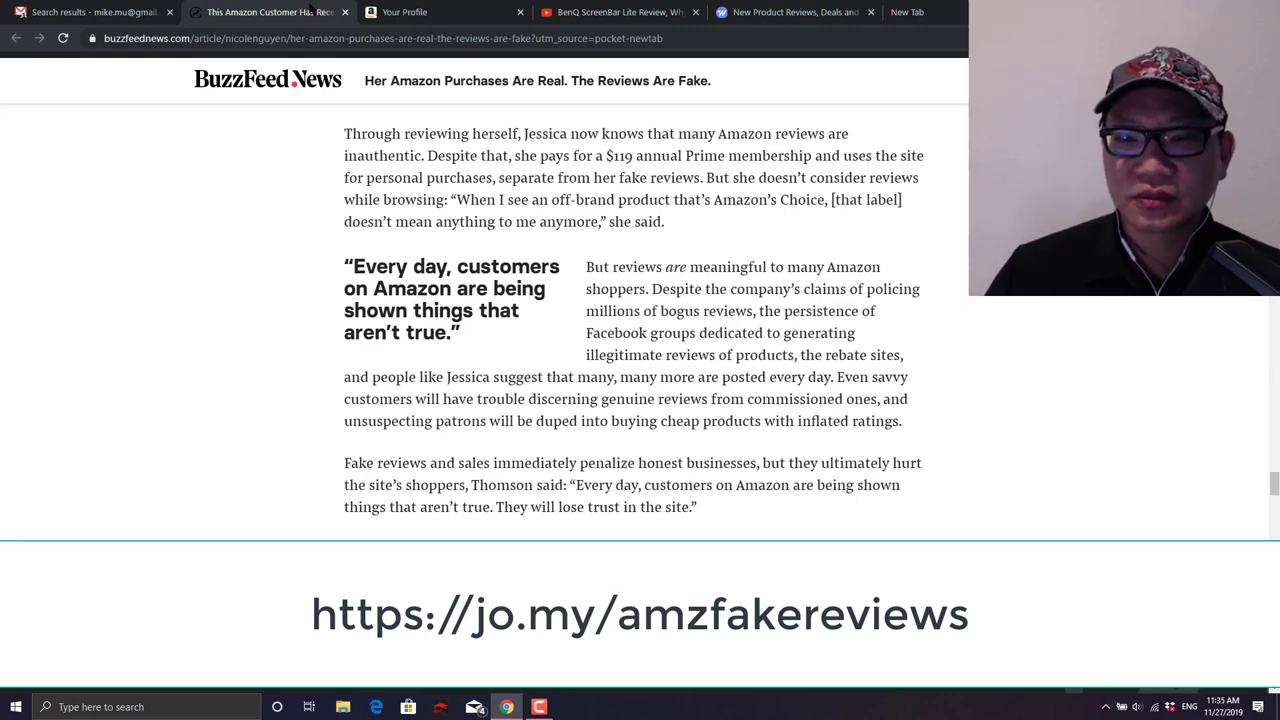
- Switch back to the BenQ ScreenBar Lite review video on YouTube
click(618, 12)
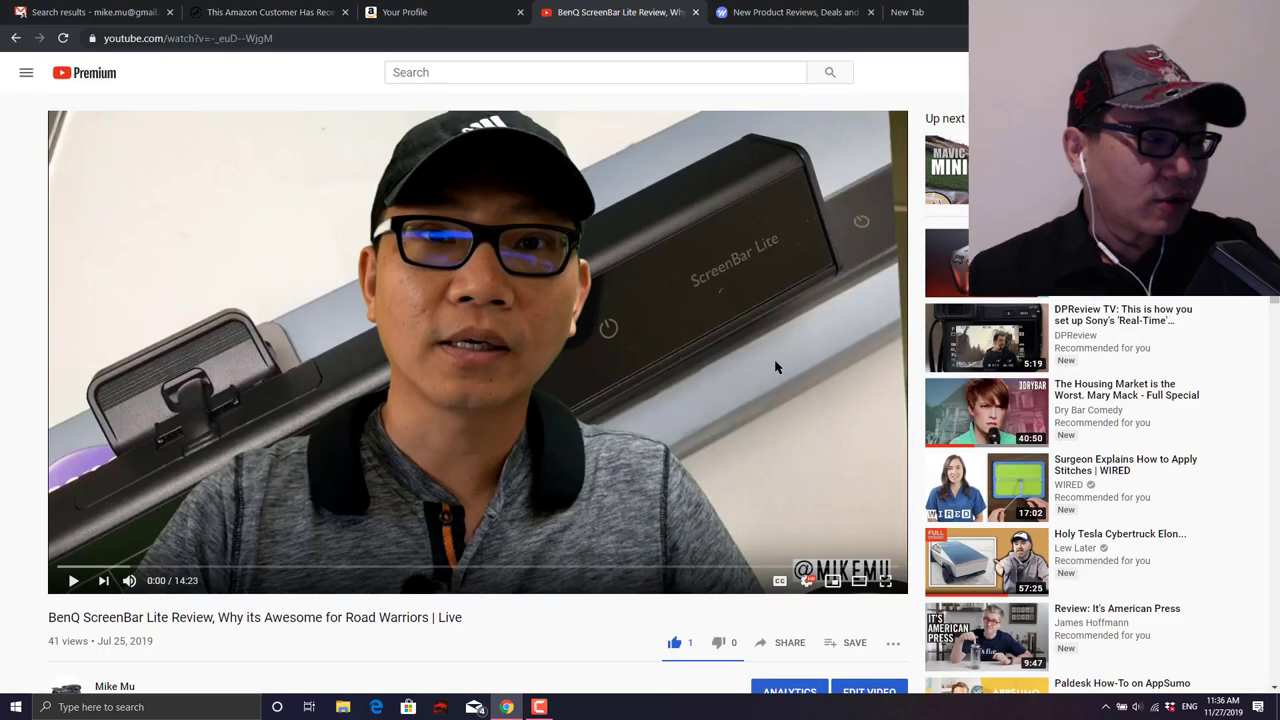
mouse_move(790, 388)
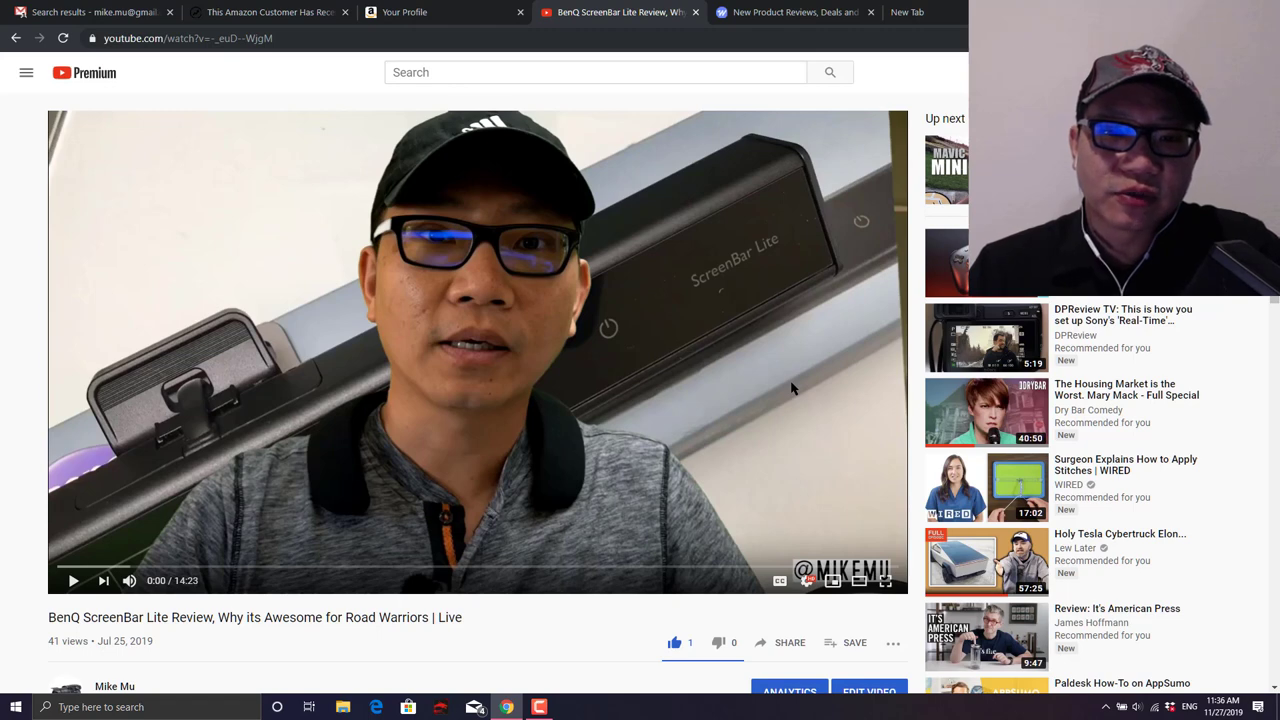
mouse_move(805, 402)
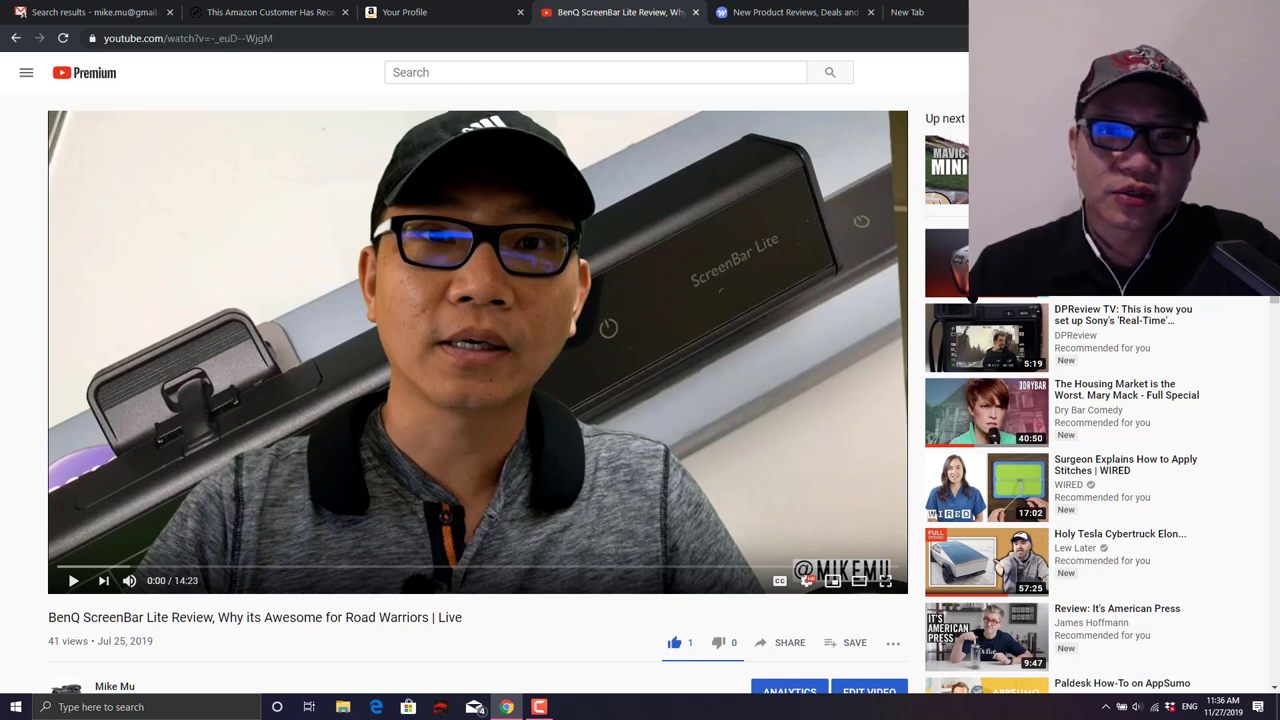
click(905, 12)
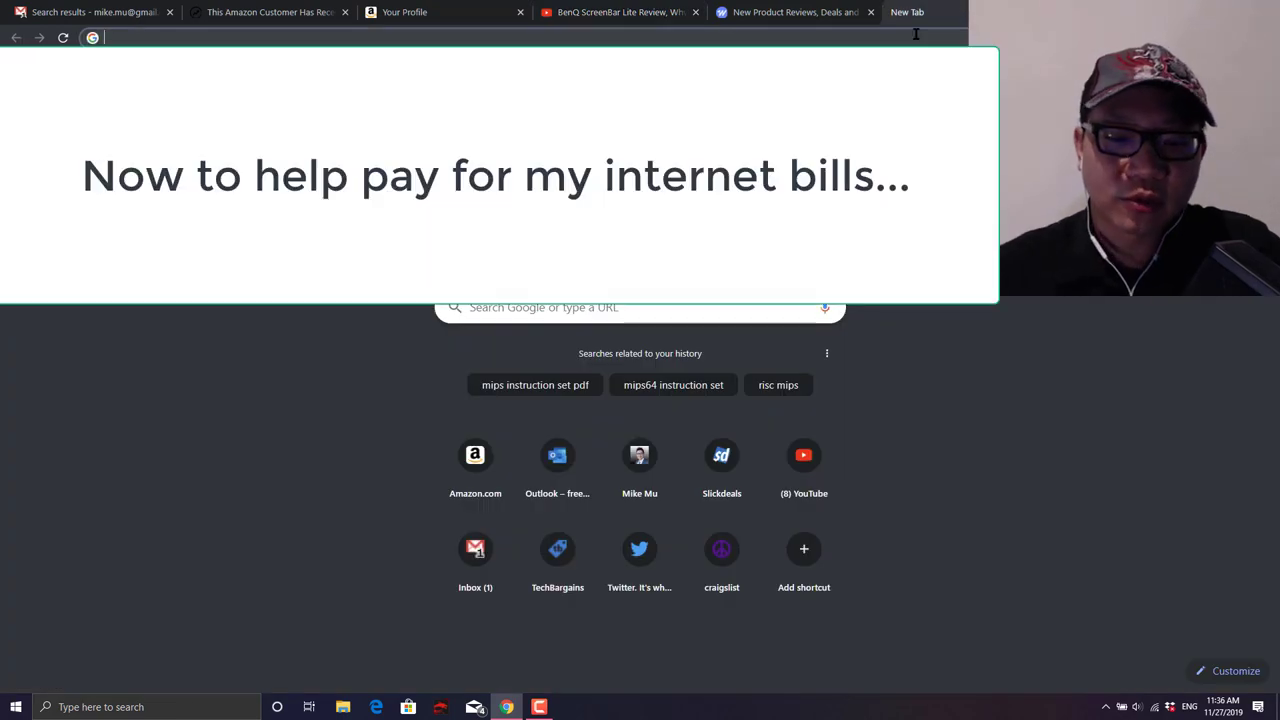
text(mike/mu)
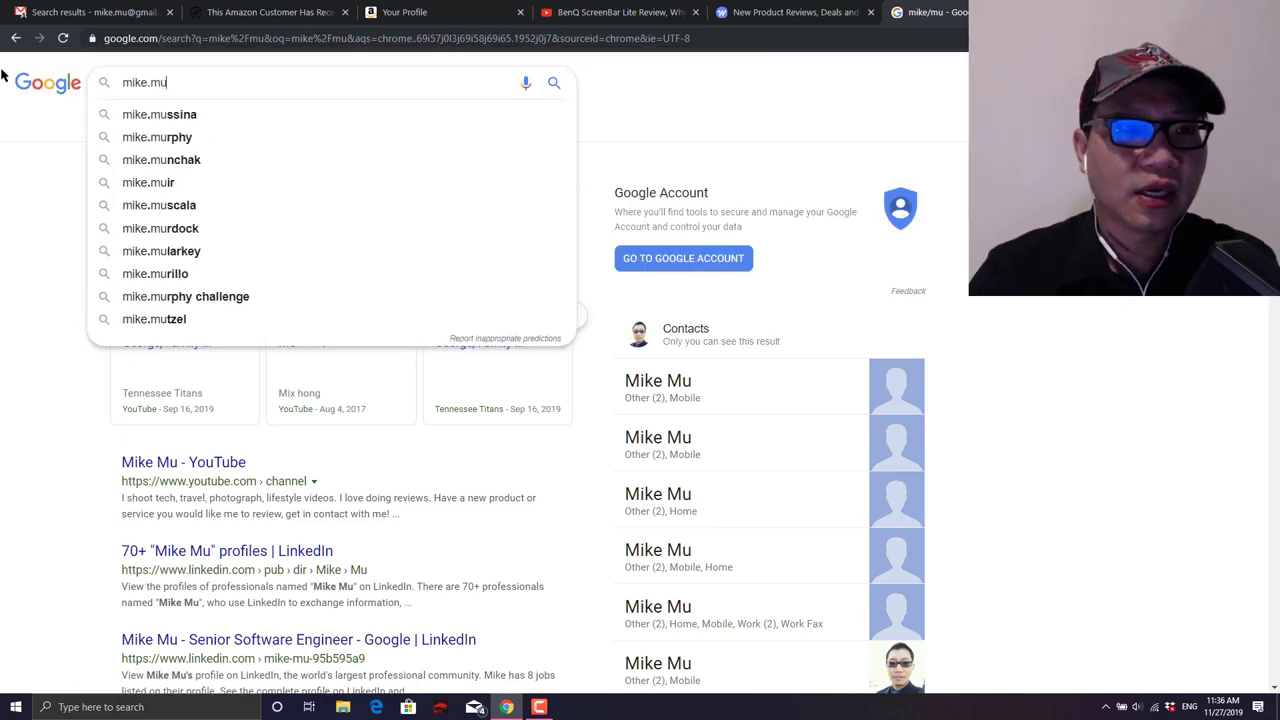
key(Enter)
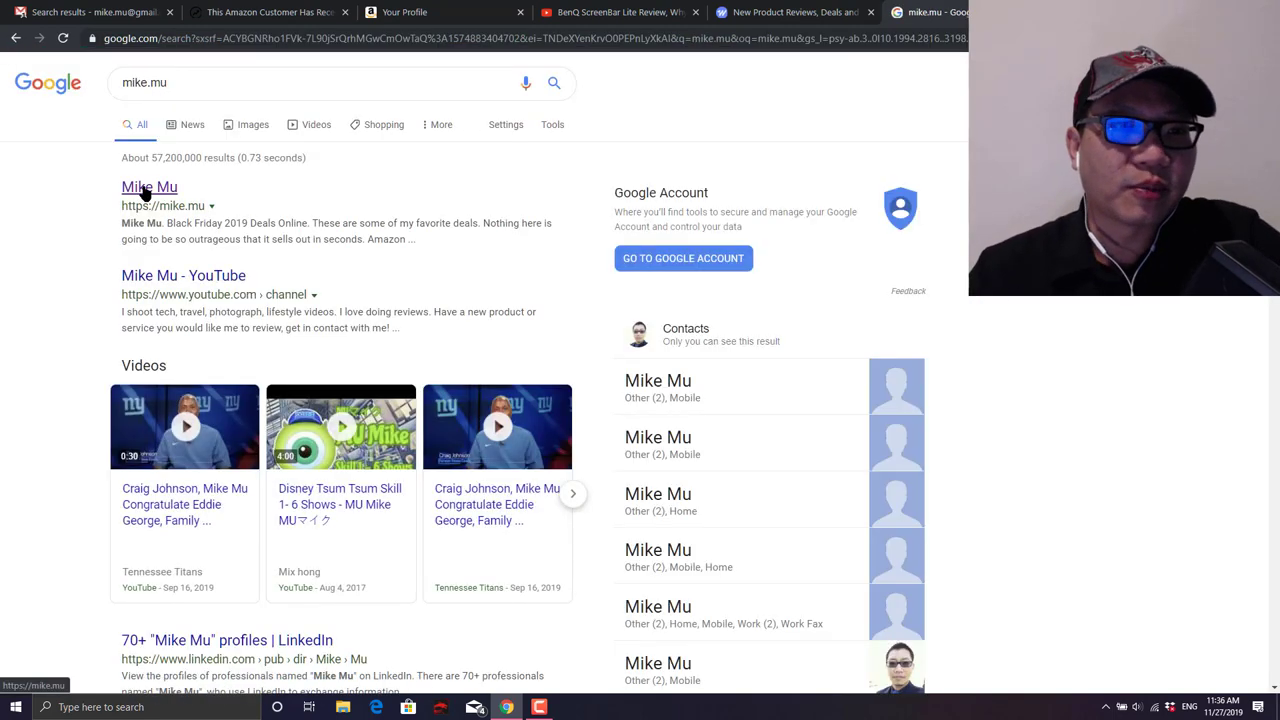
click(339, 504)
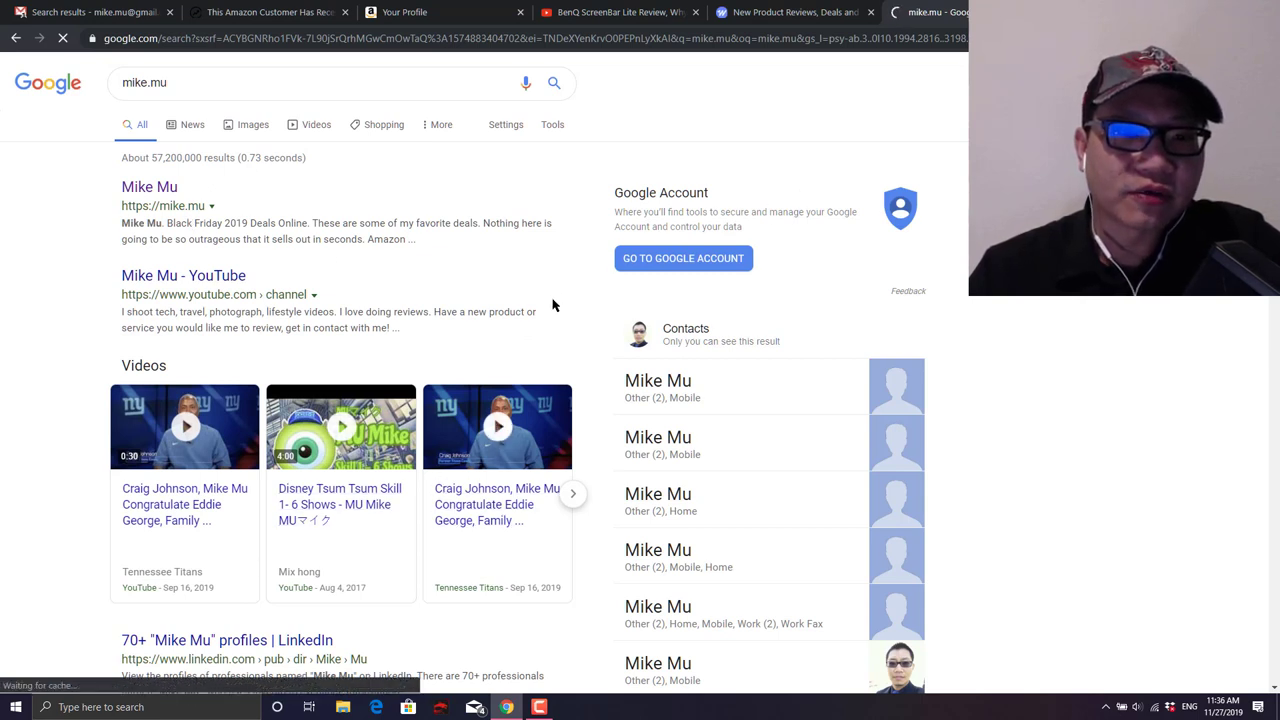
- Scroll the Black Friday 2019 handpicked deals table down to the HumbleBundle Mac software section
click(149, 187)
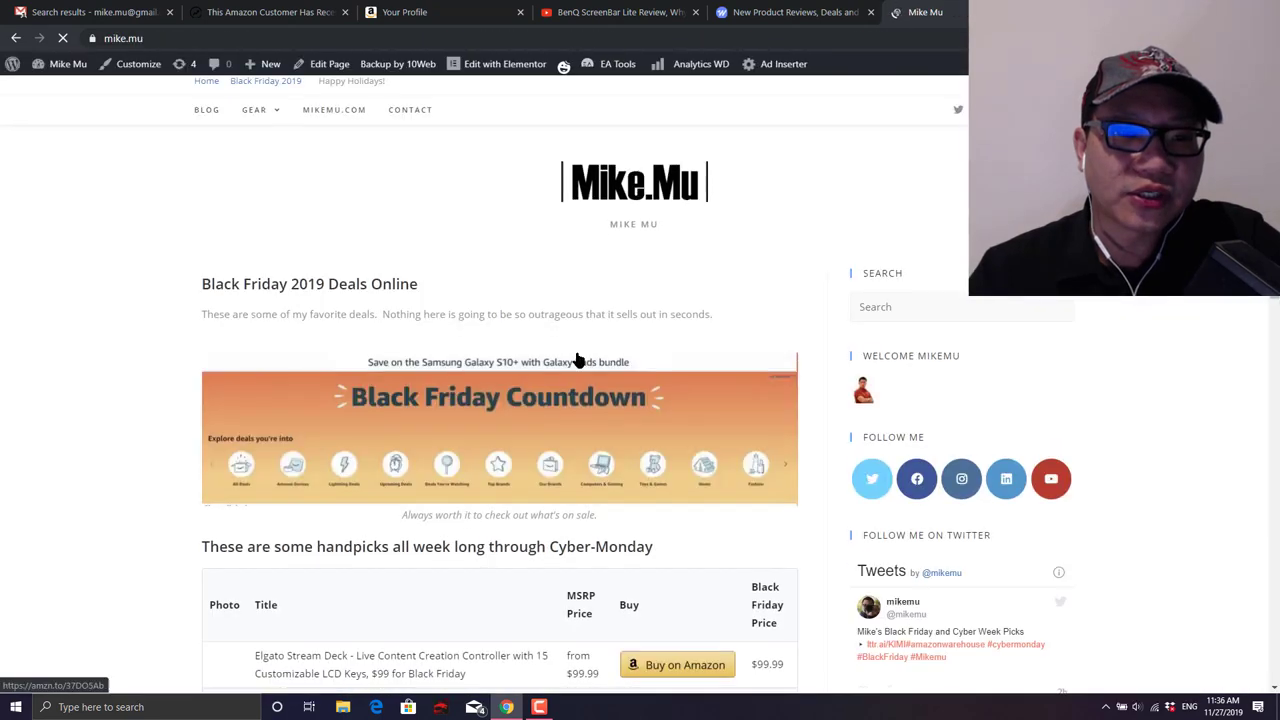
scroll(down, 3)
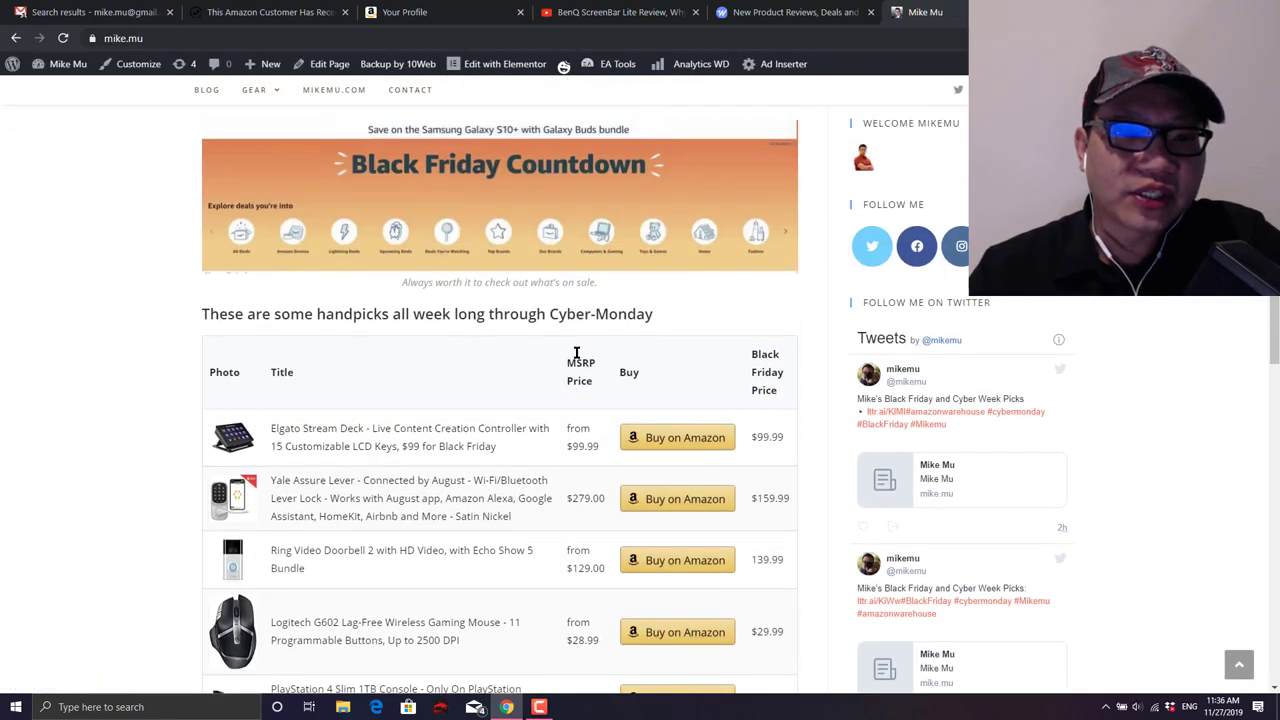
scroll(down, 3)
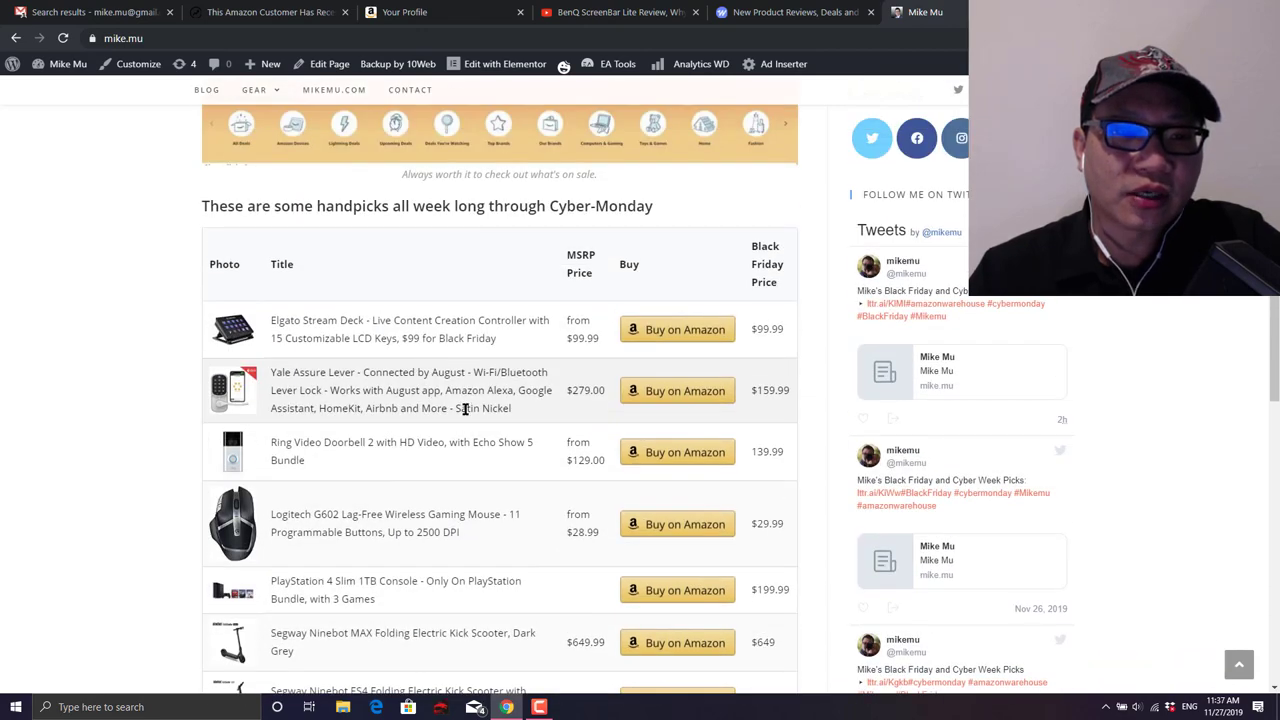
scroll(down, 3)
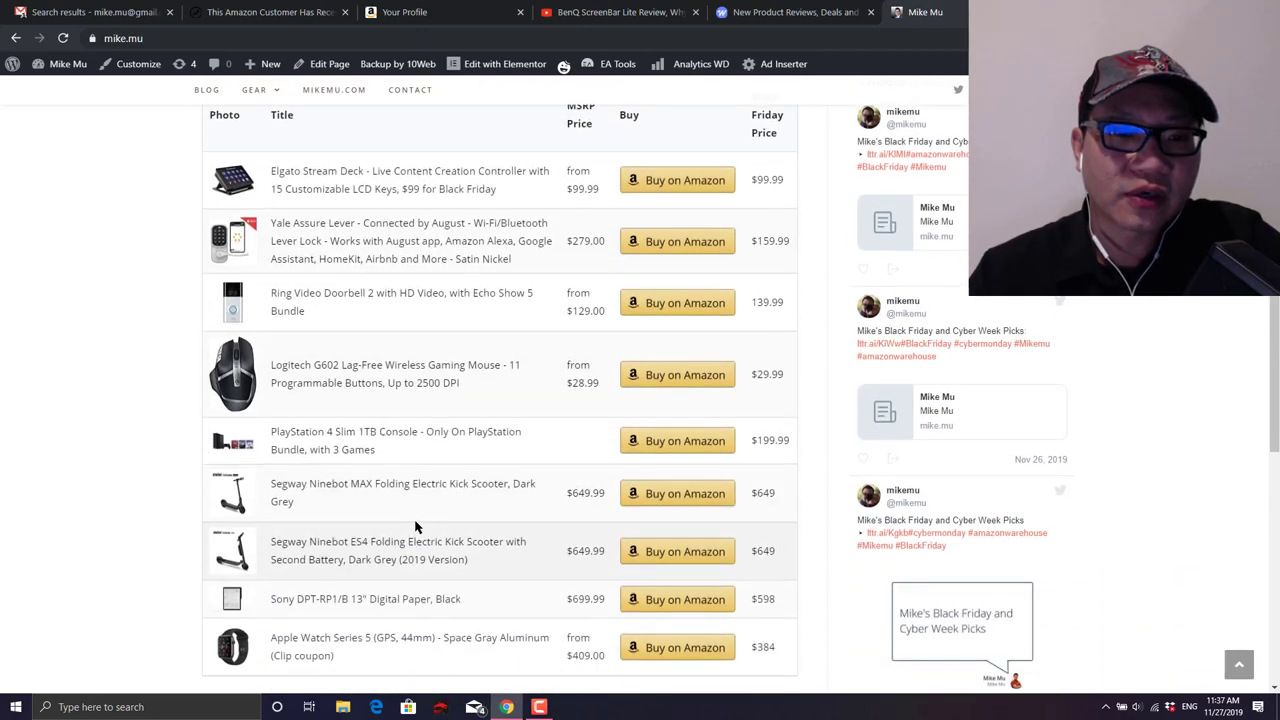
scroll(down, 3)
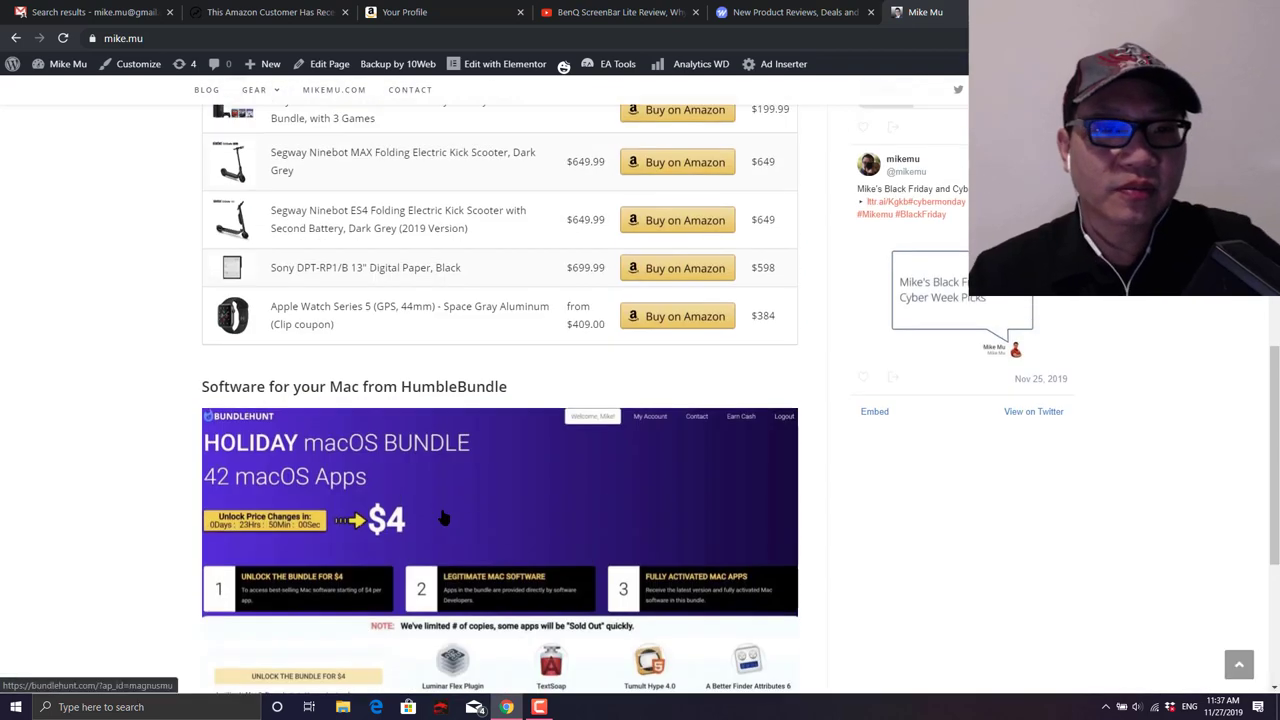